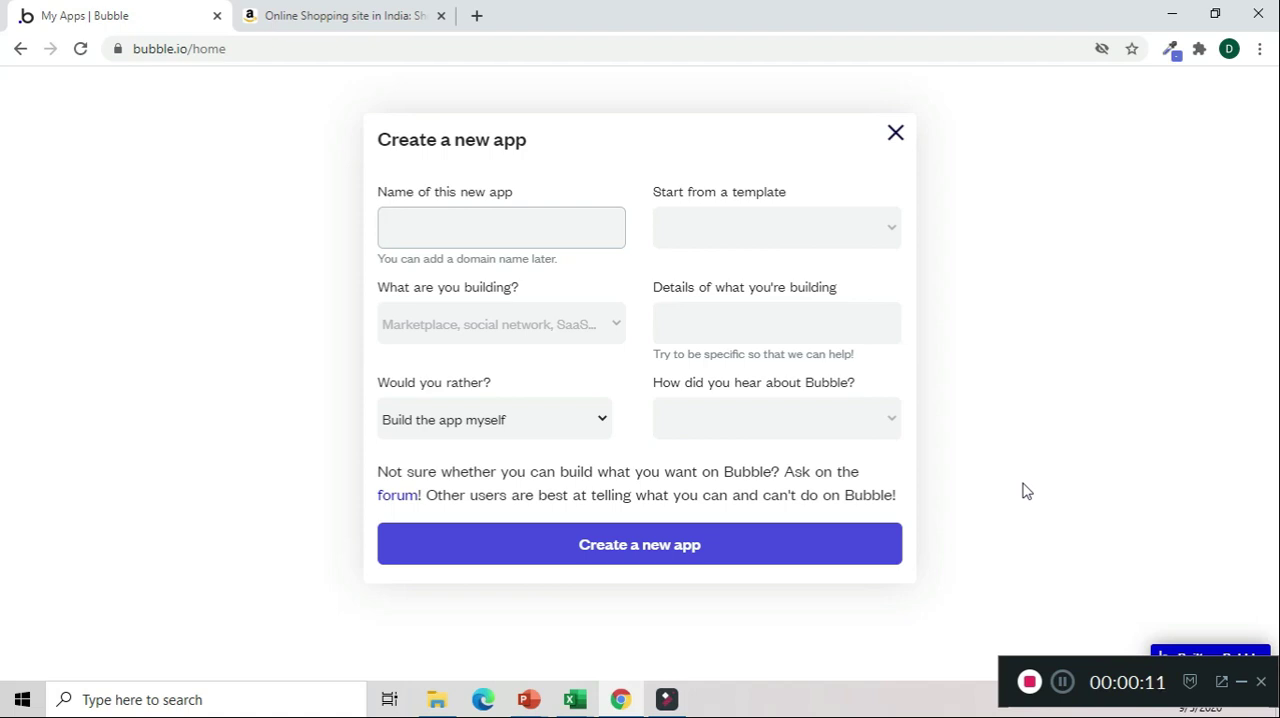
Try to create a new app named 'myamazon' and dismiss the name-already-taken alert
{"action": "left_click", "coordinate": [500, 228]}
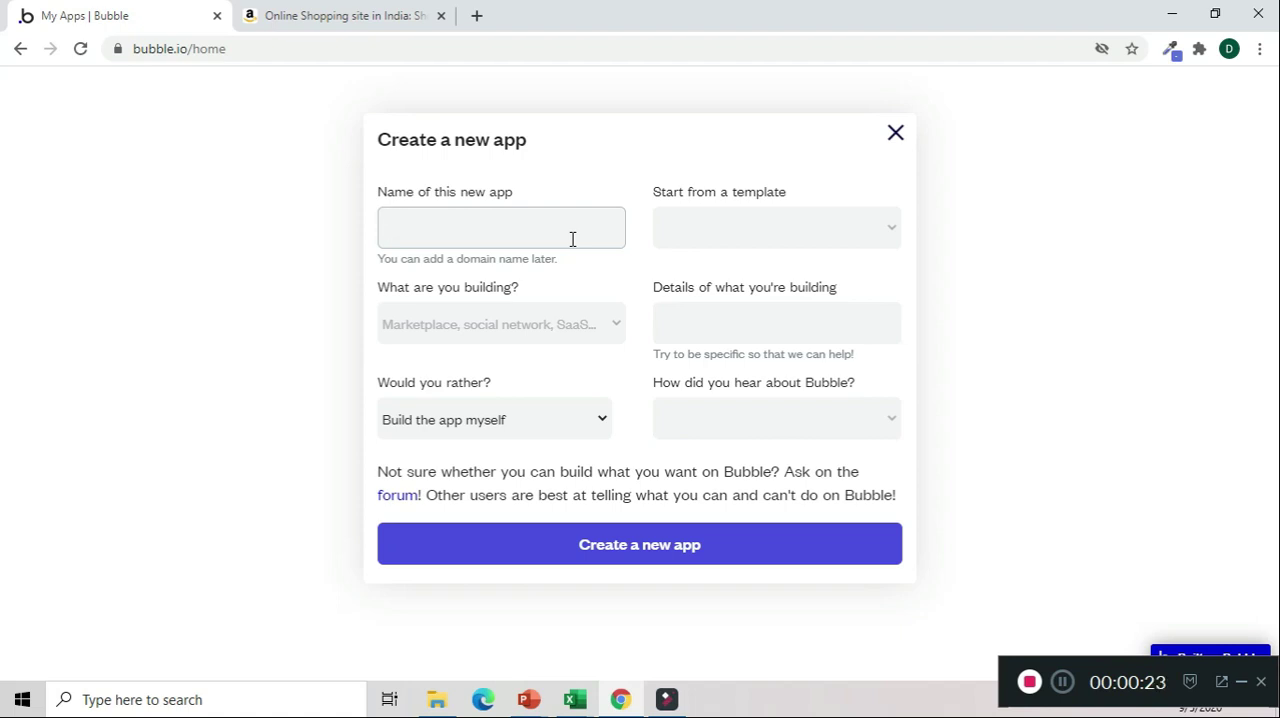
{"action": "type", "text": "my"}
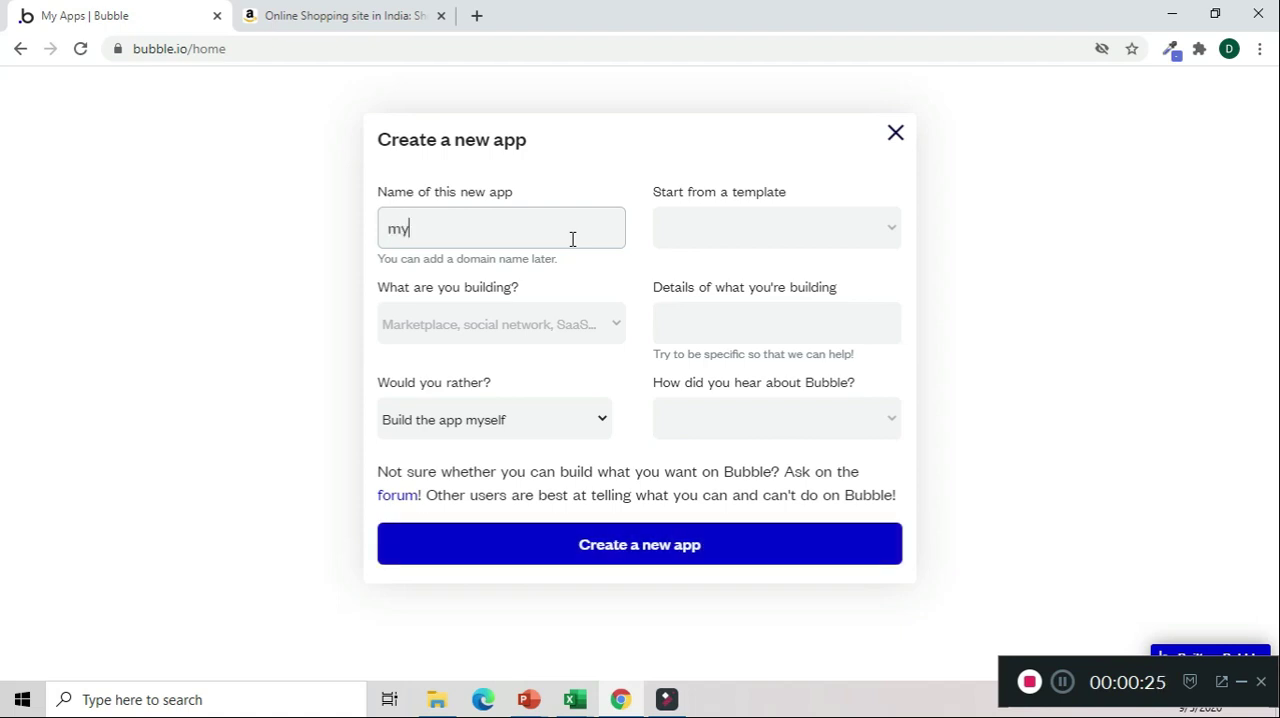
{"action": "type", "text": "amazon"}
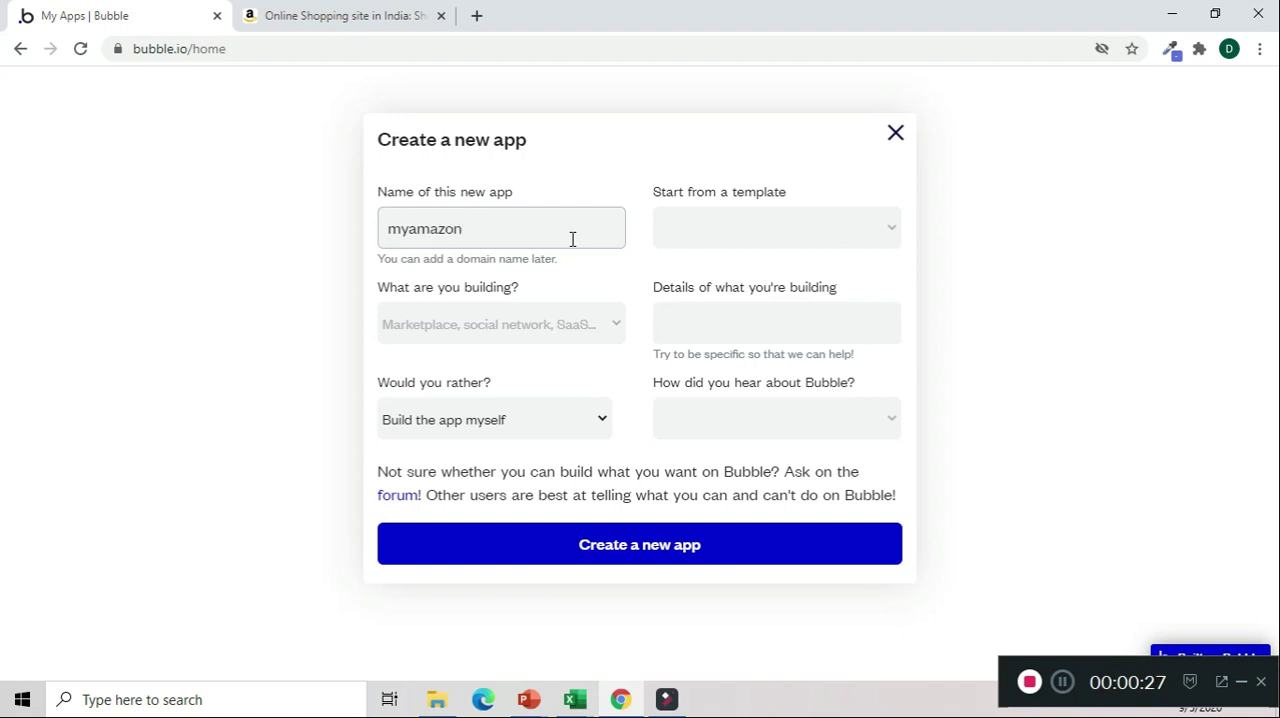
{"action": "mouse_move", "coordinate": [706, 560]}
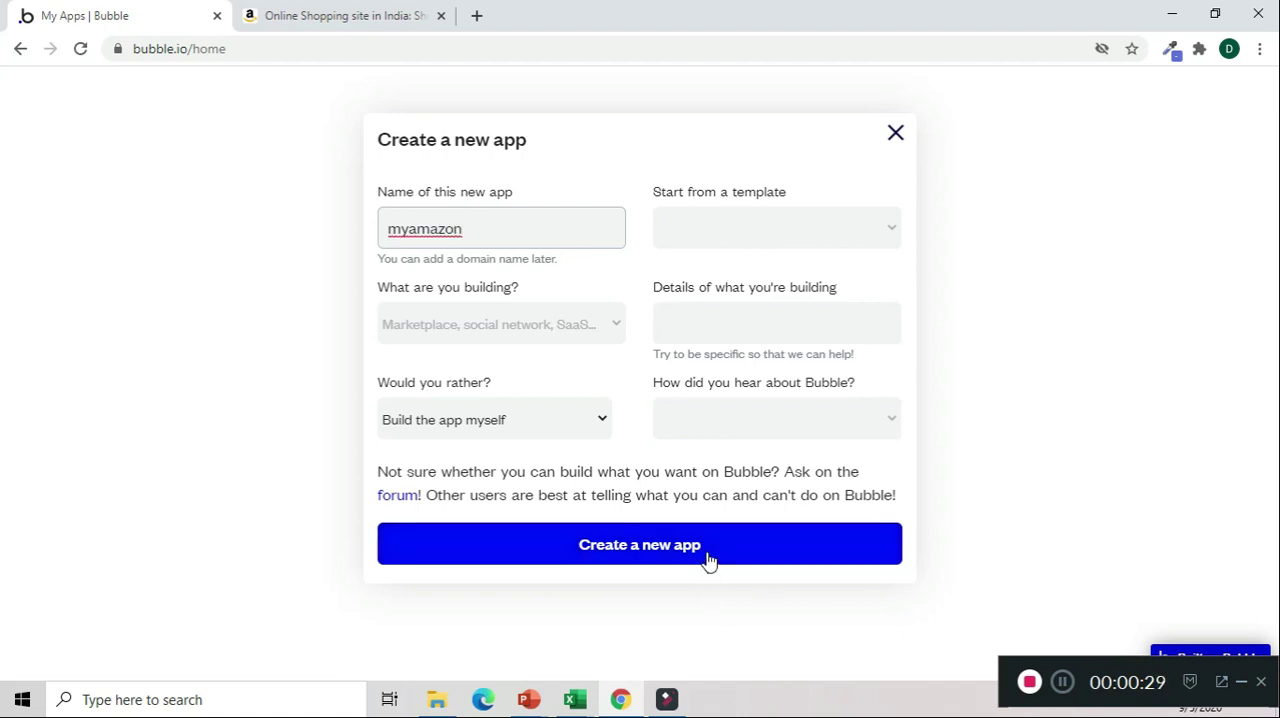
{"action": "left_click", "coordinate": [640, 544]}
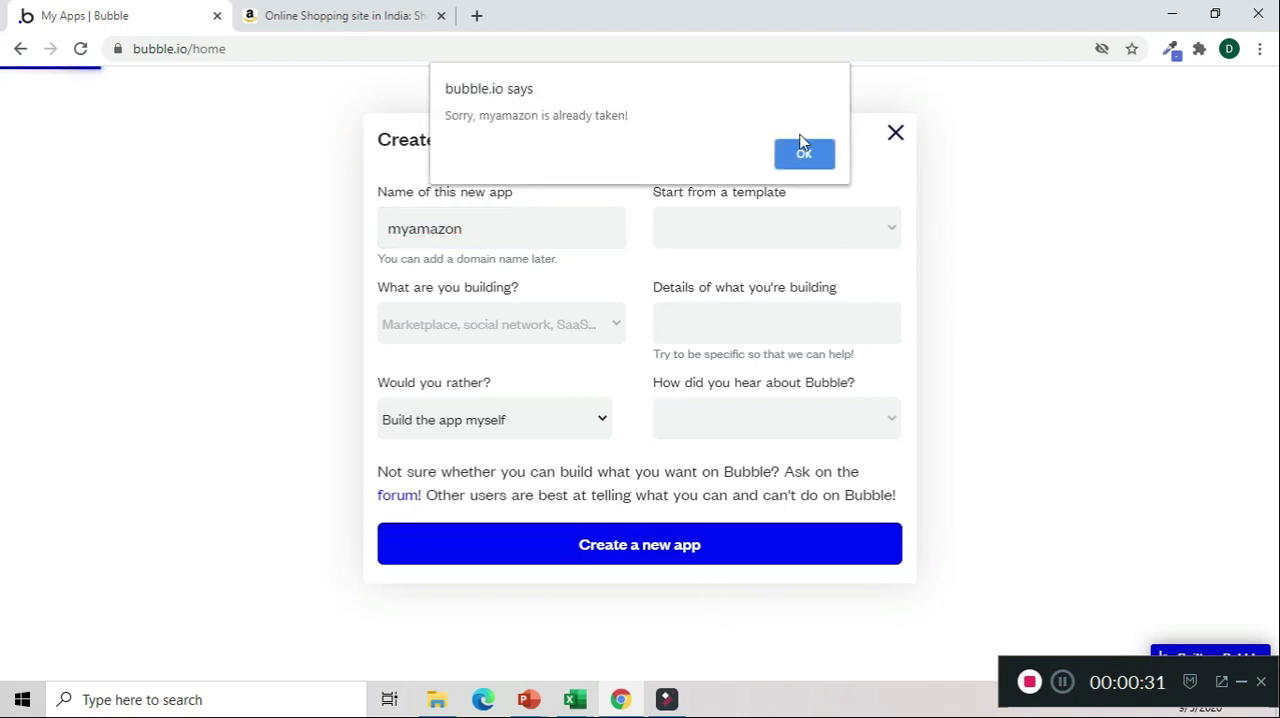
{"action": "left_click", "coordinate": [804, 154]}
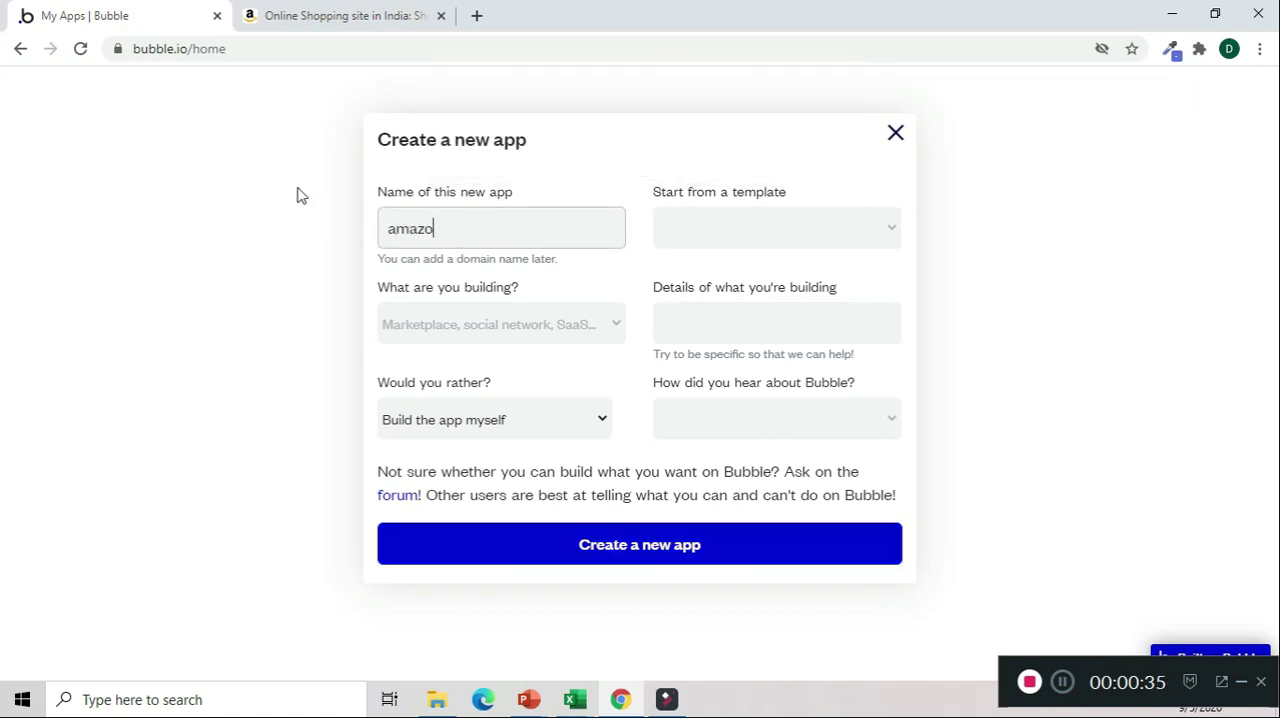
Rename the new app to 'amazonaf' and create it
{"action": "type", "text": "n"}
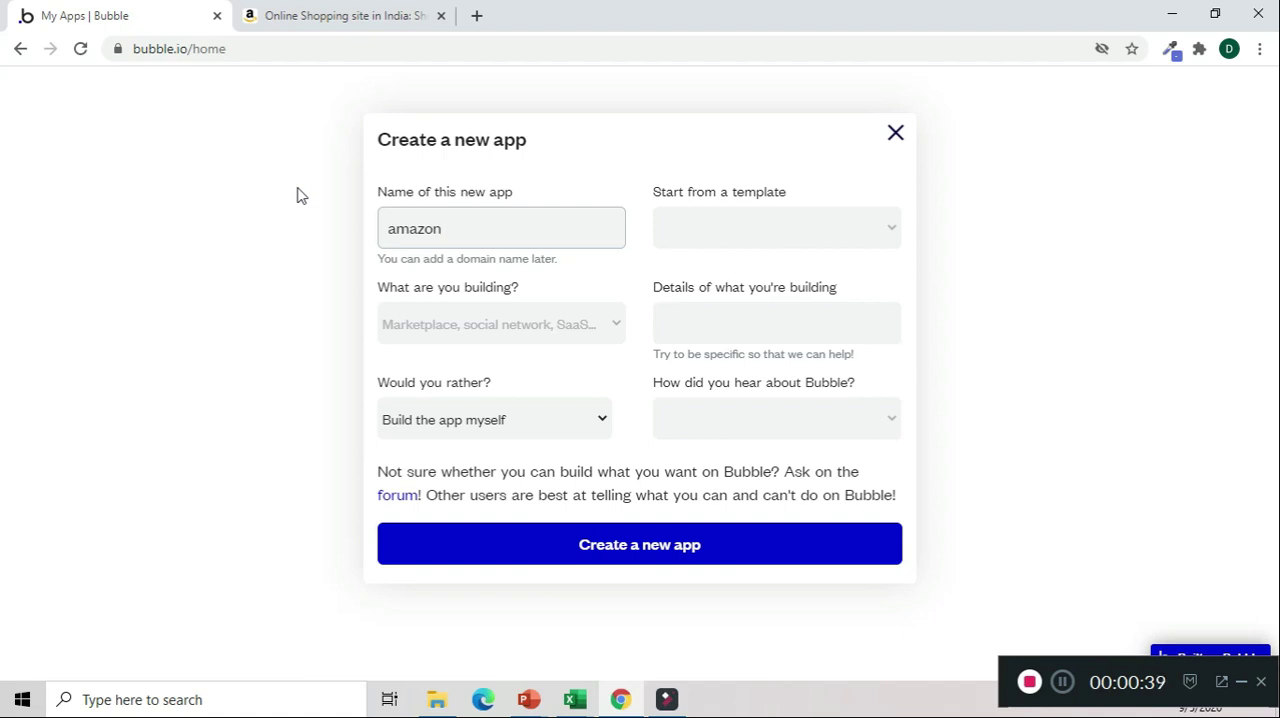
{"action": "type", "text": "a"}
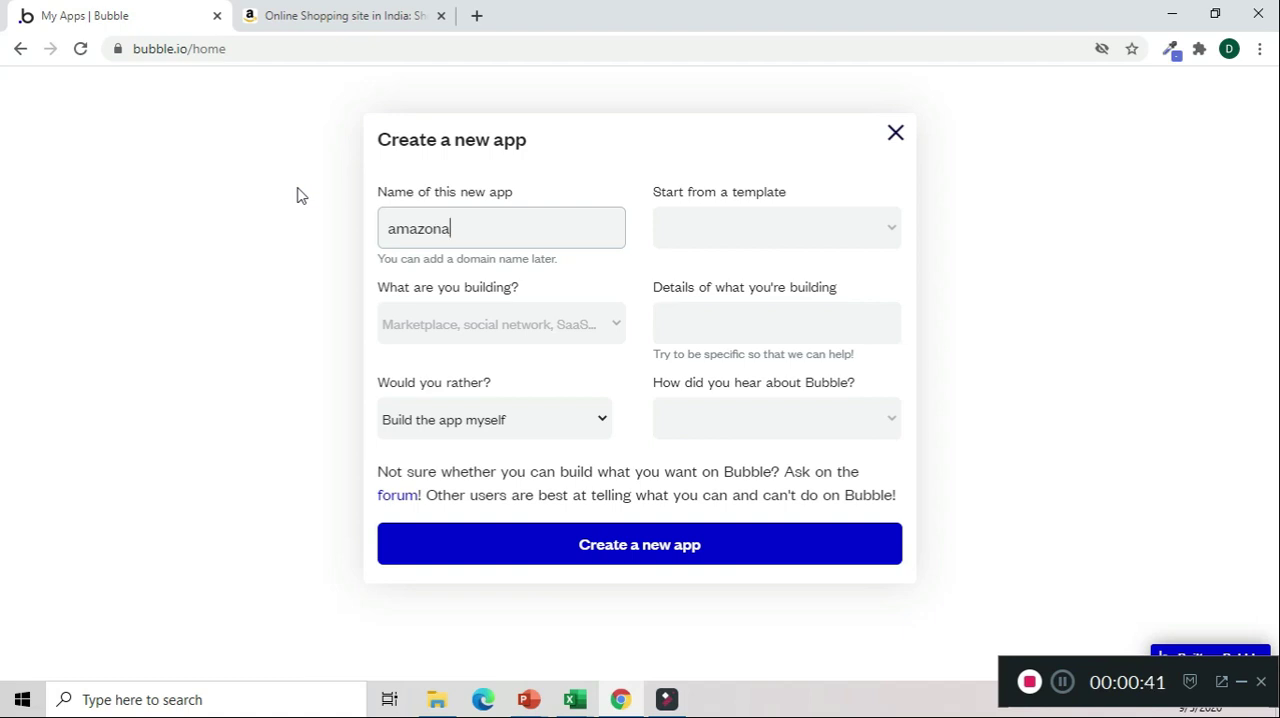
{"action": "type", "text": "f"}
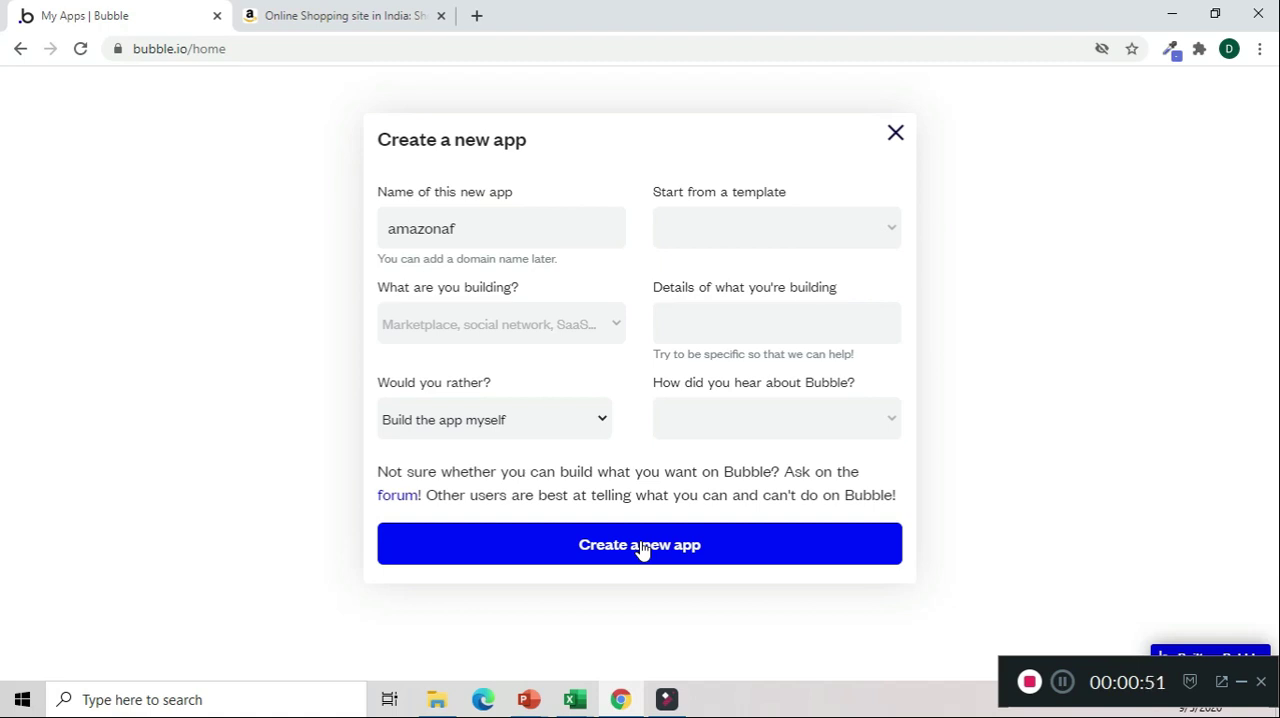
{"action": "left_click", "coordinate": [640, 544]}
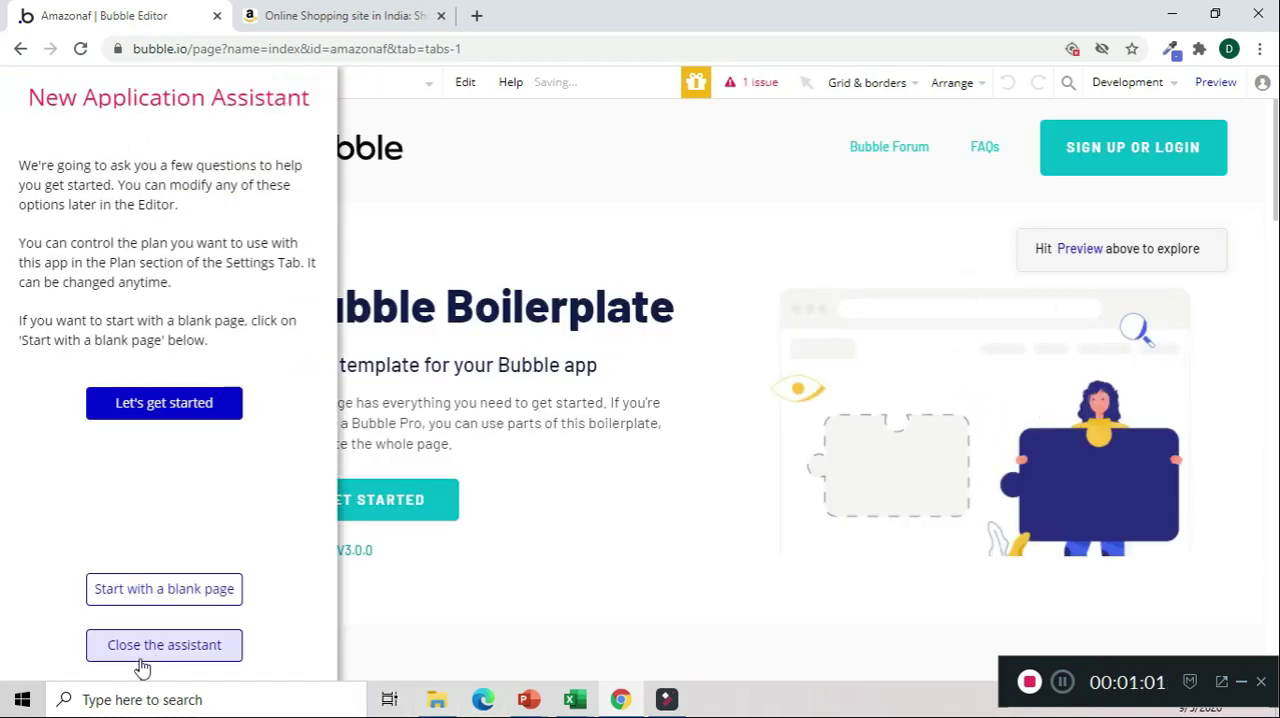
Close the New Application Assistant to reach the blank index page
{"action": "left_click", "coordinate": [164, 644]}
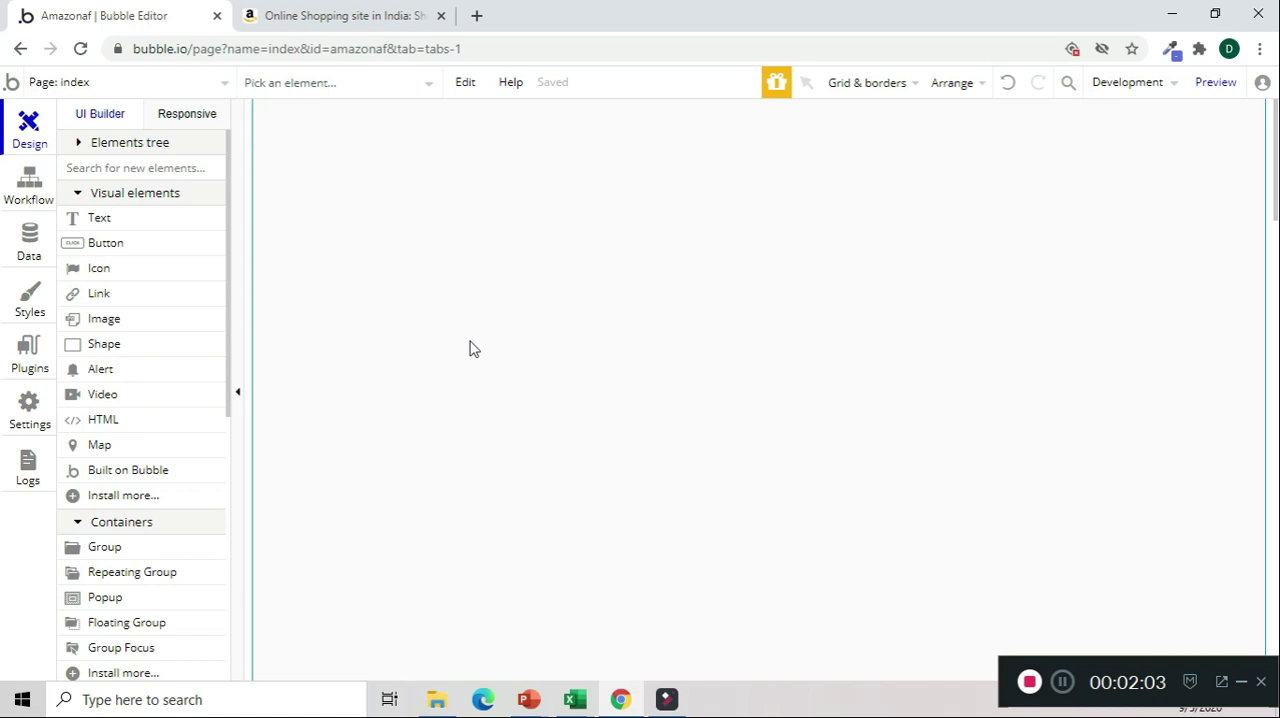
{"action": "mouse_move", "coordinate": [140, 236]}
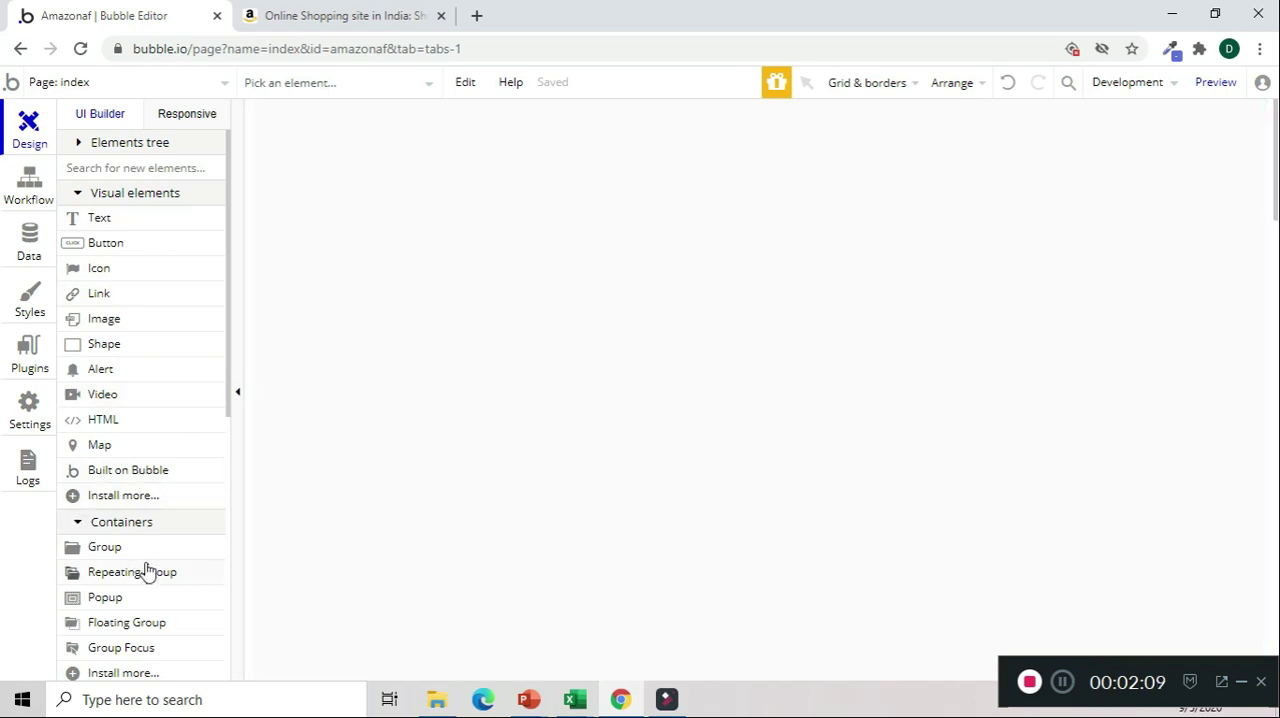
Add a Text element reading 'Mobile Tips' with its HTML tag set to h2
{"action": "scroll", "scroll_direction": "down", "scroll_amount": 3}
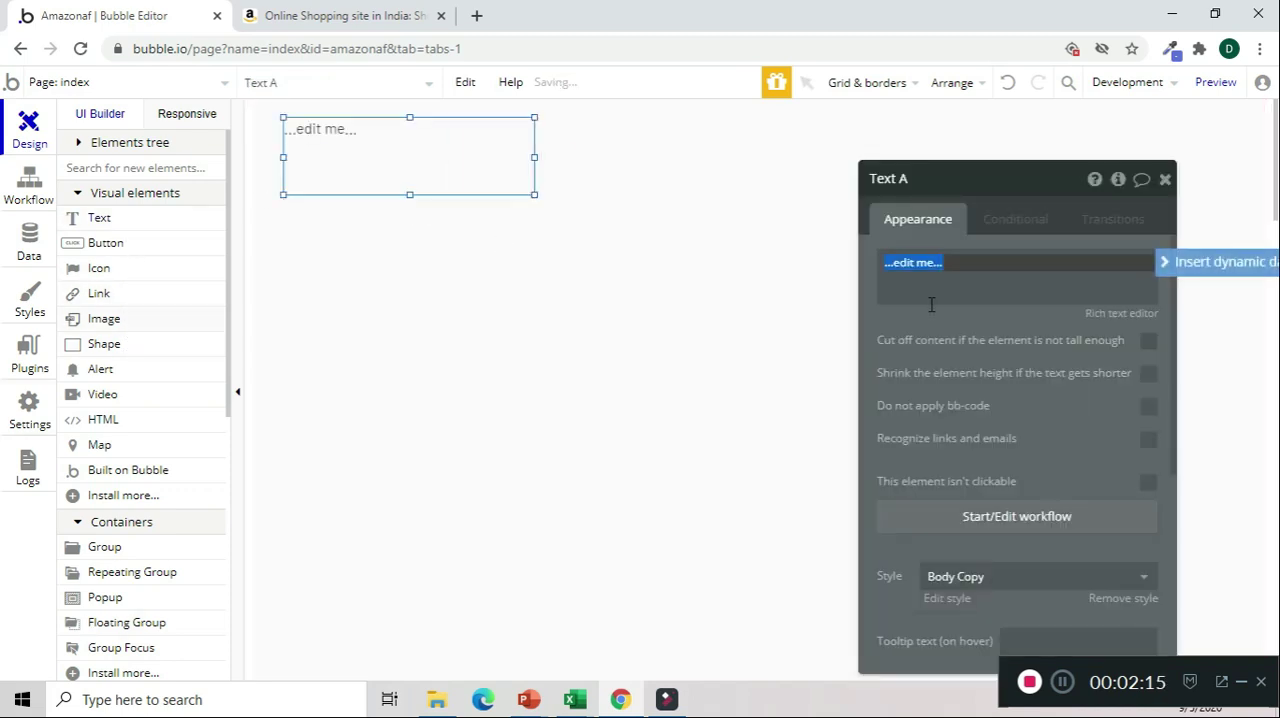
{"action": "mouse_move", "coordinate": [940, 322]}
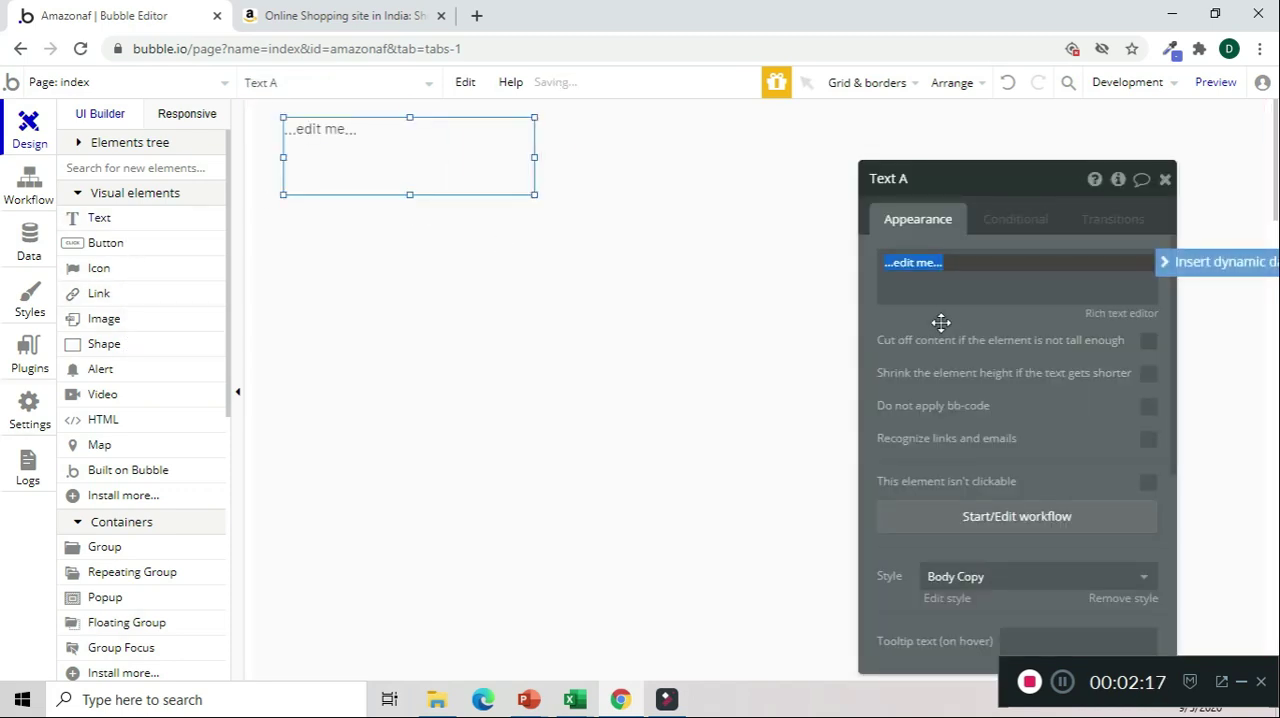
{"action": "type", "text": "Mobile Tip"}
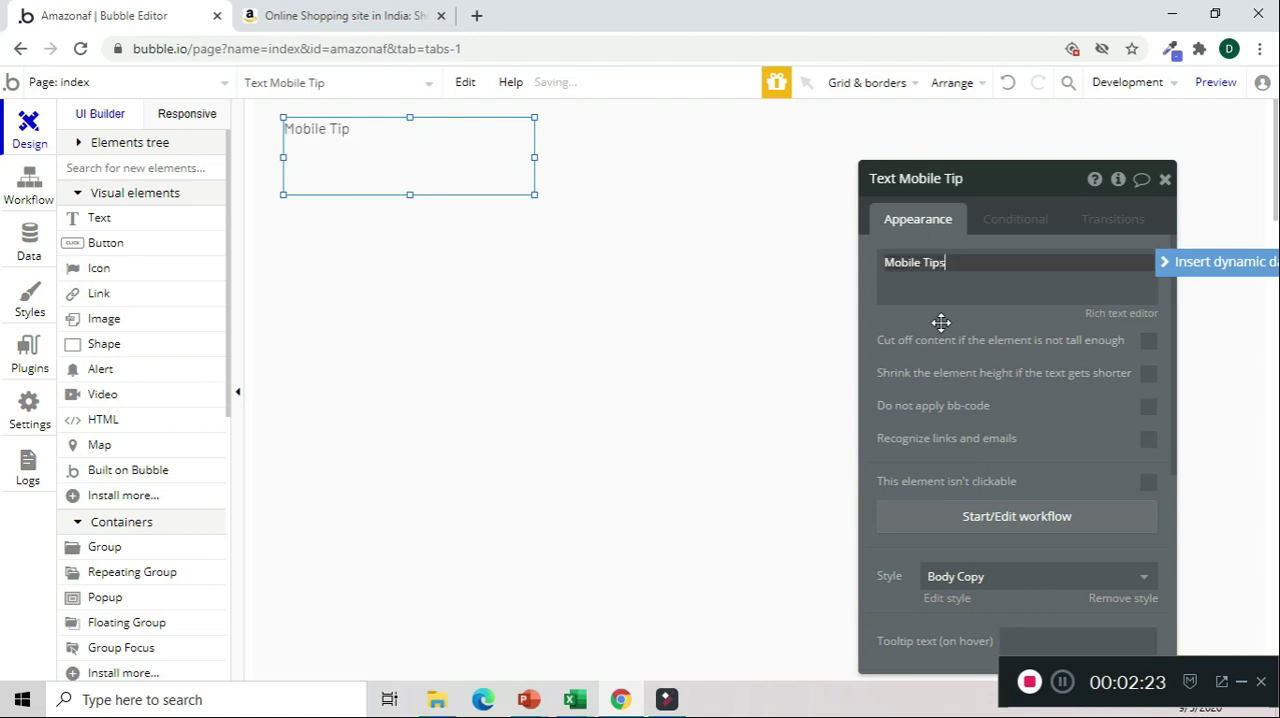
{"action": "type", "text": "s"}
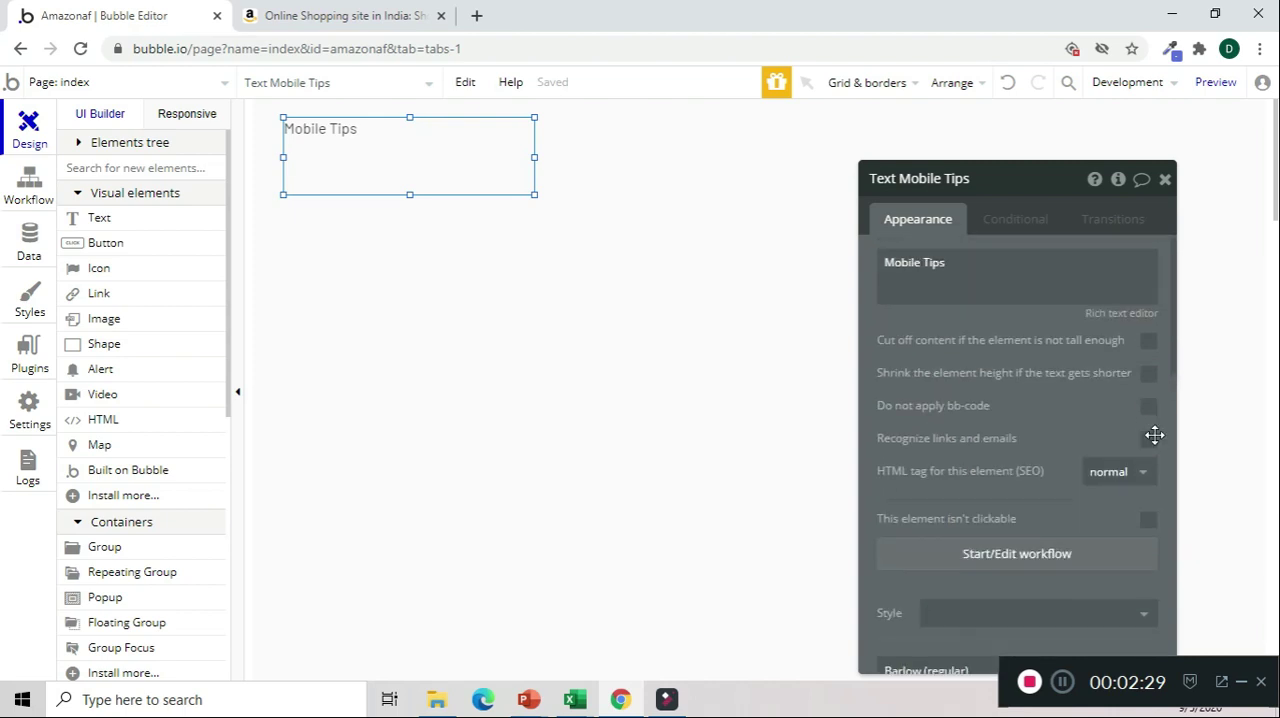
{"action": "left_click", "coordinate": [1118, 472]}
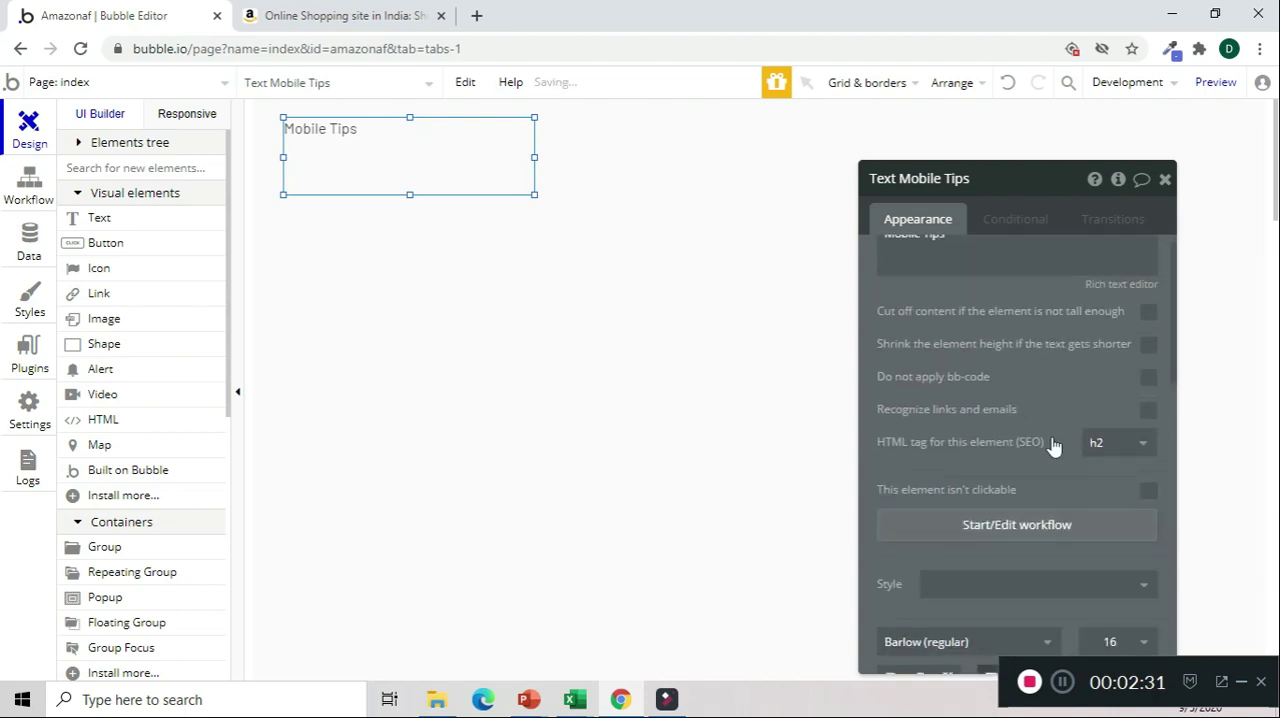
Style the heading bold, centred, in Roboto Slab (900) with an enlarged font size
{"action": "scroll", "scroll_direction": "down", "scroll_amount": 3}
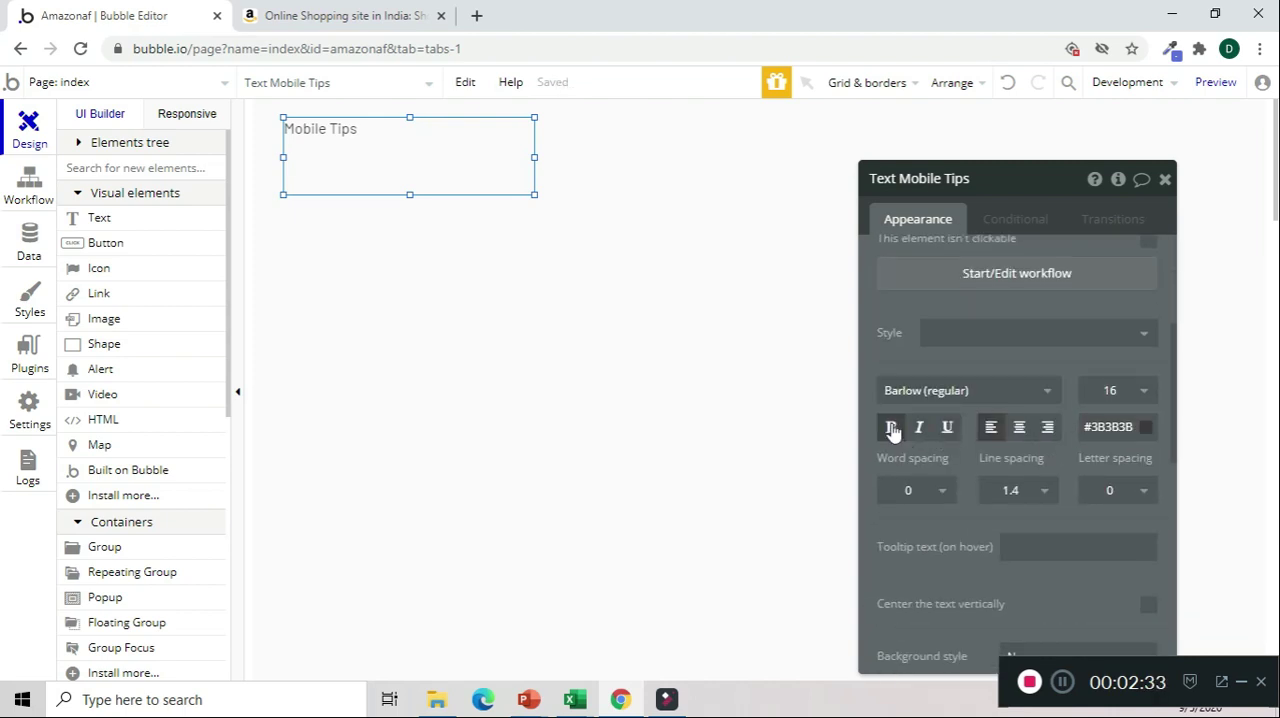
{"action": "left_click", "coordinate": [1138, 390]}
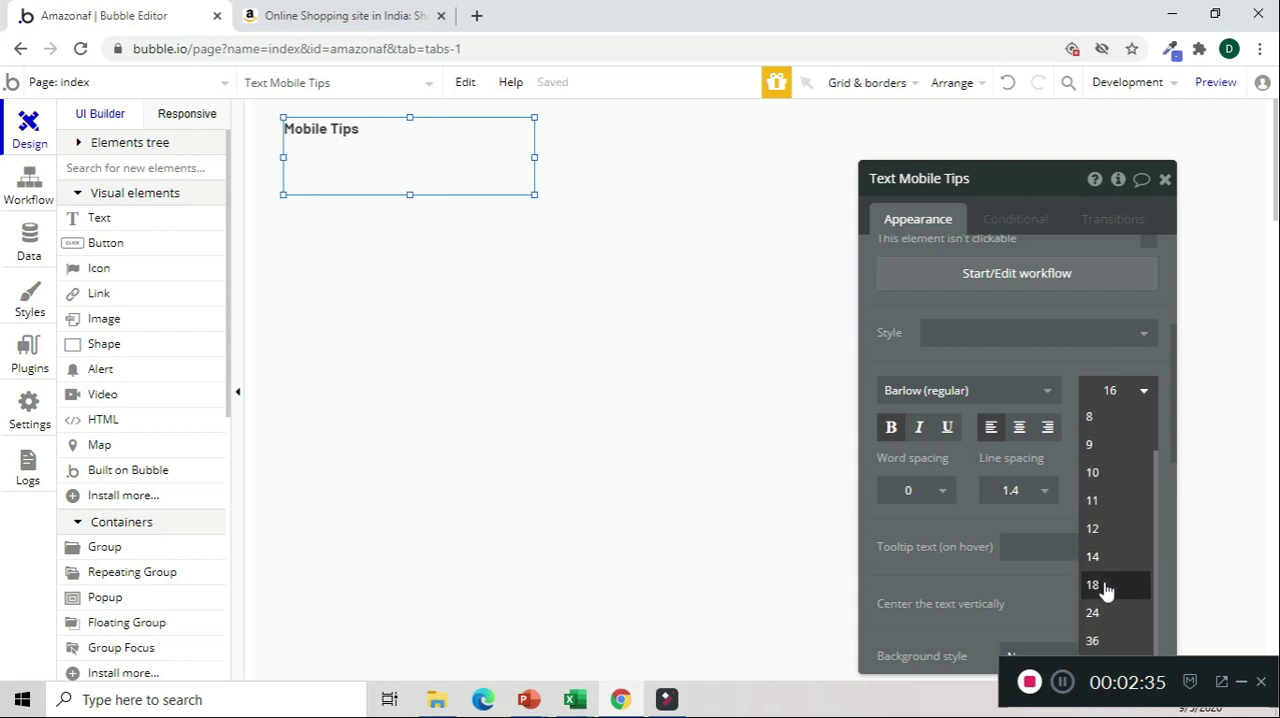
{"action": "left_click", "coordinate": [1094, 584]}
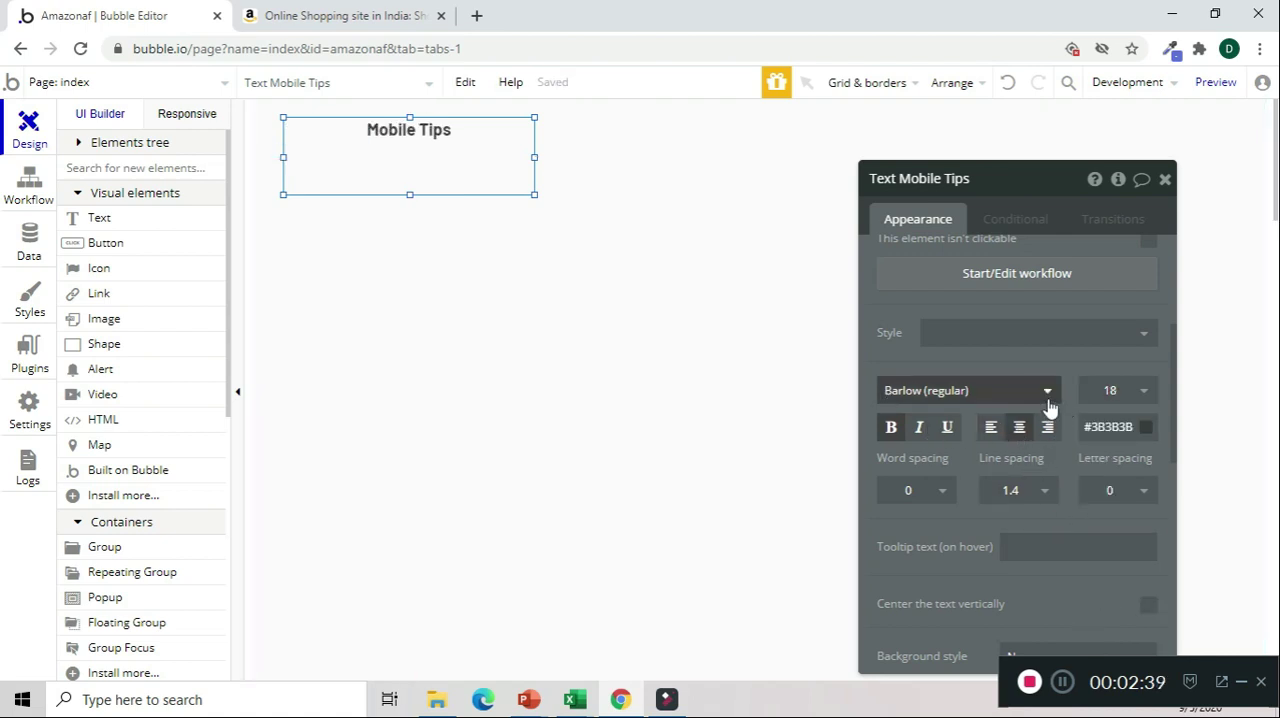
{"action": "type", "text": "robo"}
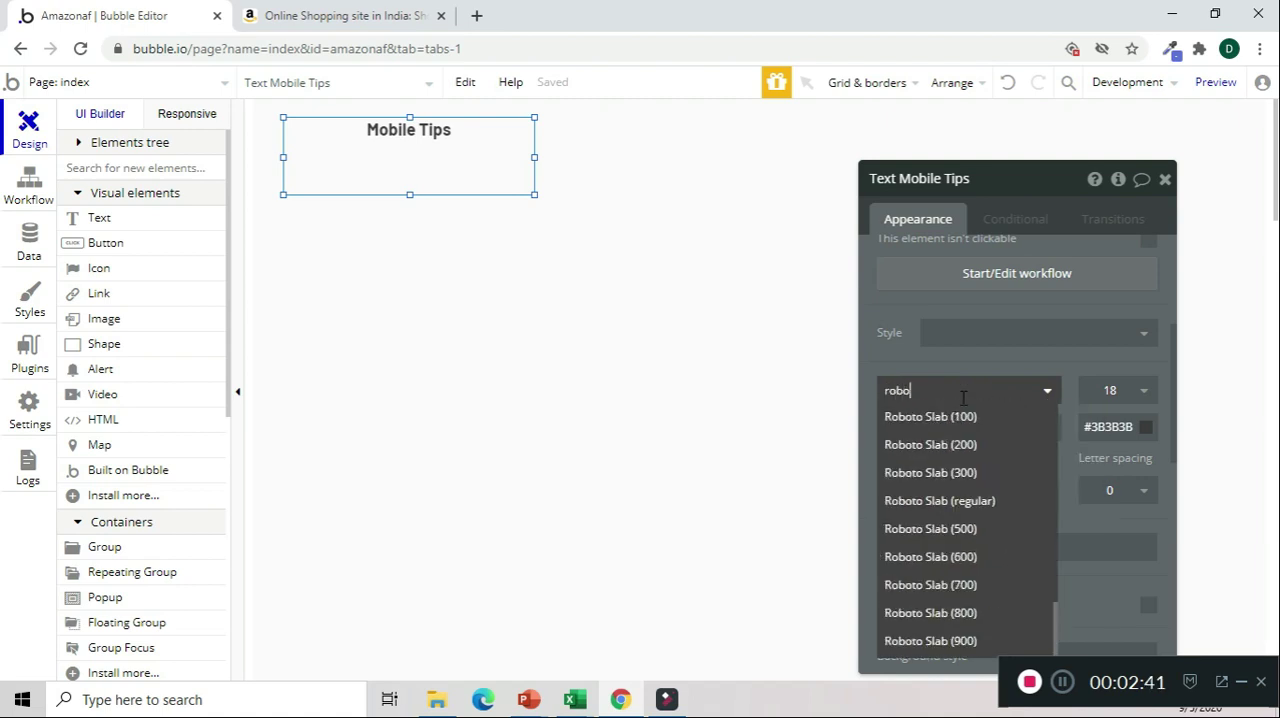
{"action": "left_click", "coordinate": [928, 640]}
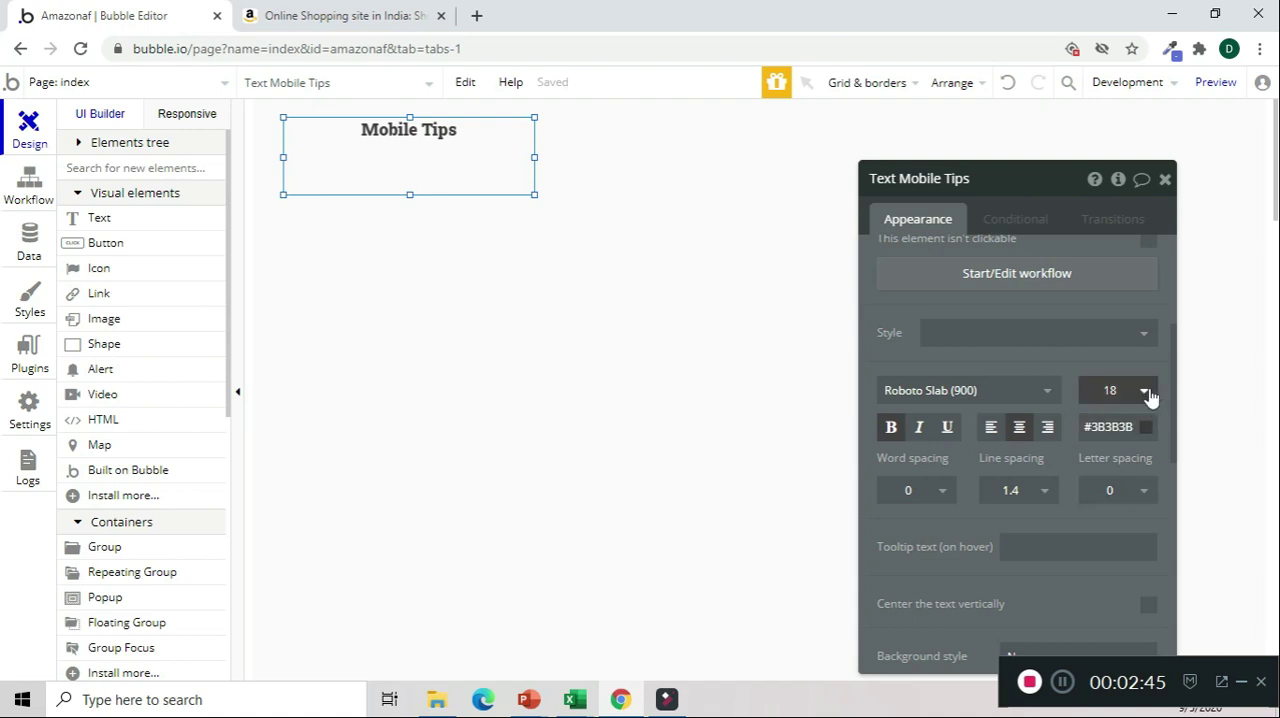
{"action": "type", "text": "36"}
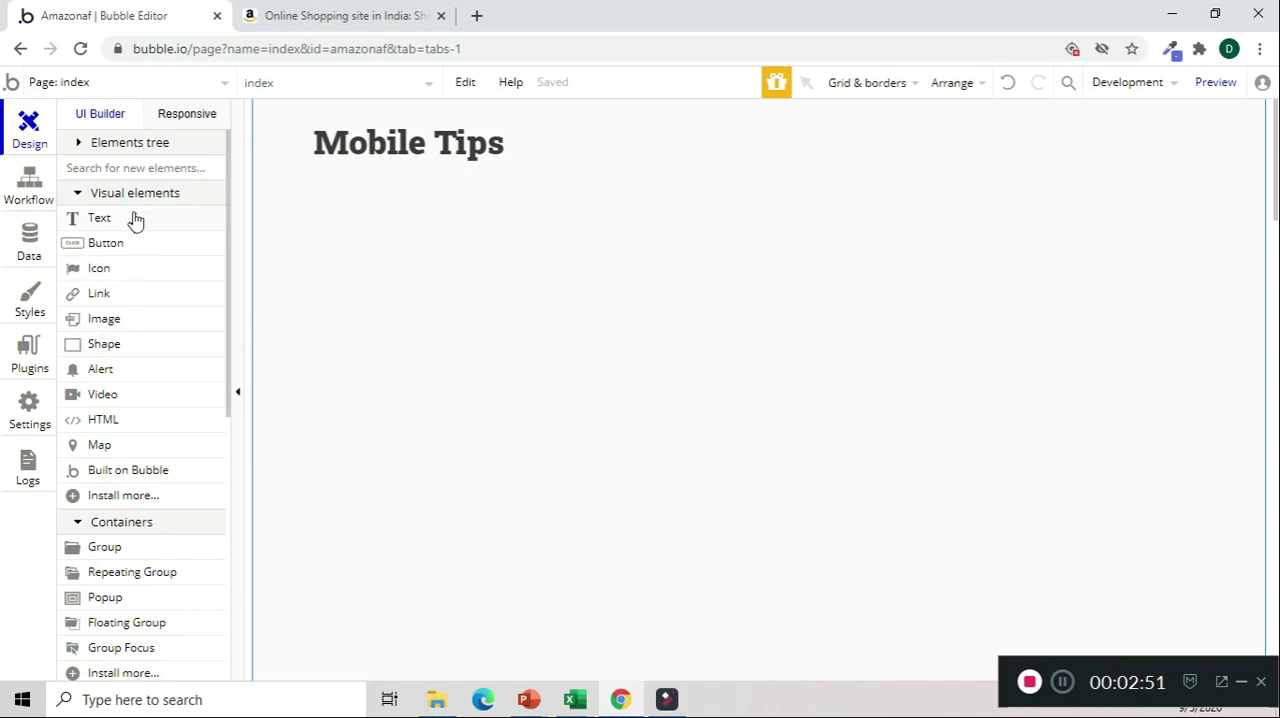
{"action": "mouse_move", "coordinate": [136, 222]}
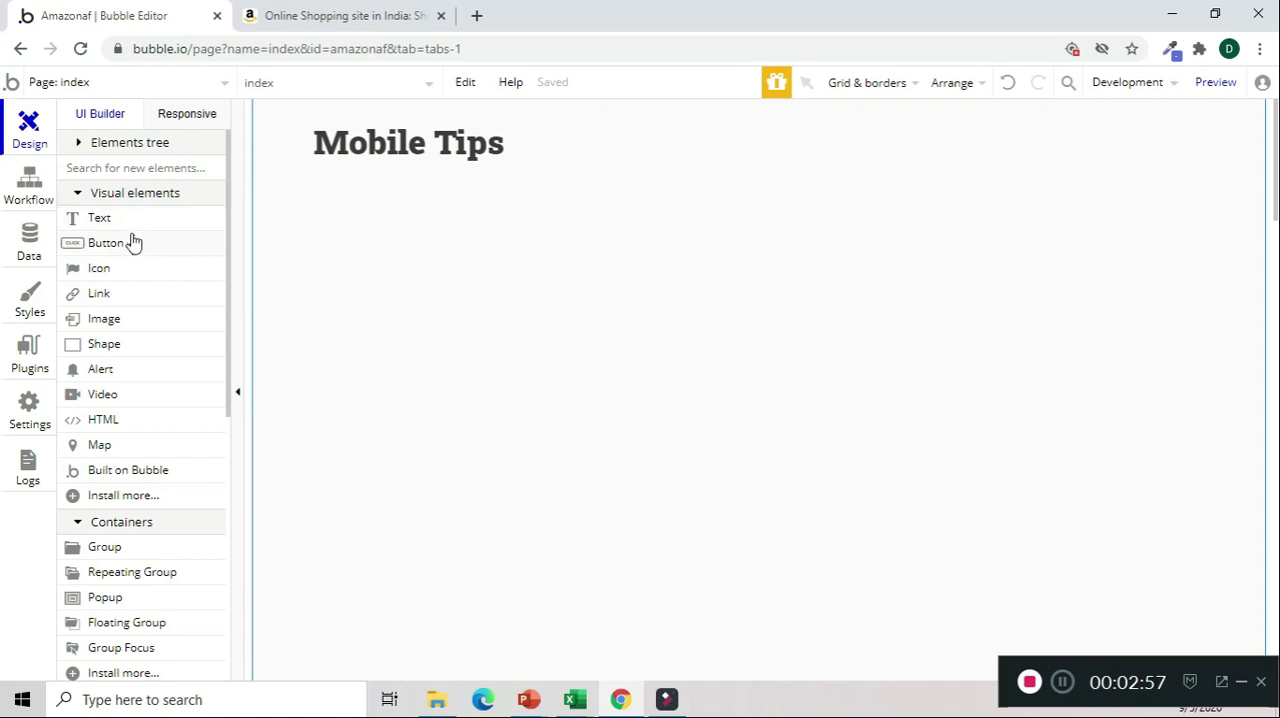
{"action": "mouse_move", "coordinate": [120, 242]}
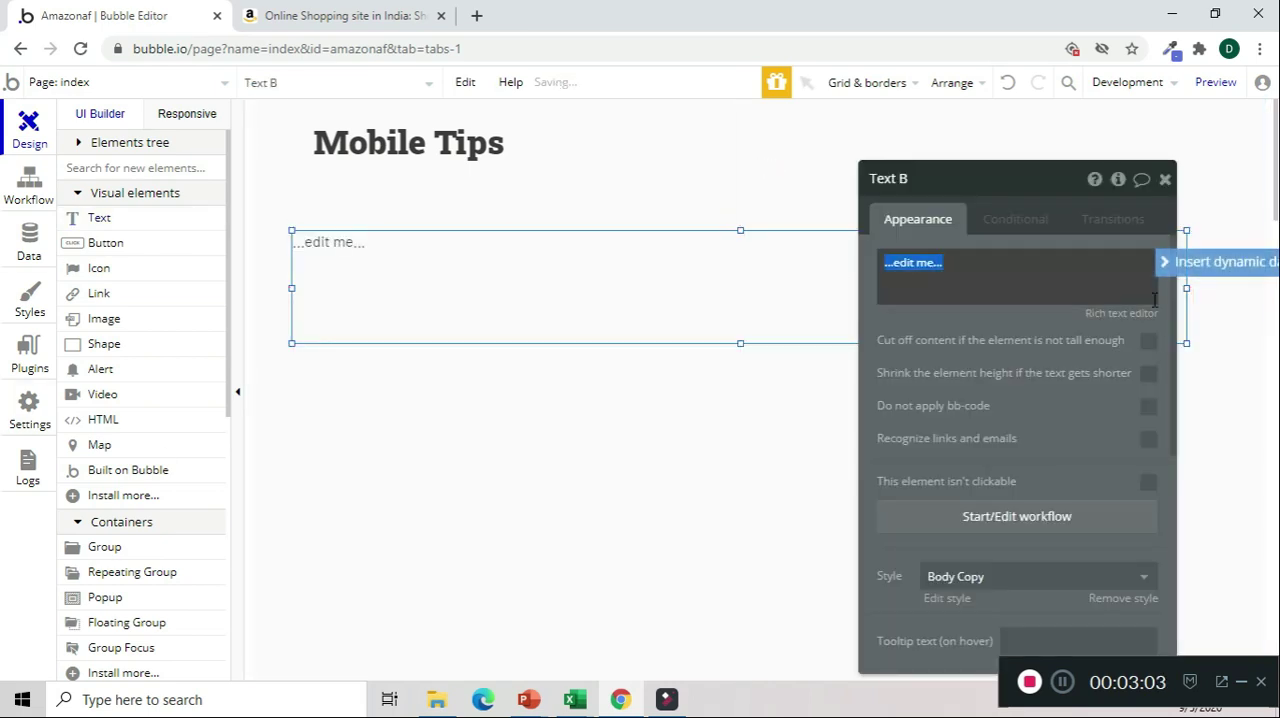
Add a second text element reading 'Top 10 Smart Phone Under INR 20,000'
{"action": "type", "text": "10"}
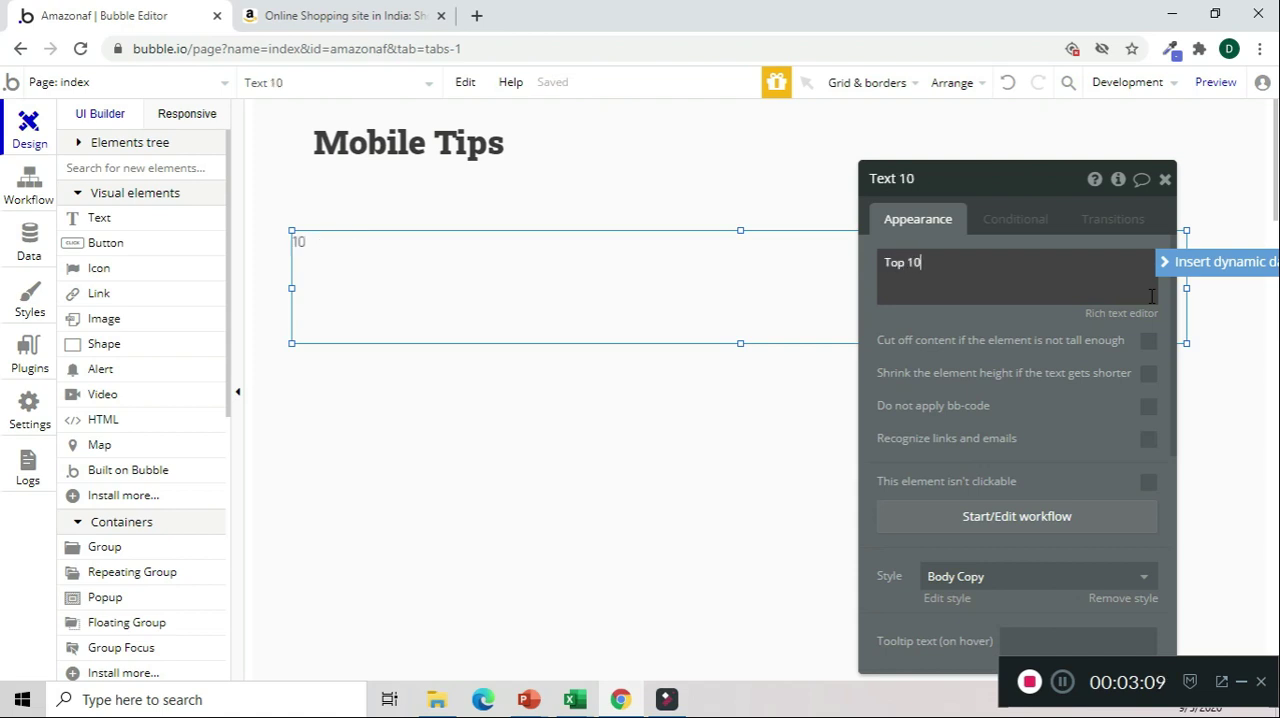
{"action": "type", "text": "Mobiles"}
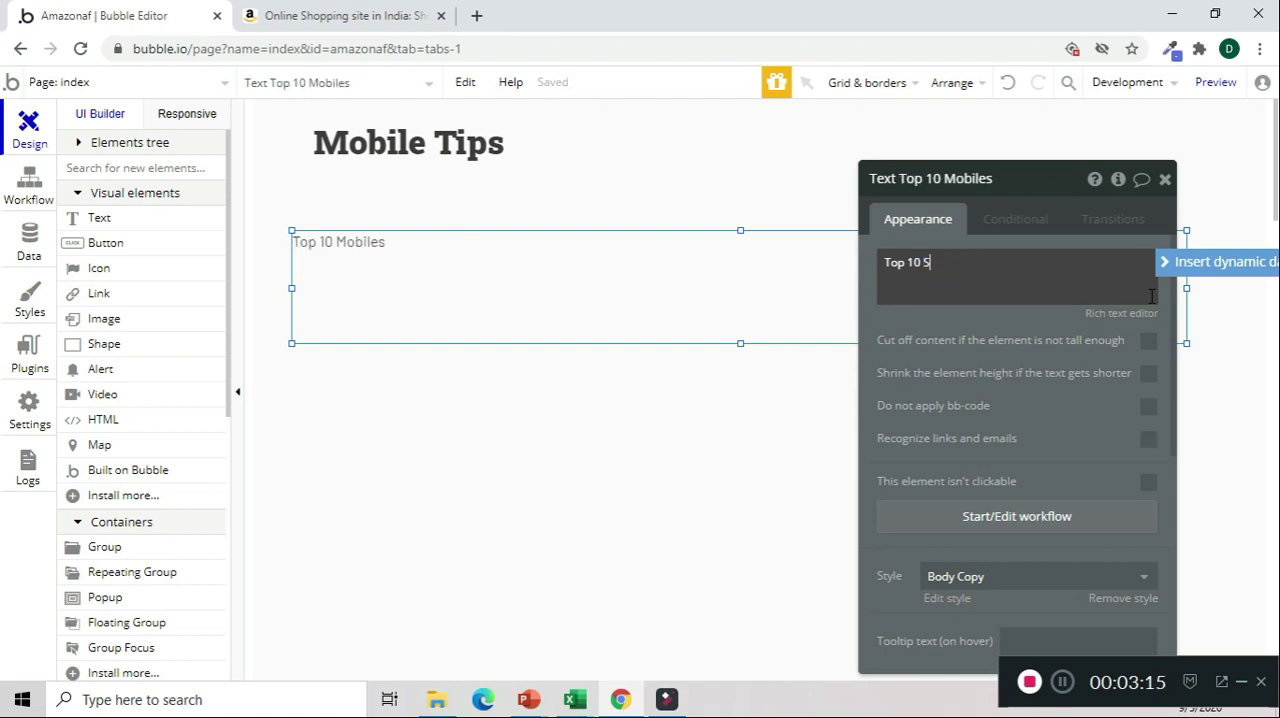
{"action": "type", "text": "mart Phone Under"}
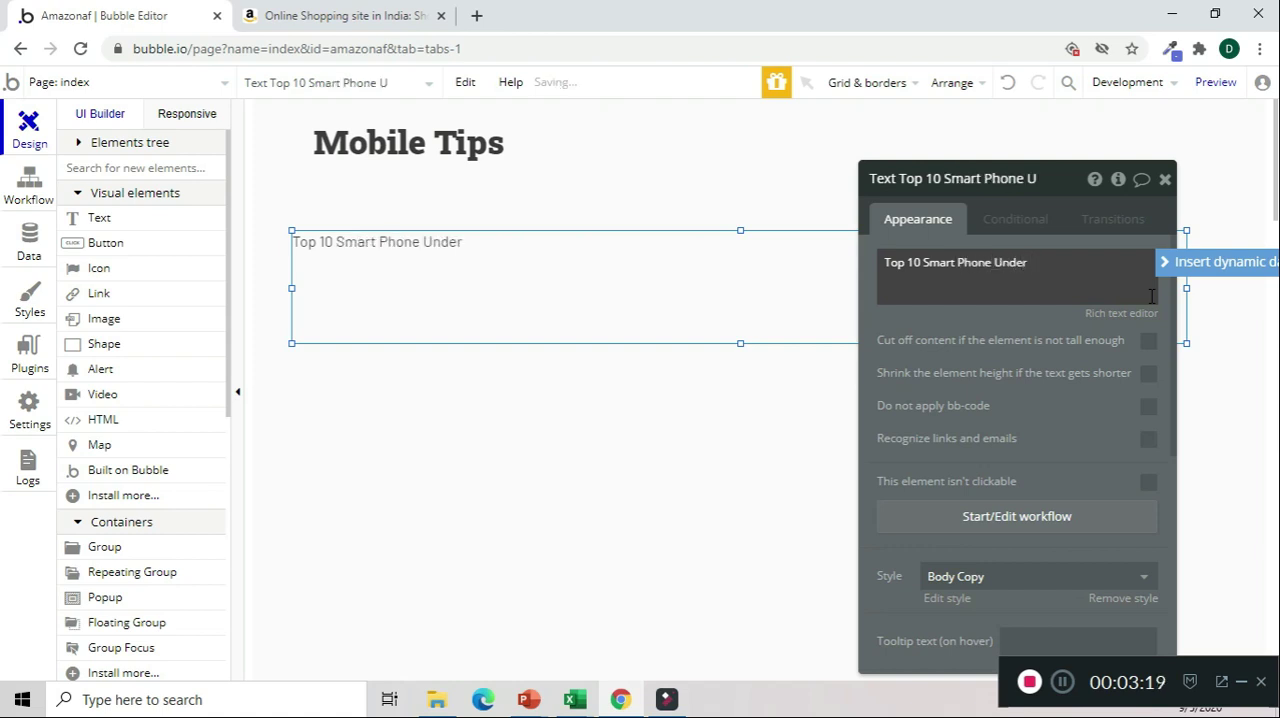
{"action": "type", "text": "INR 20"}
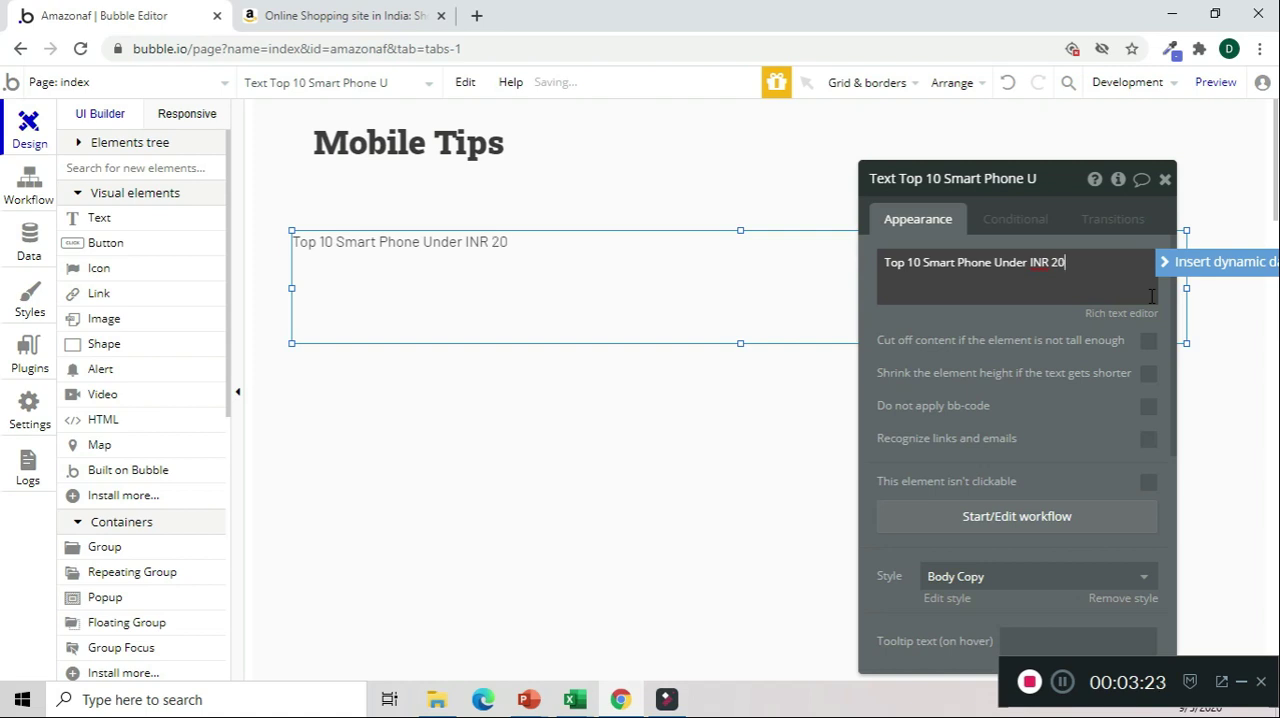
{"action": "type", "text": ",000"}
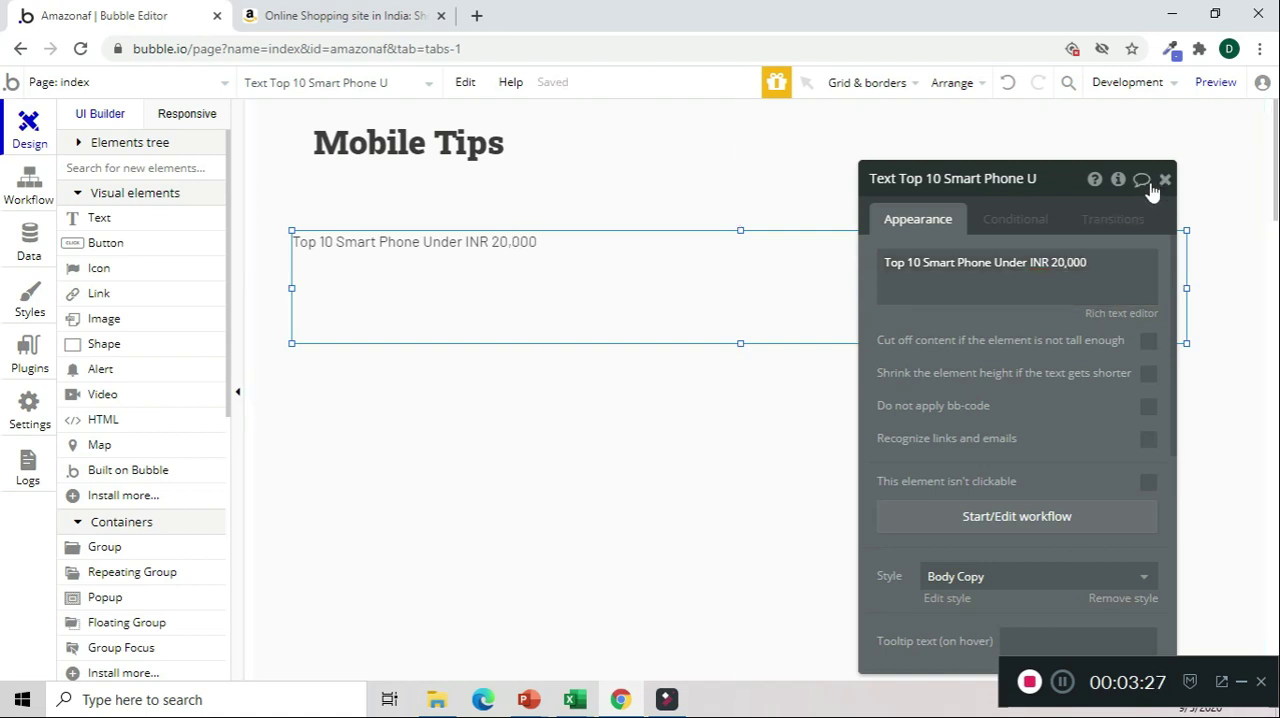
{"action": "mouse_move", "coordinate": [1088, 556]}
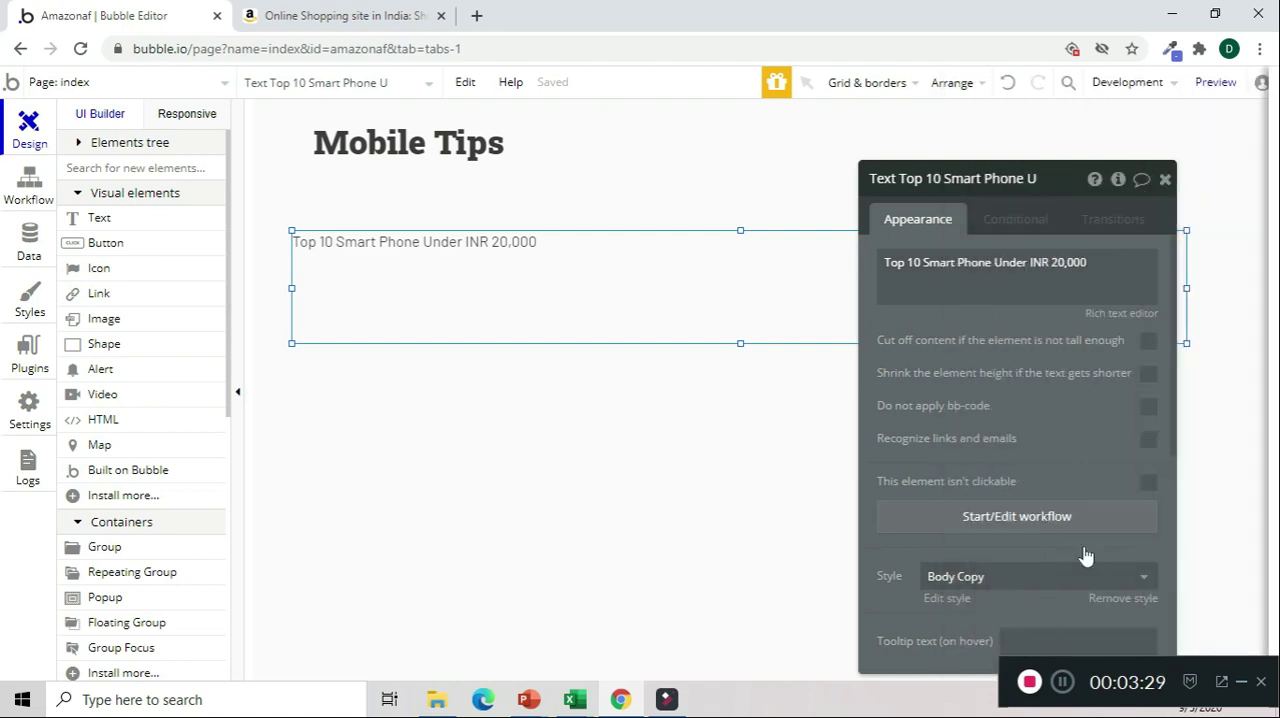
{"action": "left_click", "coordinate": [1078, 644]}
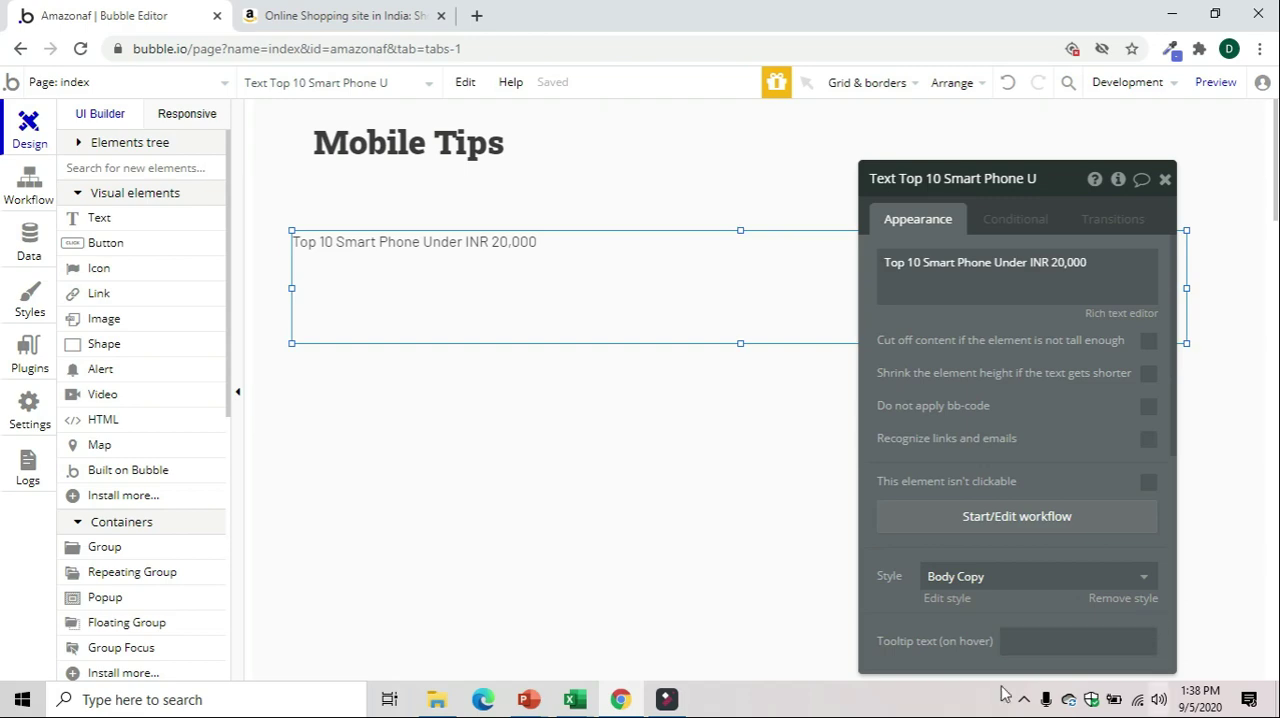
Enlarge the subheading's font size and close its property editor
{"action": "key", "text": "alt+tab"}
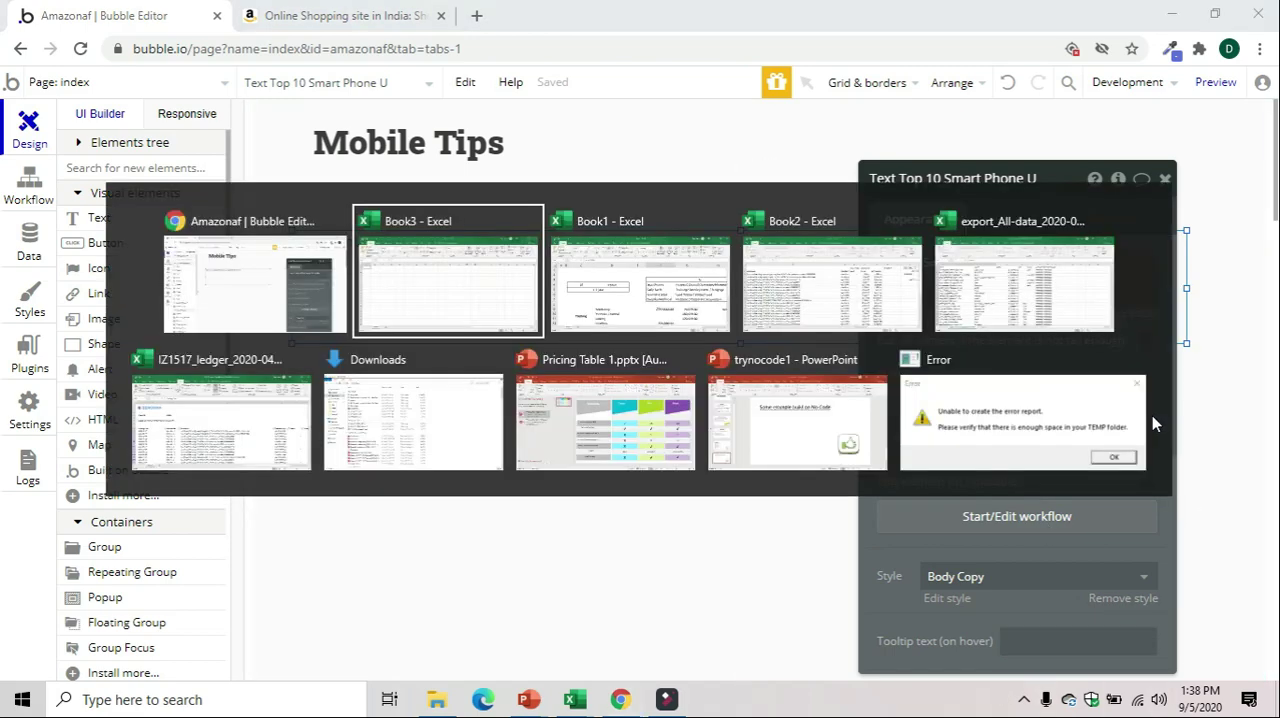
{"action": "left_click", "coordinate": [448, 270]}
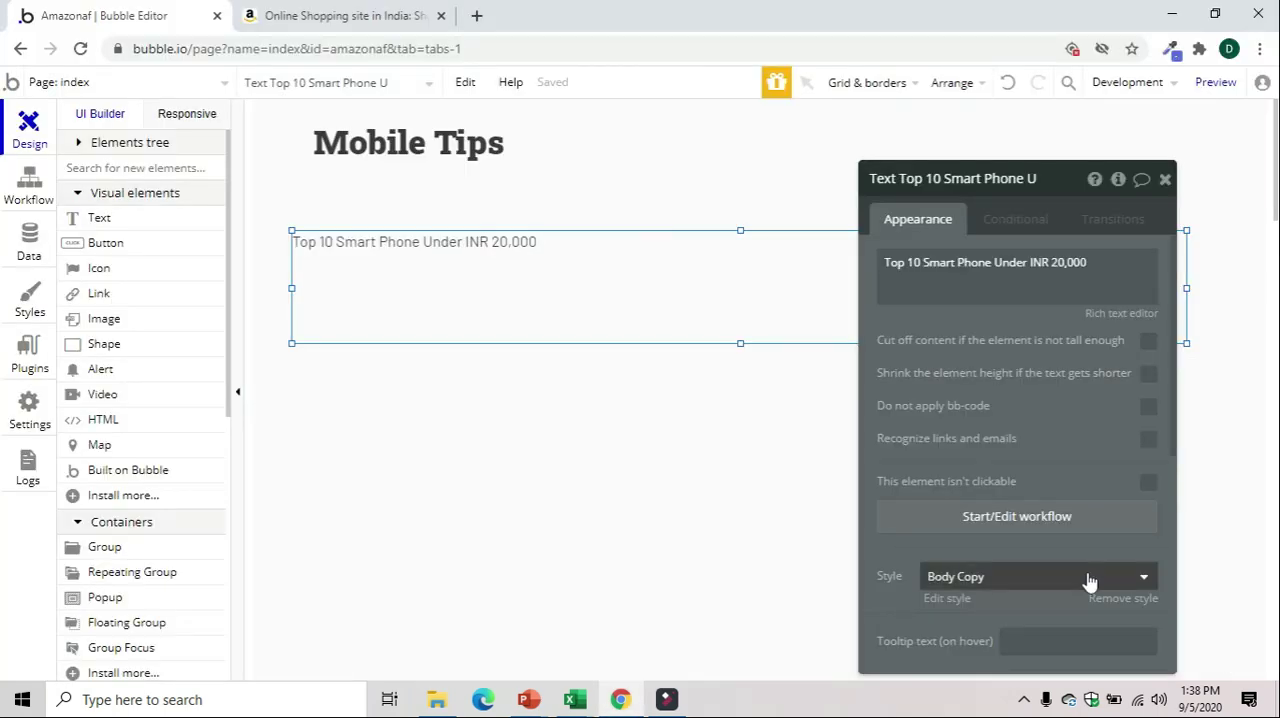
{"action": "mouse_move", "coordinate": [1132, 576]}
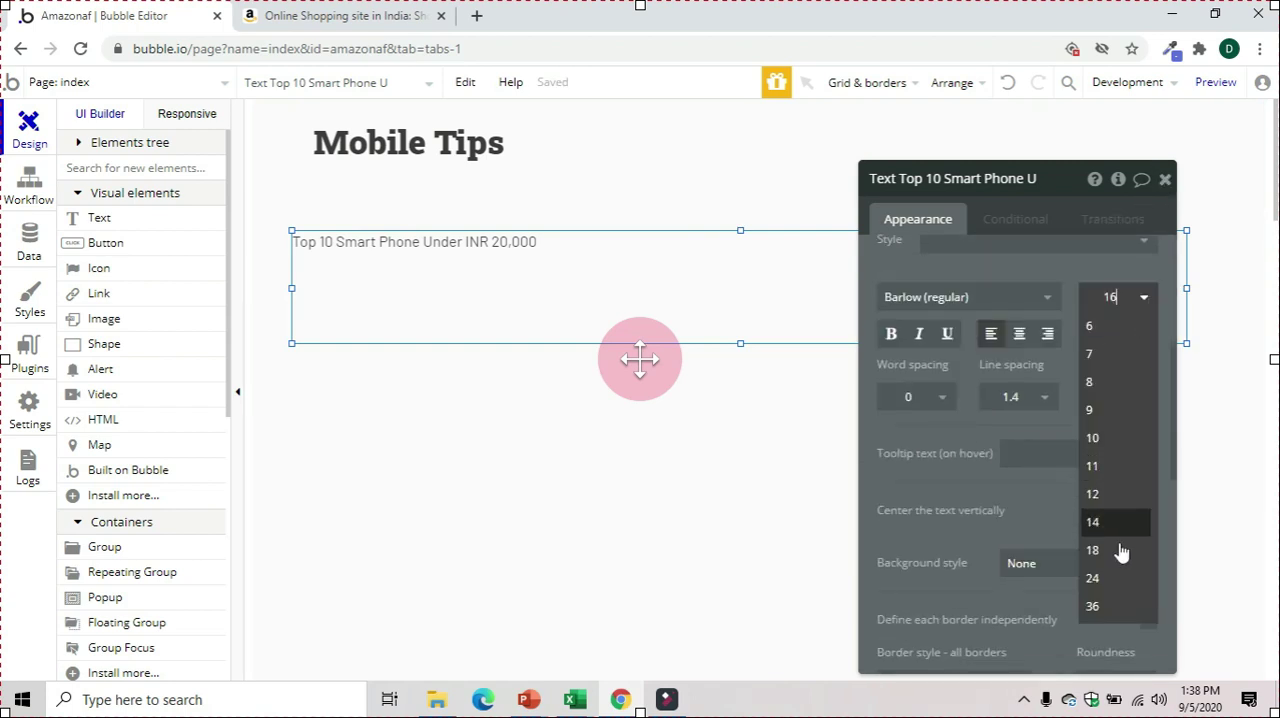
{"action": "left_click", "coordinate": [1092, 606]}
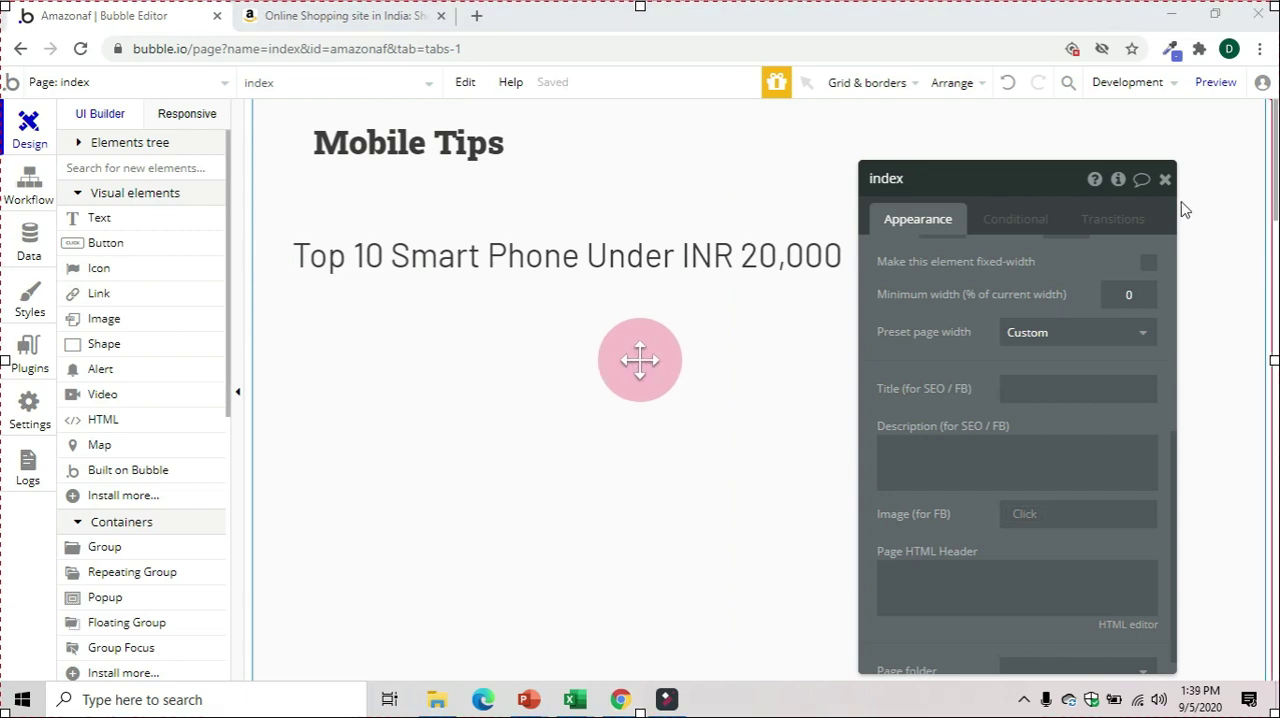
{"action": "left_click", "coordinate": [1164, 178]}
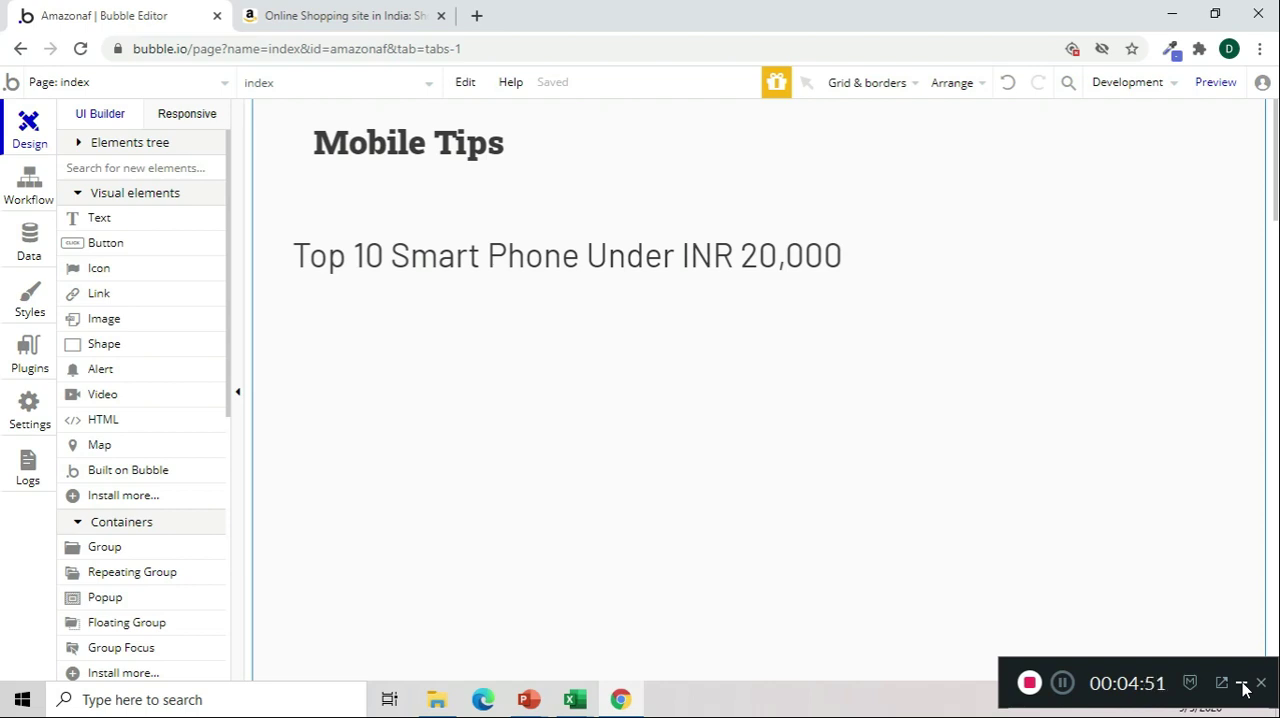
{"action": "left_click", "coordinate": [568, 256]}
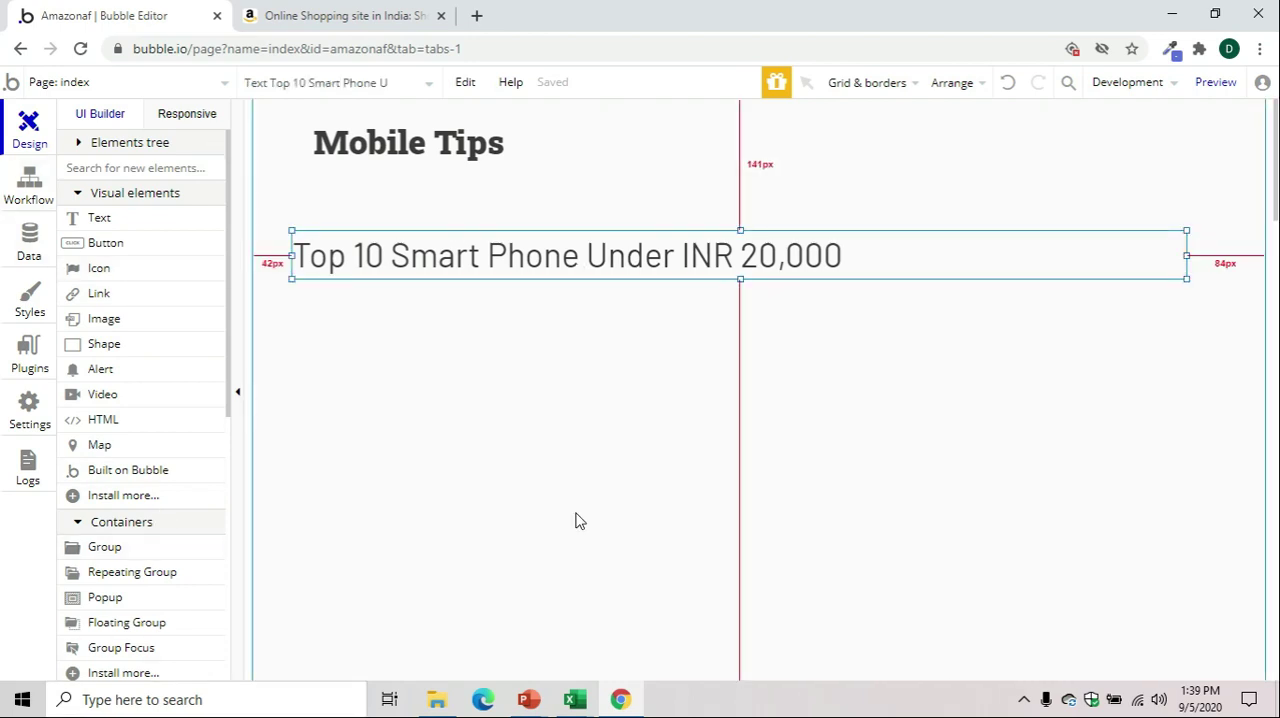
Place a Group below the subheading, name it 'top 20k' and make it taller
{"action": "scroll", "scroll_direction": "down", "scroll_amount": 3}
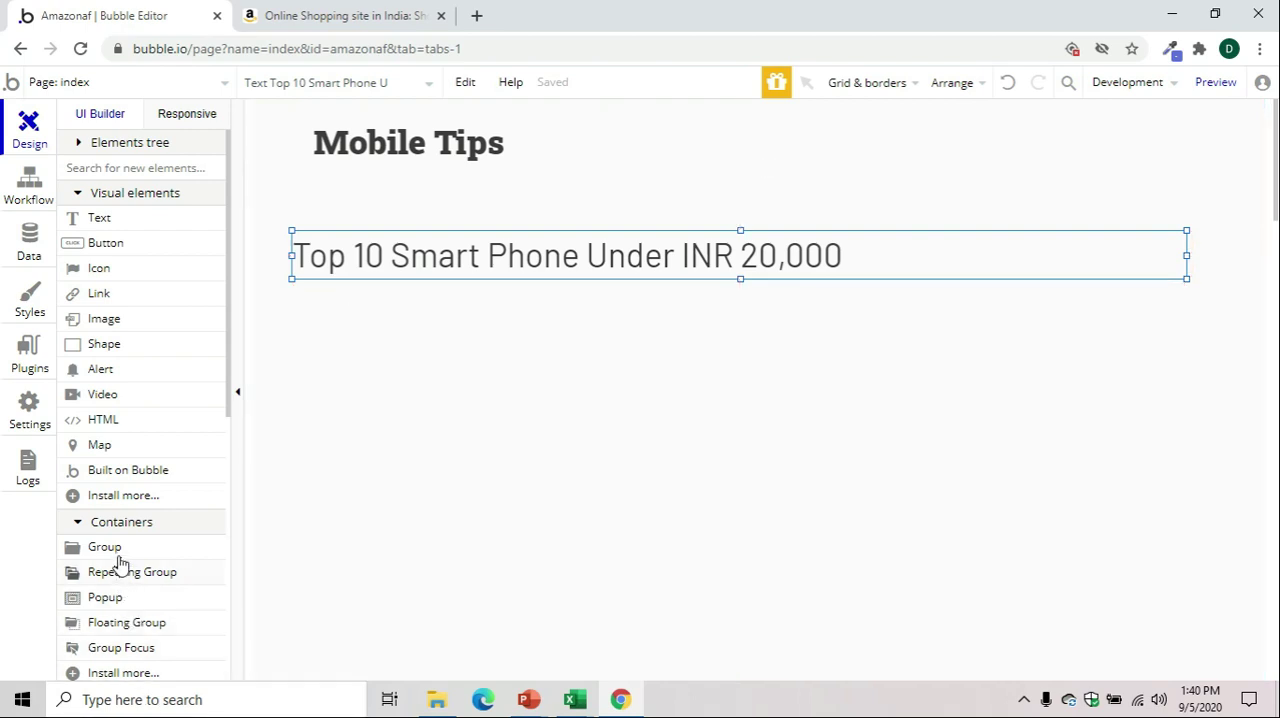
{"action": "mouse_move", "coordinate": [118, 558]}
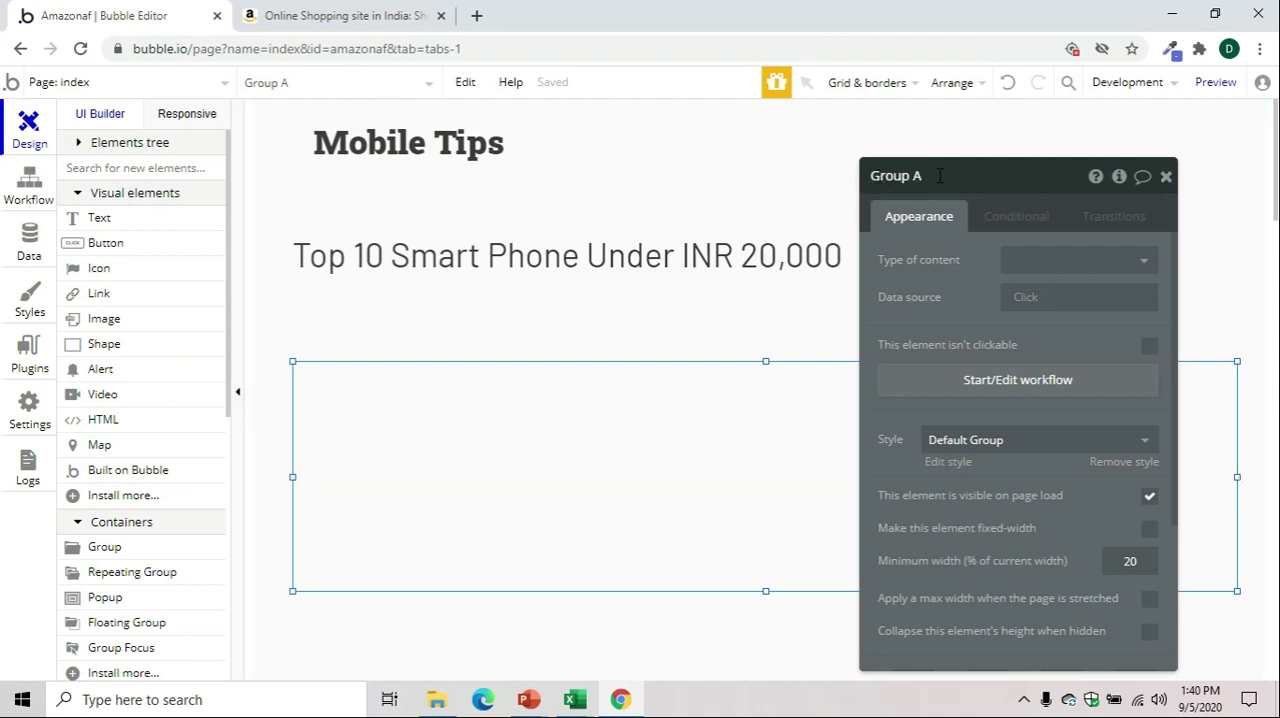
{"action": "type", "text": "top 20k"}
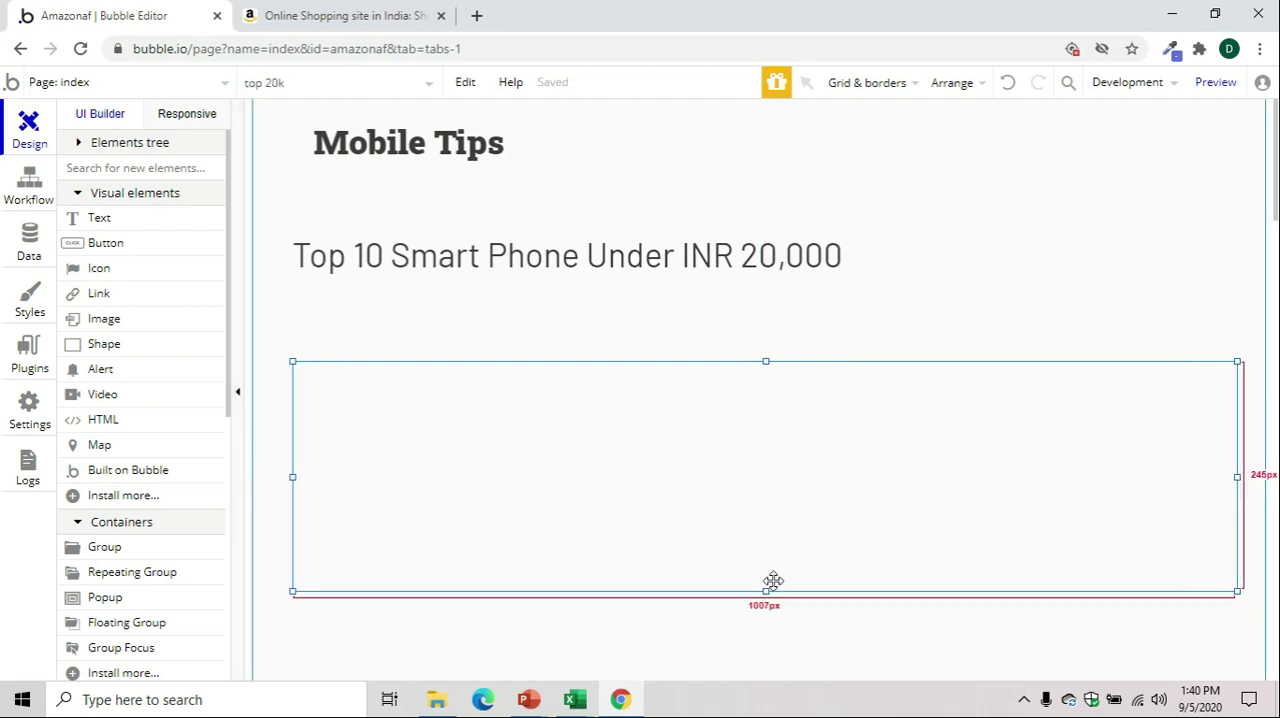
{"action": "left_click_drag", "start_coordinate": [764, 592], "coordinate": [764, 664]}
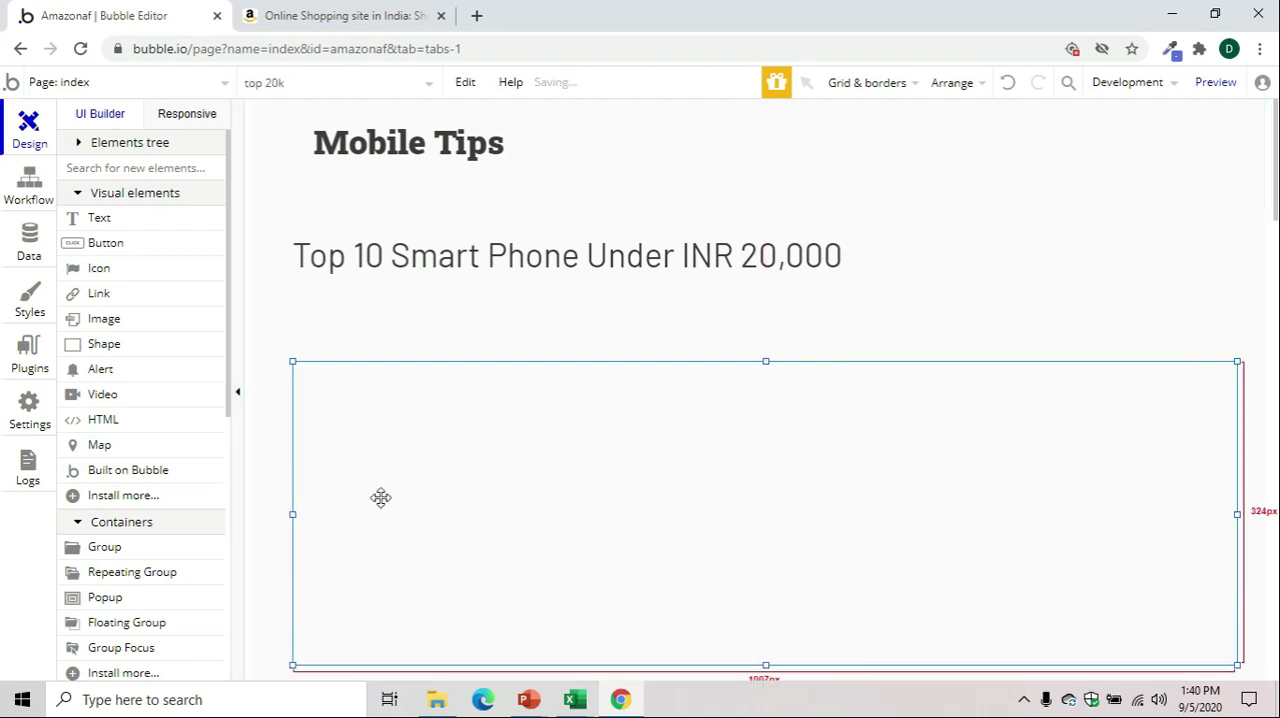
{"action": "mouse_move", "coordinate": [344, 16]}
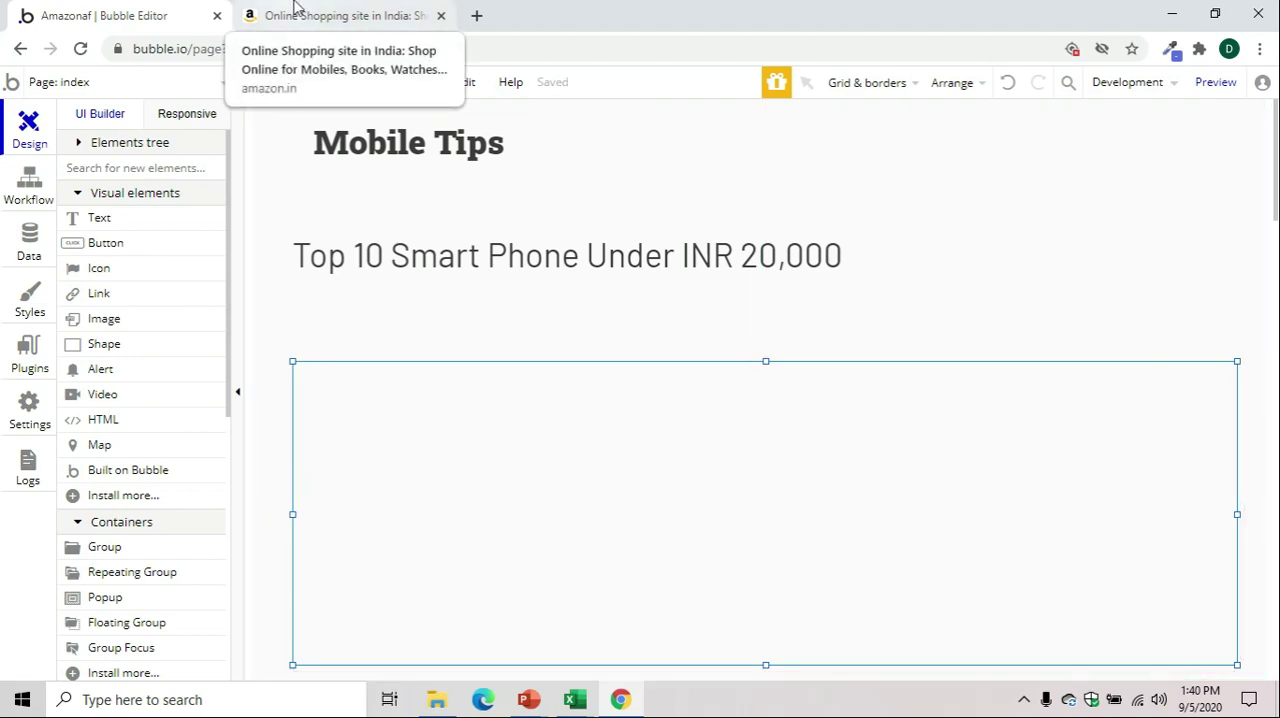
On Amazon.in, search for 'samsung' and browse the phone results
{"action": "left_click", "coordinate": [344, 16]}
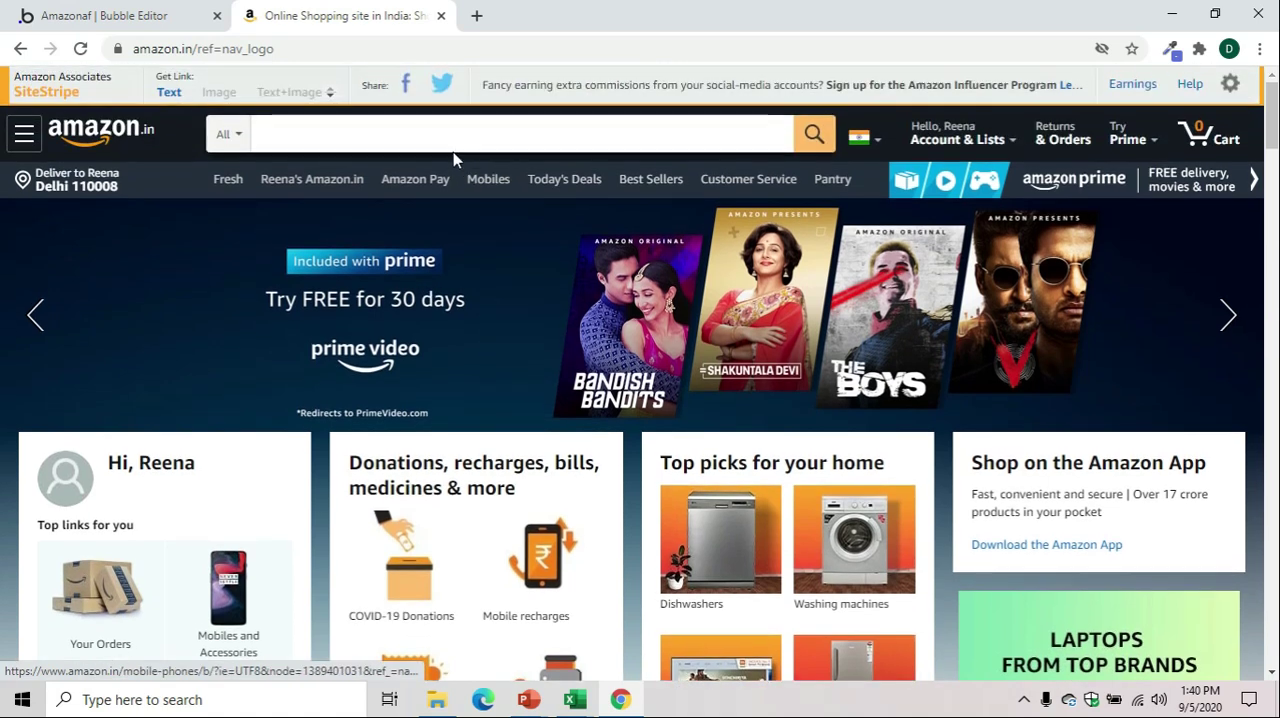
{"action": "type", "text": "samsung"}
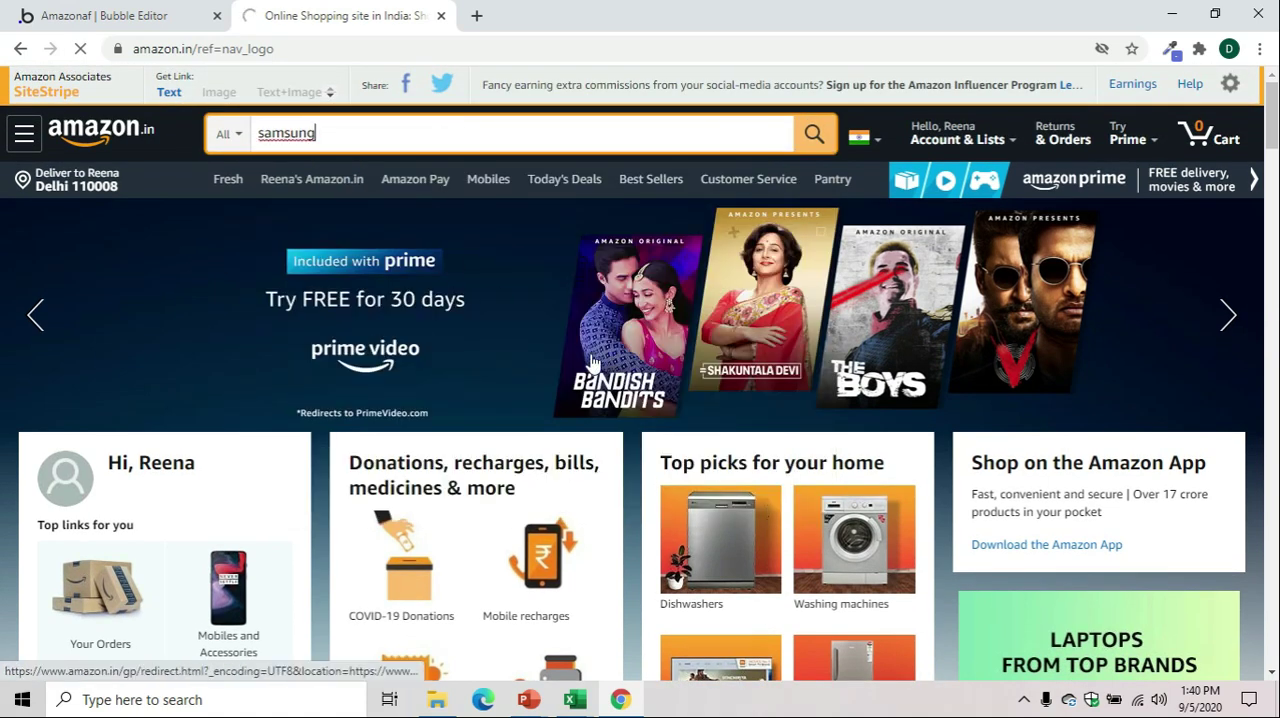
{"action": "left_click", "coordinate": [812, 132]}
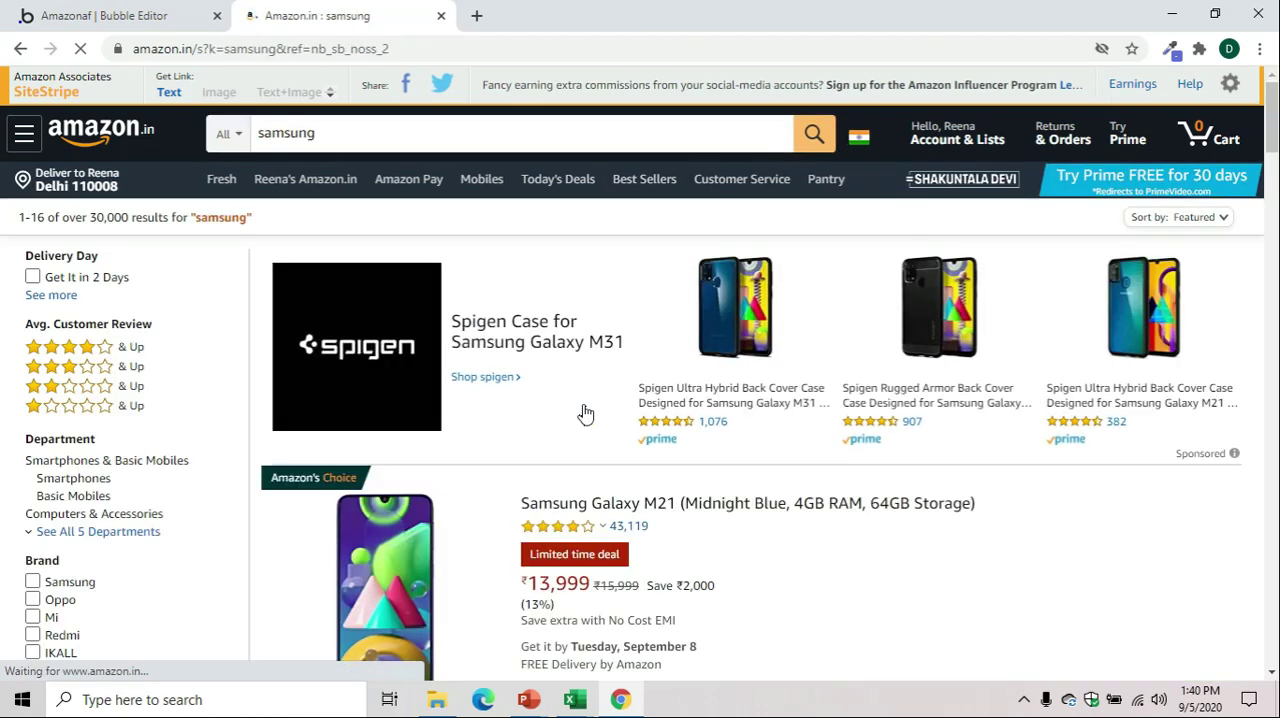
{"action": "scroll", "scroll_direction": "down", "scroll_amount": 3}
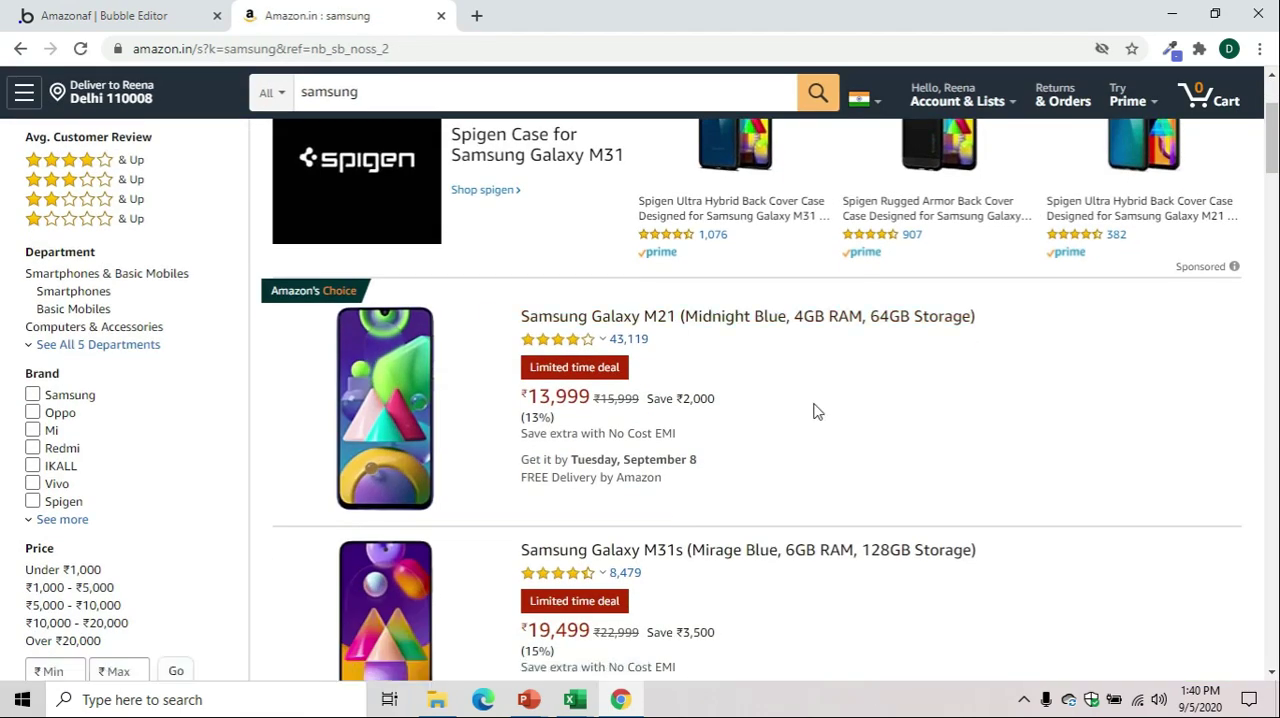
{"action": "scroll", "scroll_direction": "down", "scroll_amount": 3}
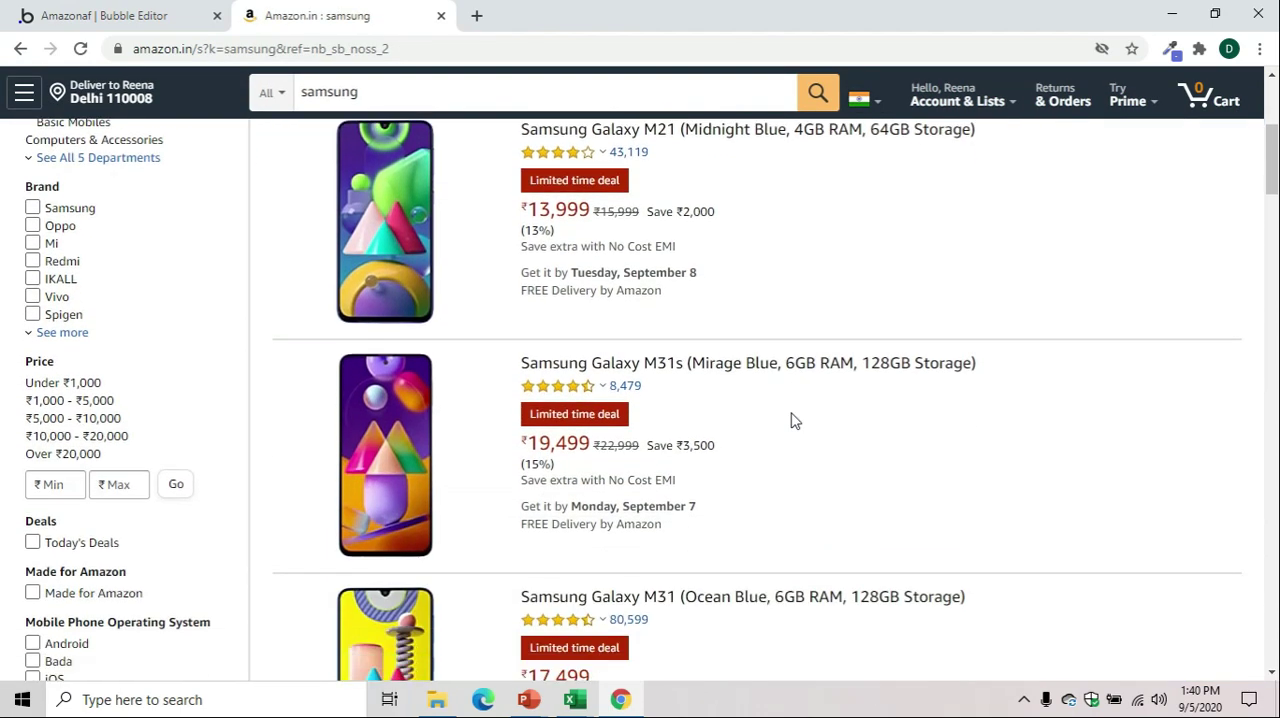
{"action": "scroll", "scroll_direction": "down", "scroll_amount": 3}
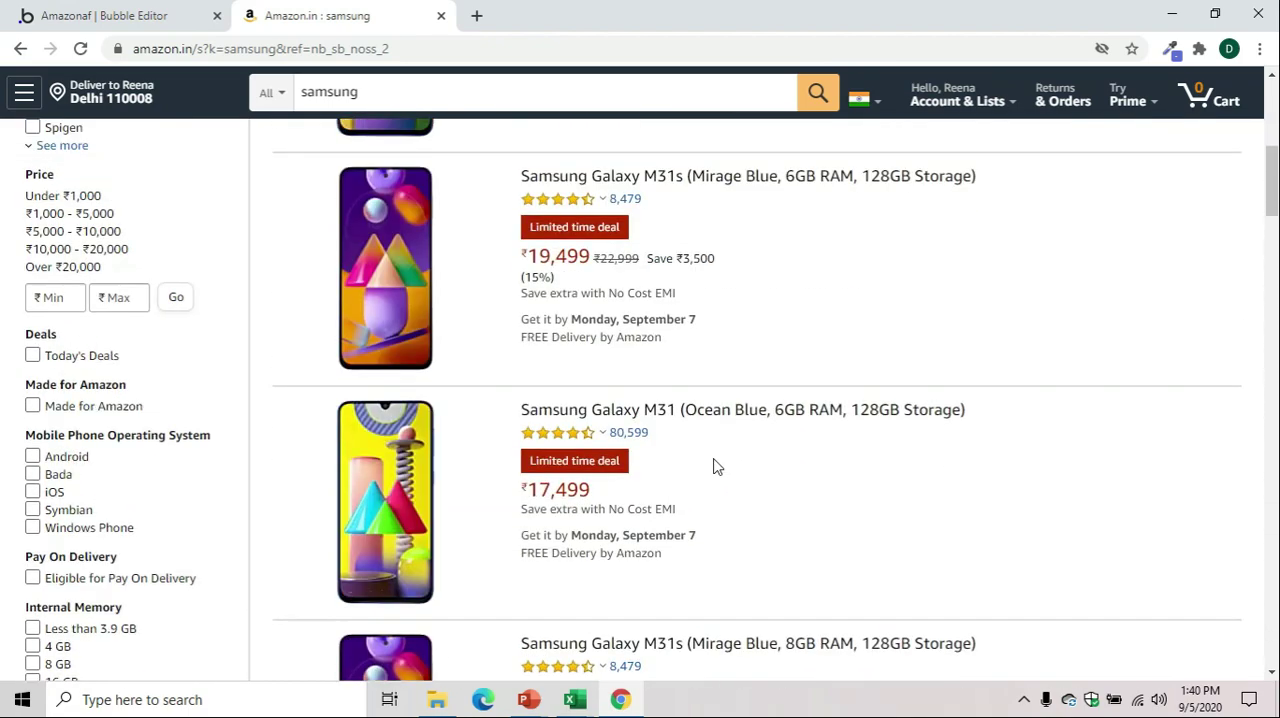
{"action": "scroll", "scroll_direction": "up", "scroll_amount": 3}
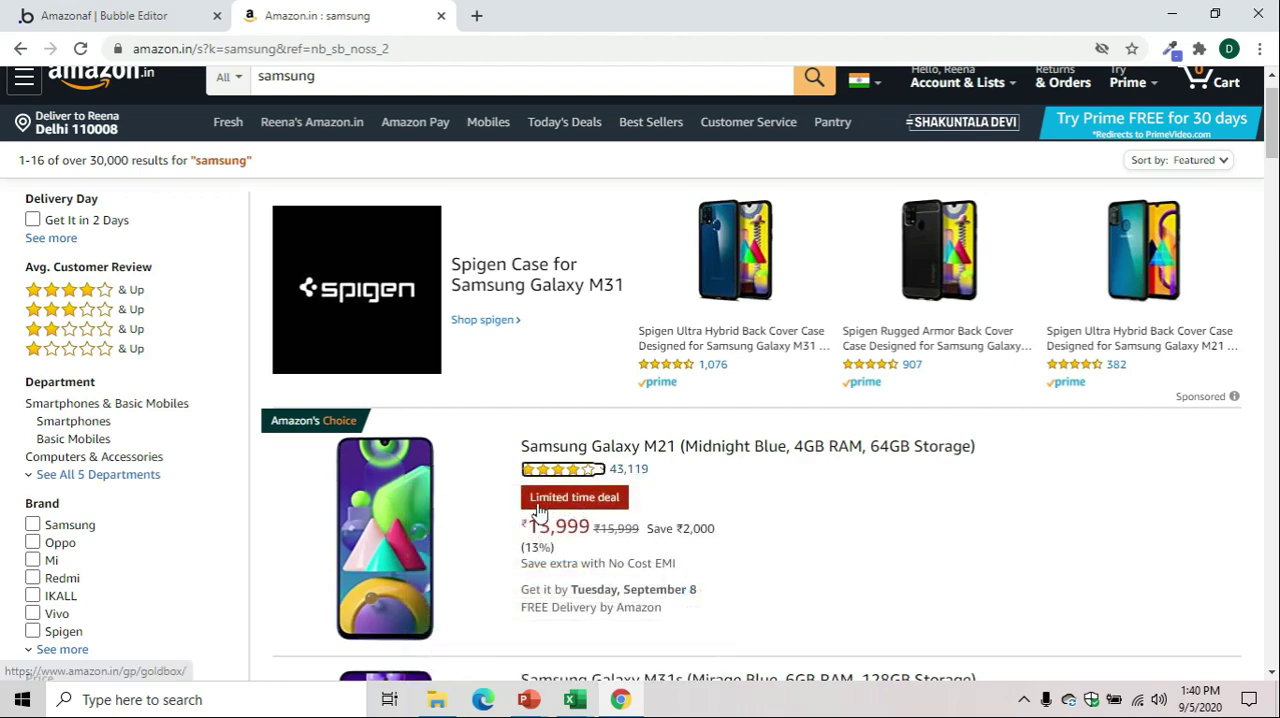
{"action": "mouse_move", "coordinate": [380, 480]}
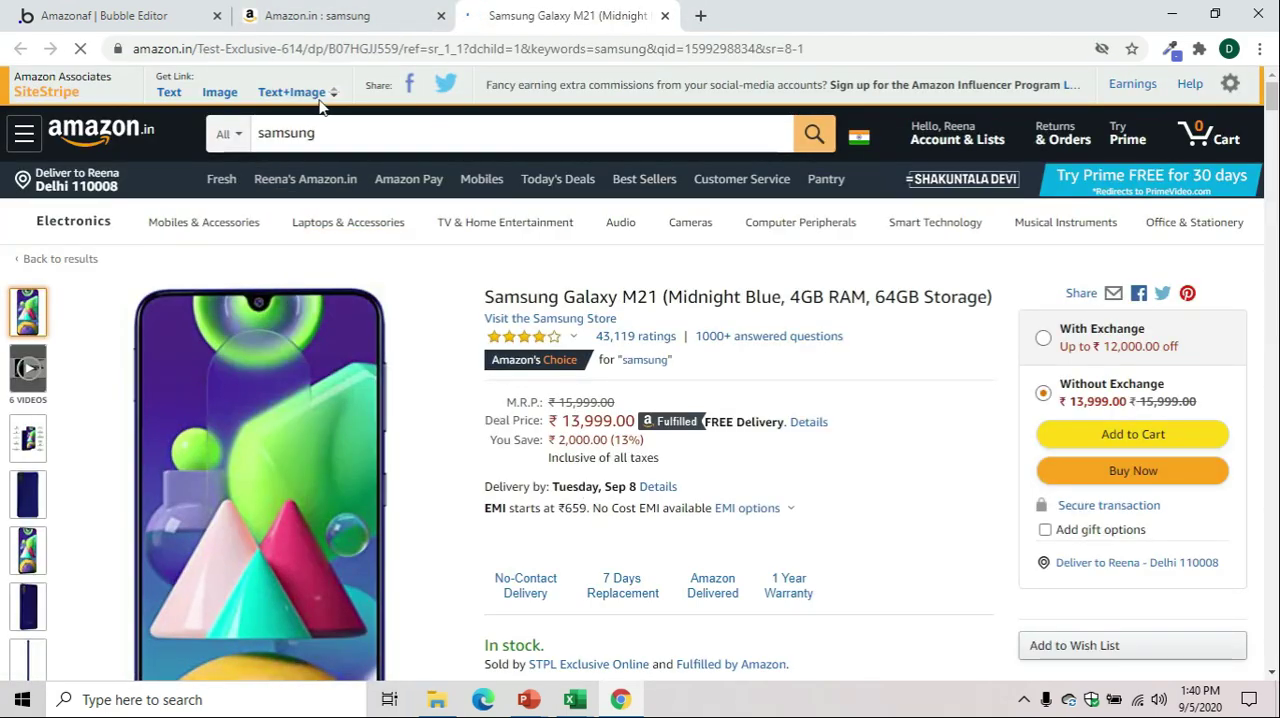
Generate the SiteStripe Text+Image link code for the Samsung Galaxy M21
{"action": "left_click", "coordinate": [292, 92]}
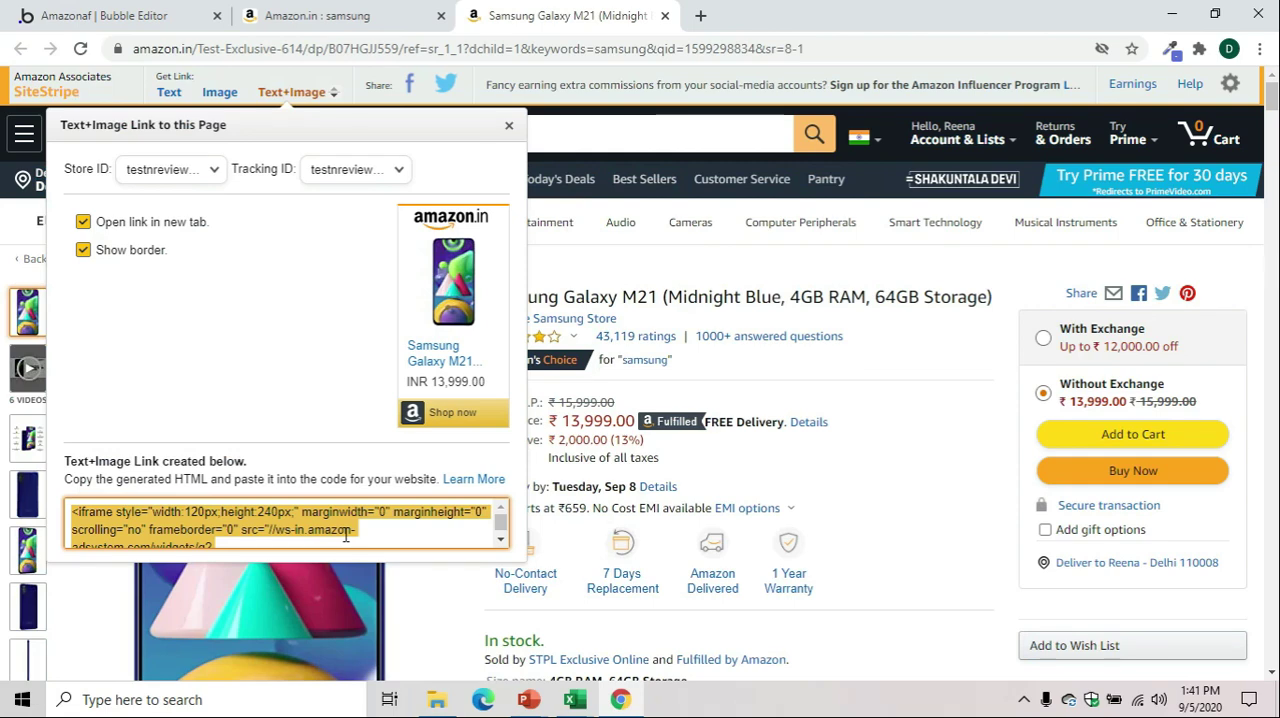
{"action": "left_click", "coordinate": [340, 16]}
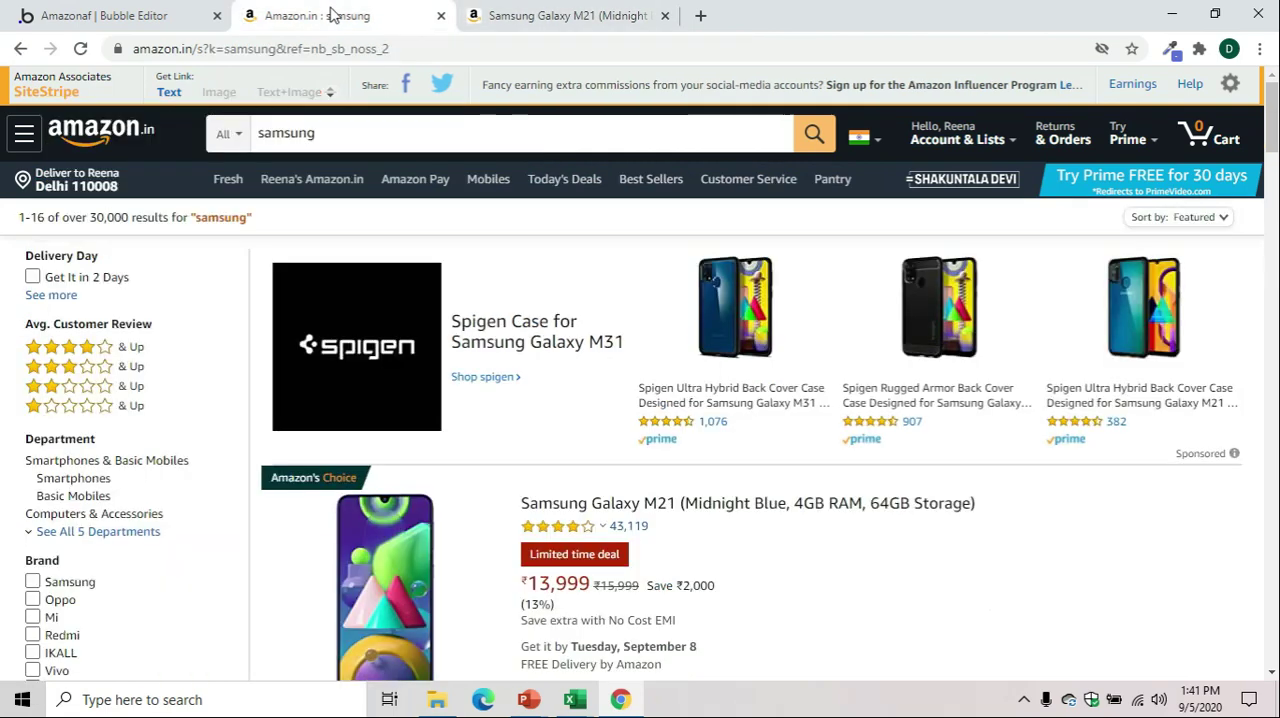
Place an HTML element holding the Galaxy M21 embed code inside the 'top 20k' group
{"action": "left_click", "coordinate": [100, 16]}
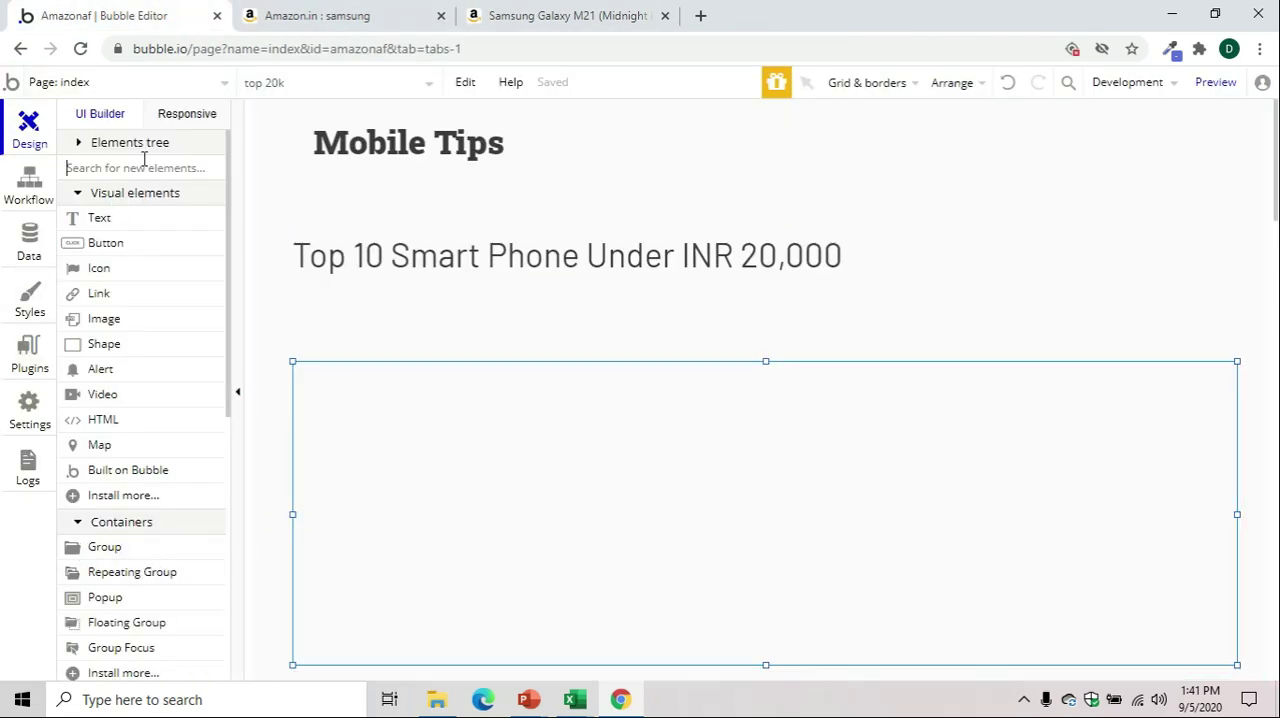
{"action": "type", "text": "ht"}
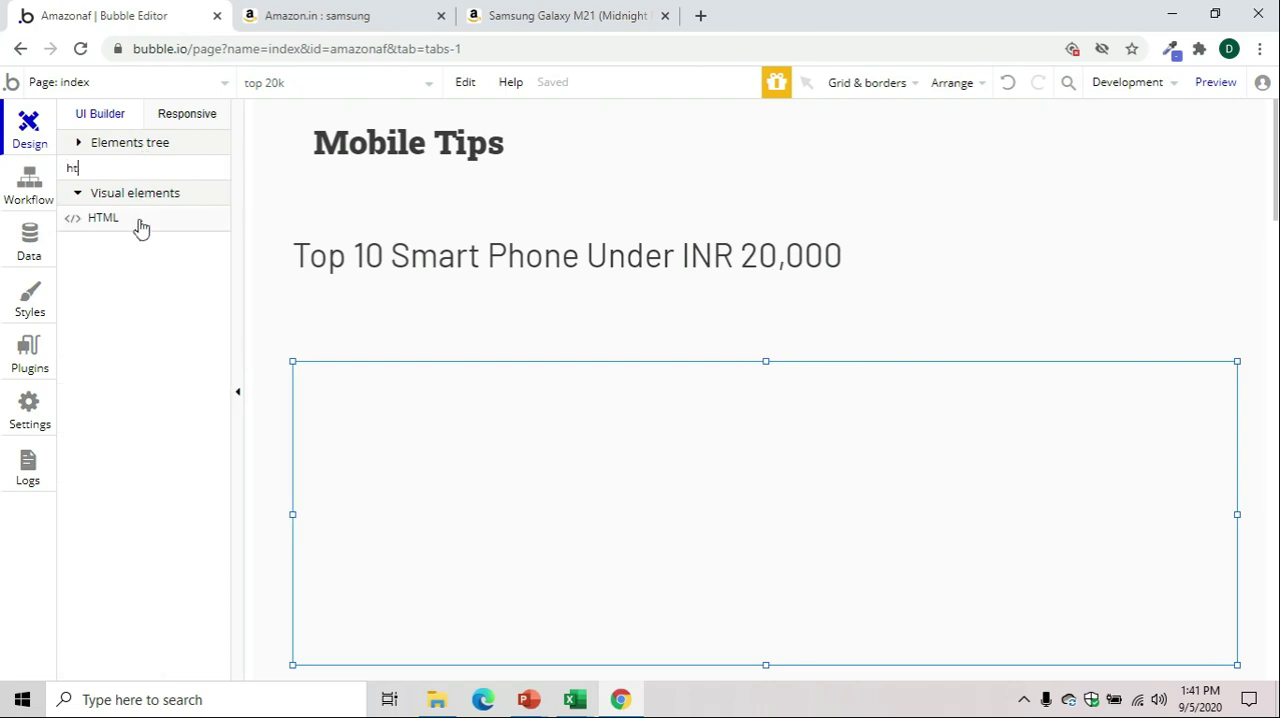
{"action": "left_click_drag", "start_coordinate": [316, 390], "coordinate": [712, 622]}
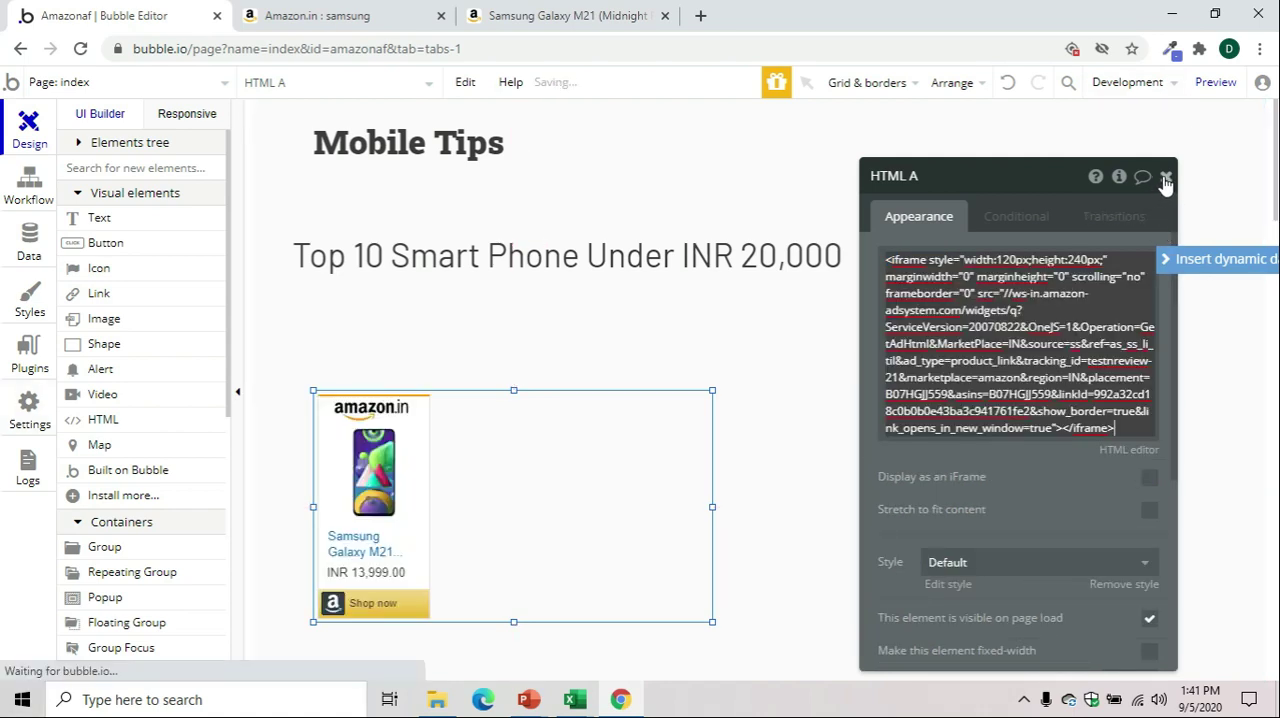
{"action": "left_click", "coordinate": [1166, 176]}
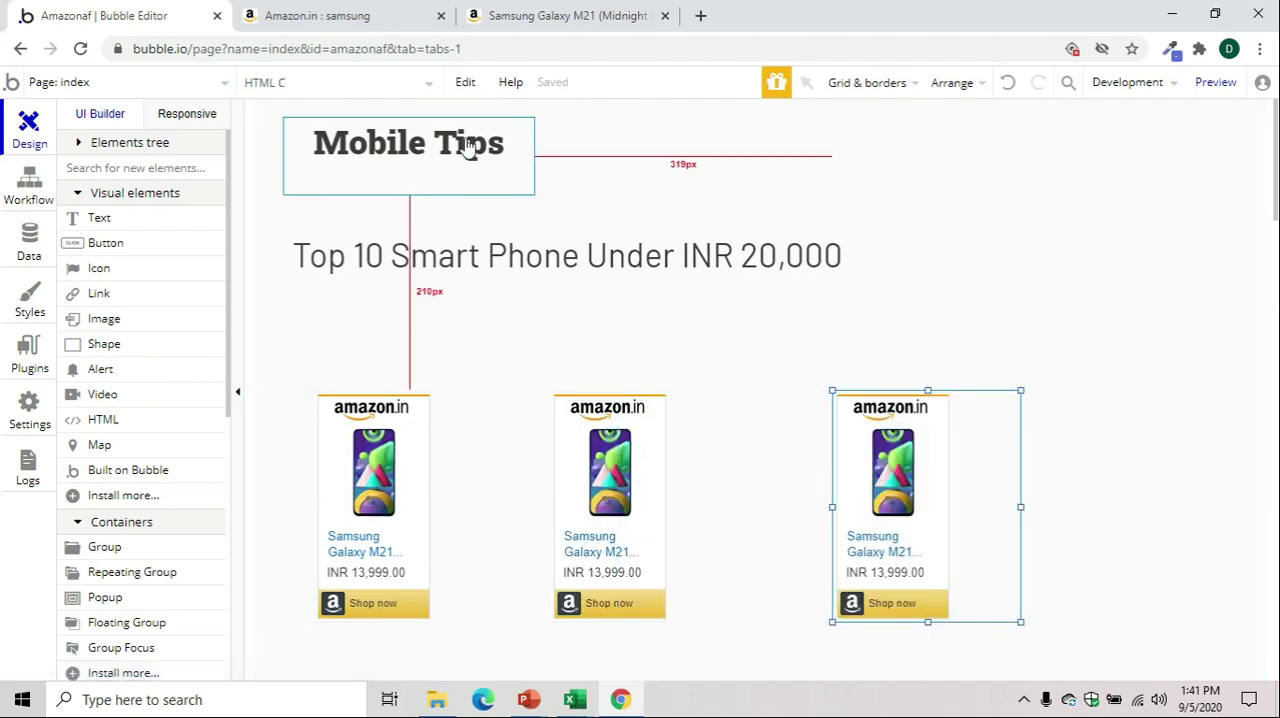
Get the Galaxy M31s Text+Image widget code and paste it into the second HTML element
{"action": "left_click", "coordinate": [568, 16]}
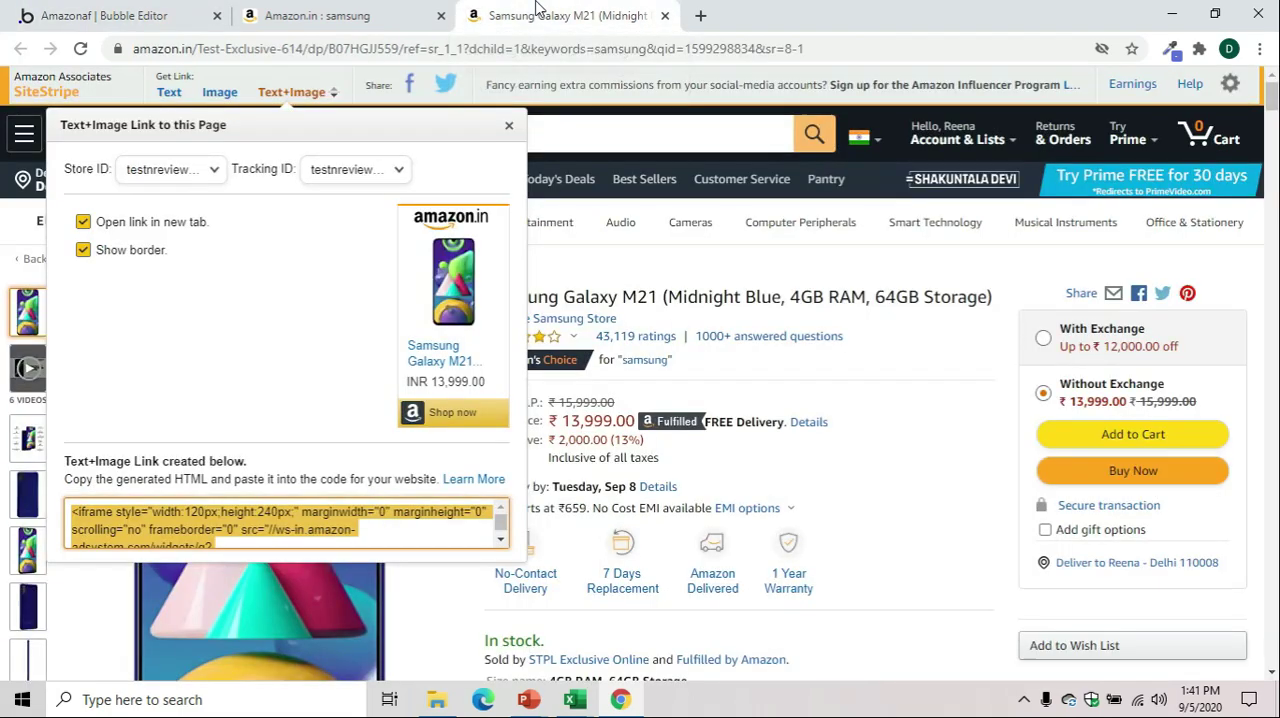
{"action": "left_click", "coordinate": [508, 124]}
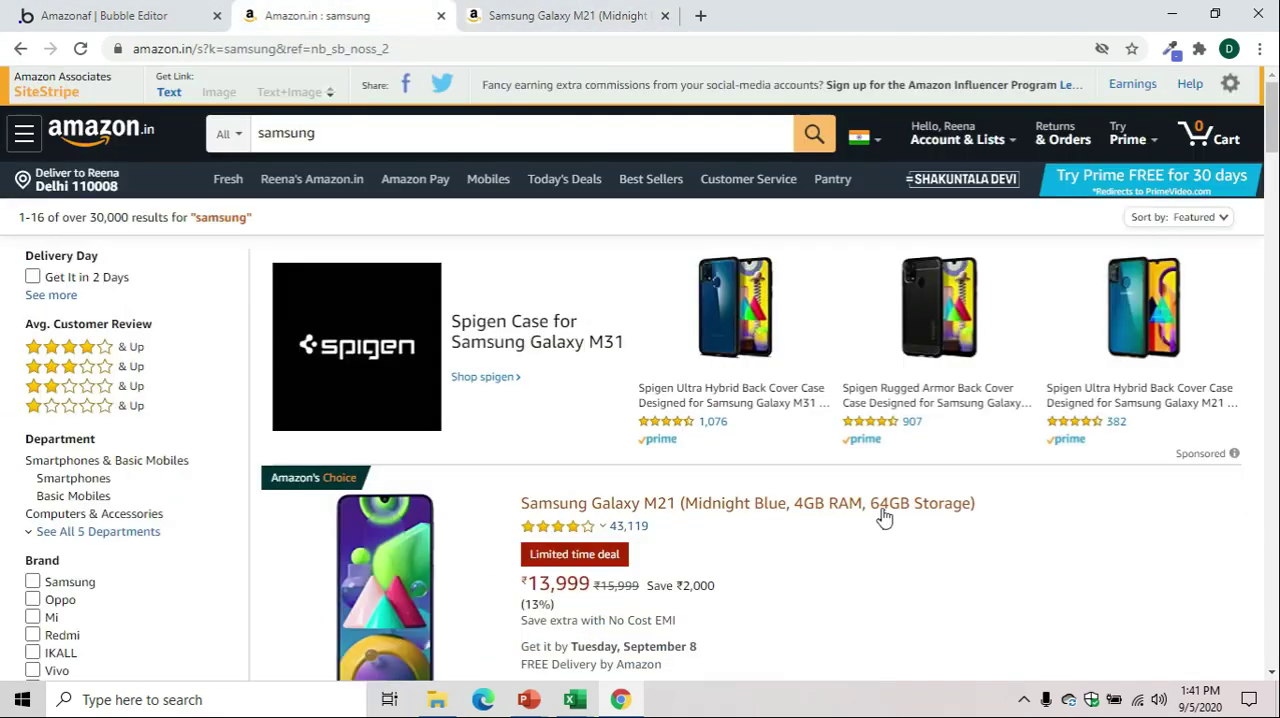
{"action": "left_click", "coordinate": [746, 504]}
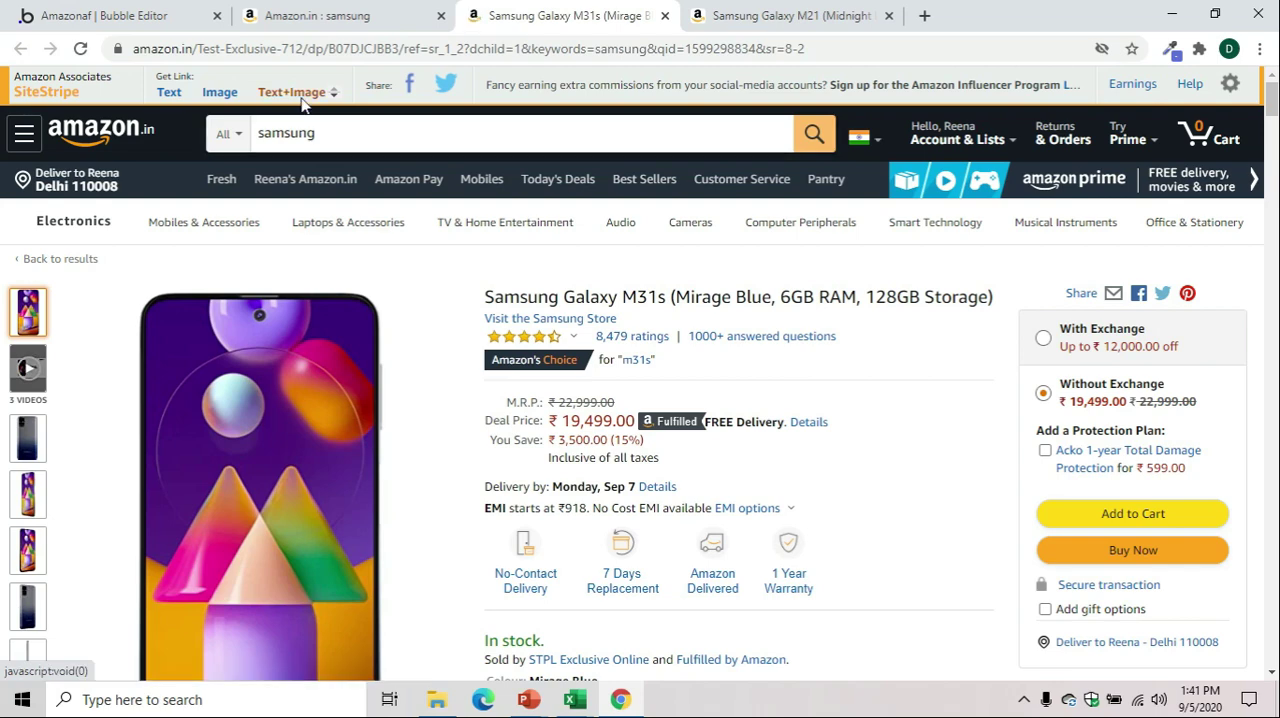
{"action": "left_click", "coordinate": [292, 92]}
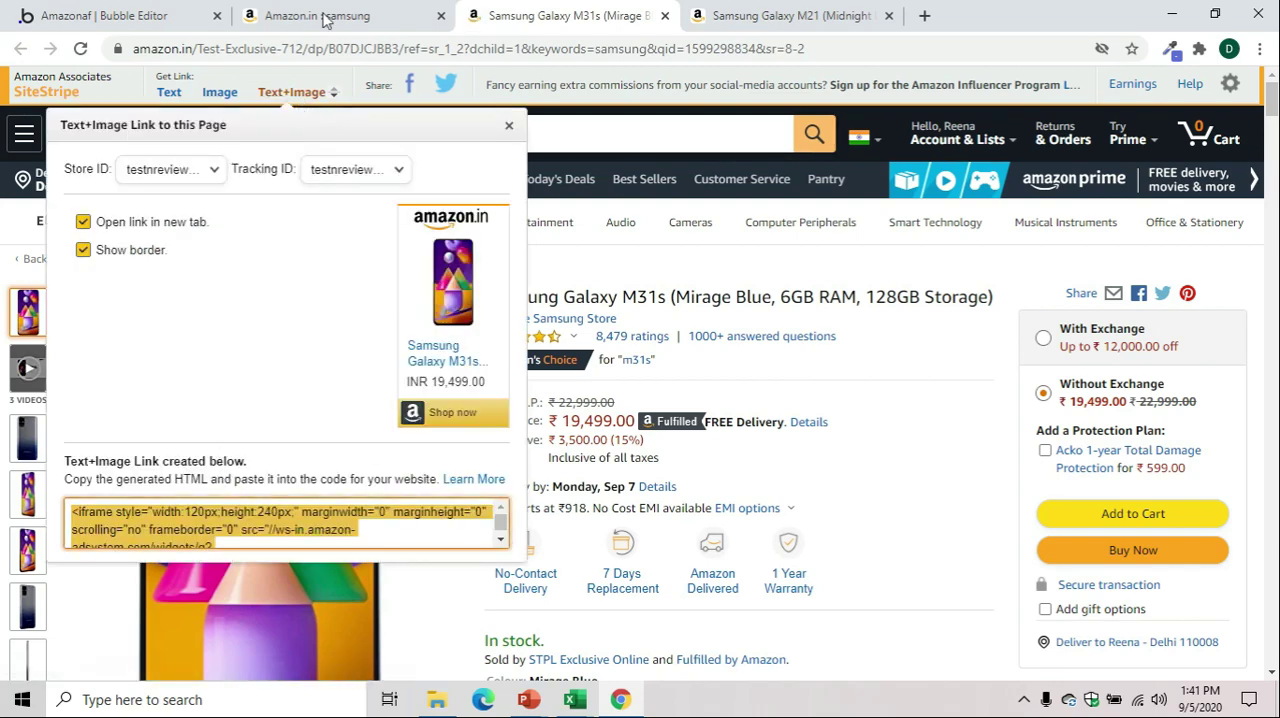
{"action": "left_click", "coordinate": [100, 16]}
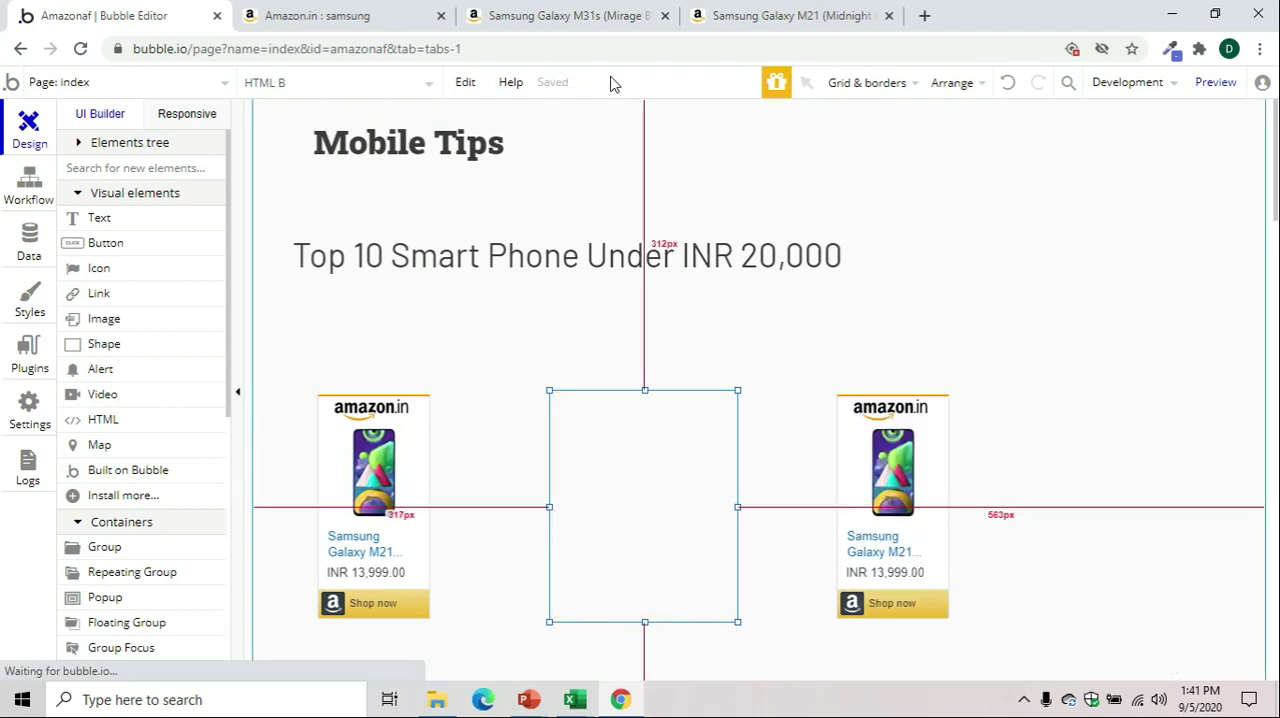
Get the Galaxy M31 widget code and paste it into the third HTML element
{"action": "left_click", "coordinate": [340, 16]}
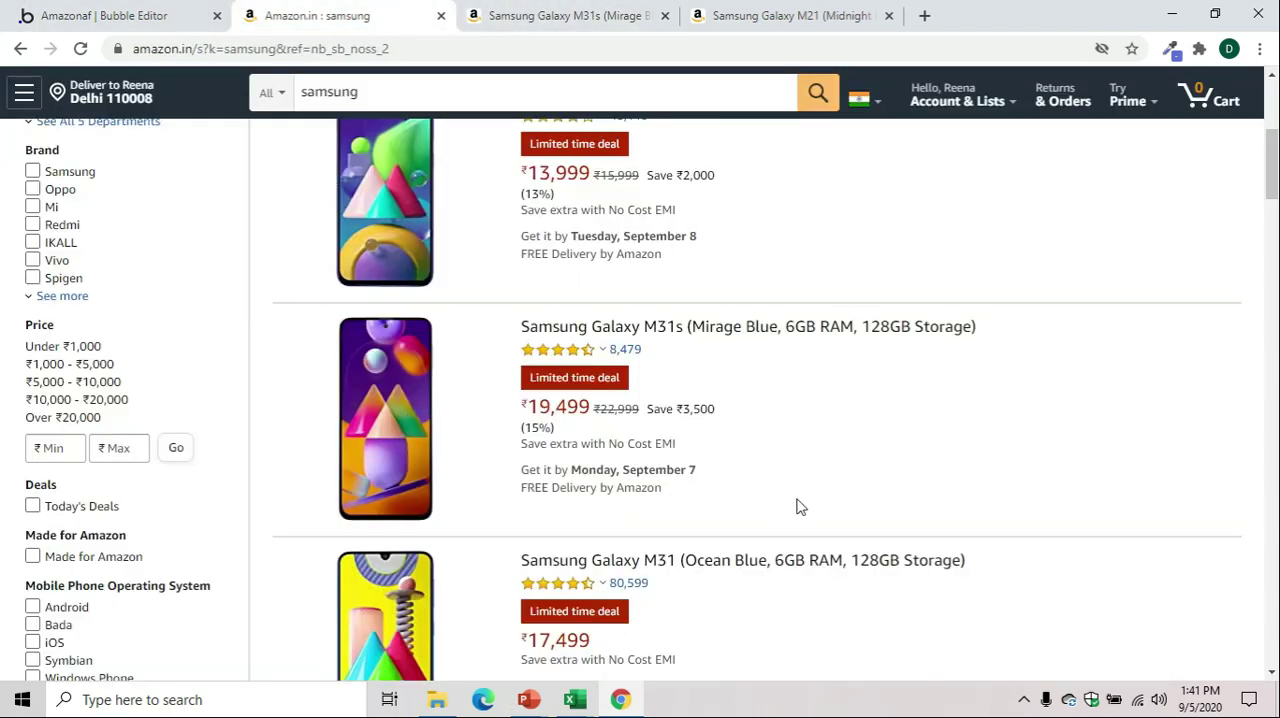
{"action": "scroll", "scroll_direction": "down", "scroll_amount": 3}
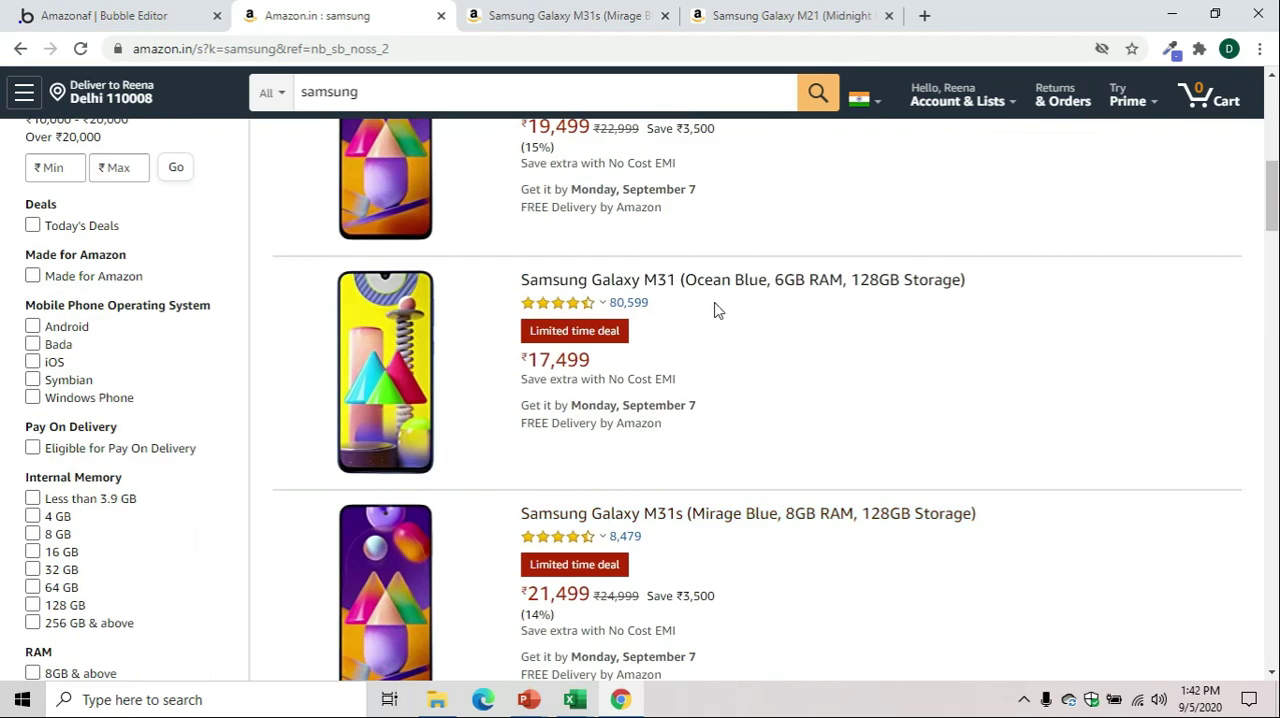
{"action": "left_click", "coordinate": [740, 280]}
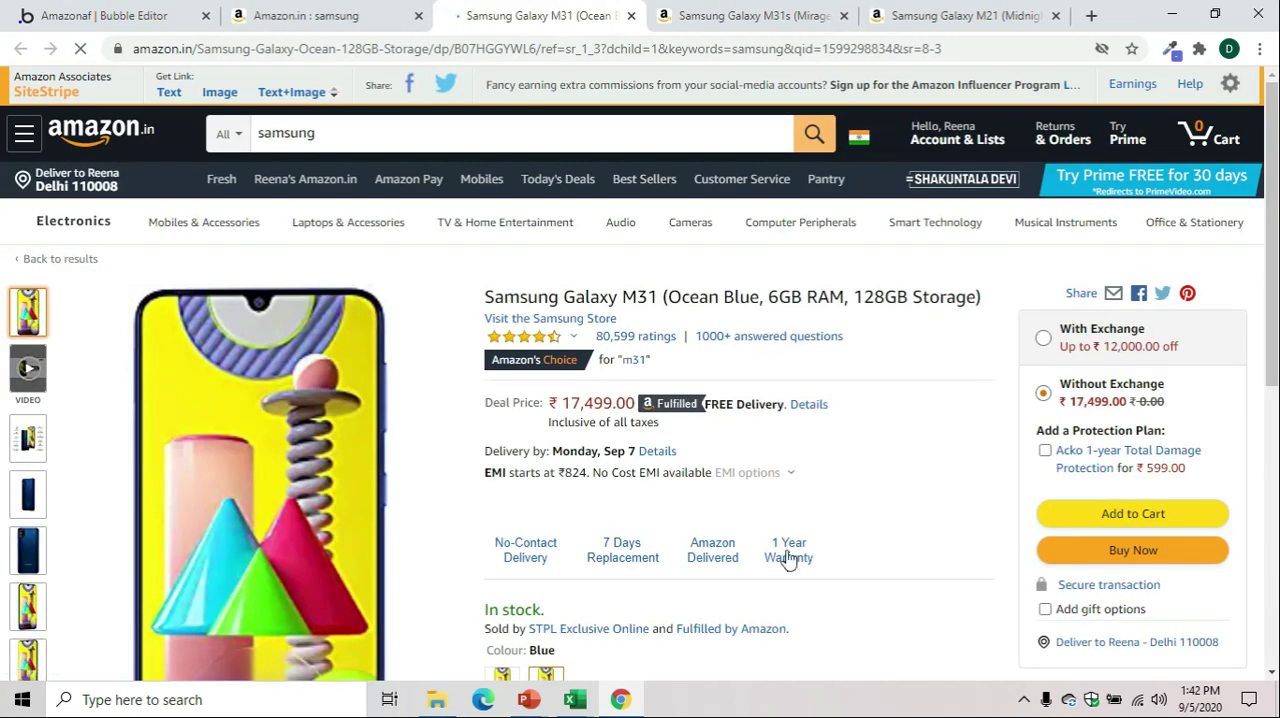
{"action": "left_click", "coordinate": [292, 92]}
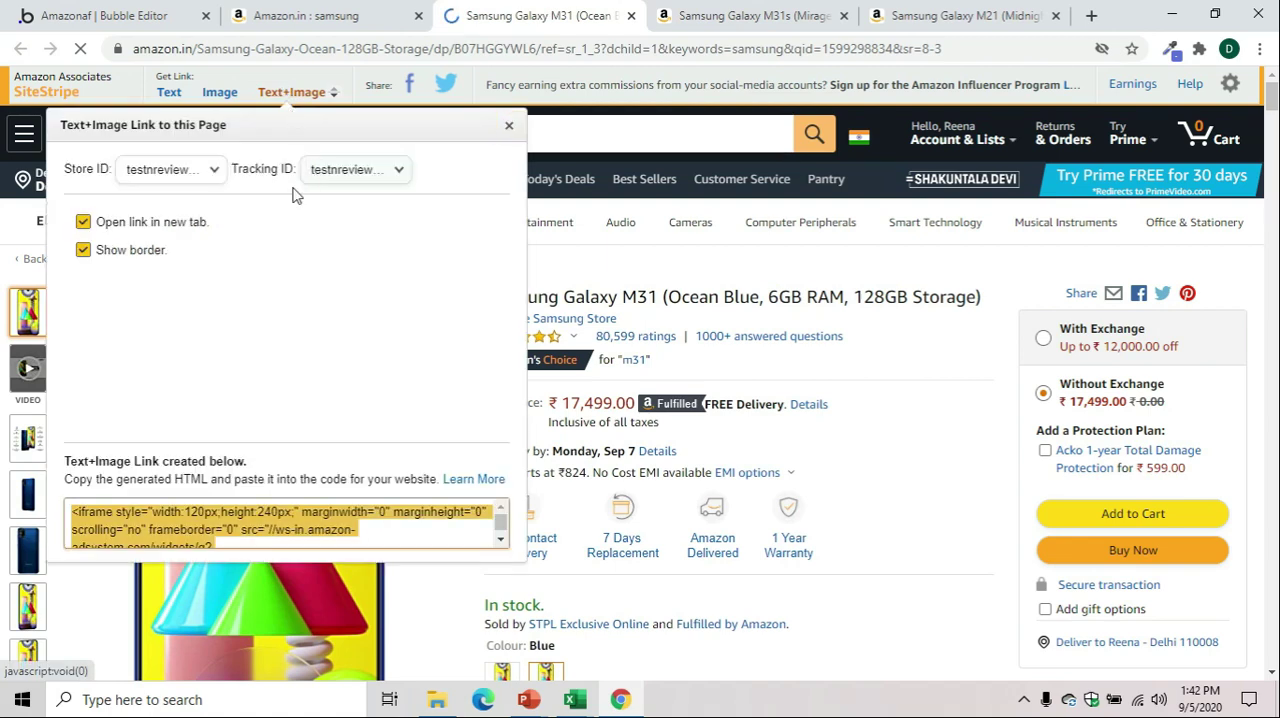
{"action": "left_click", "coordinate": [120, 16]}
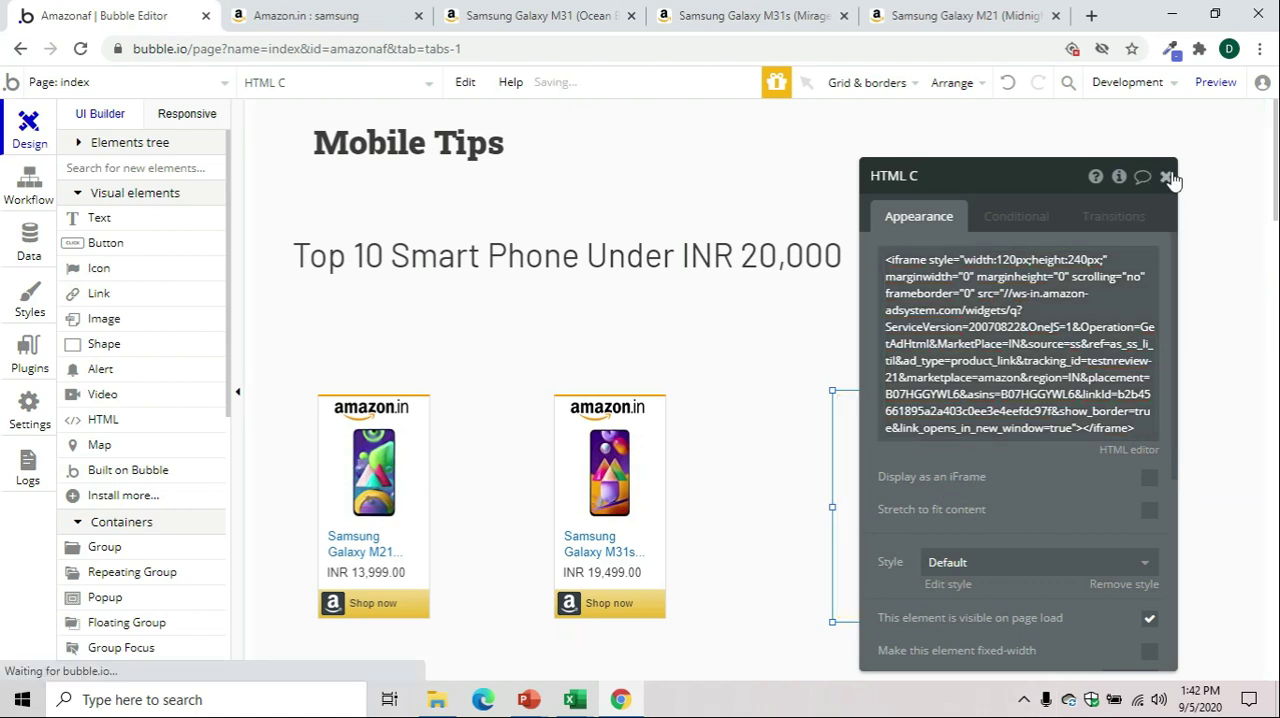
{"action": "left_click", "coordinate": [1160, 176]}
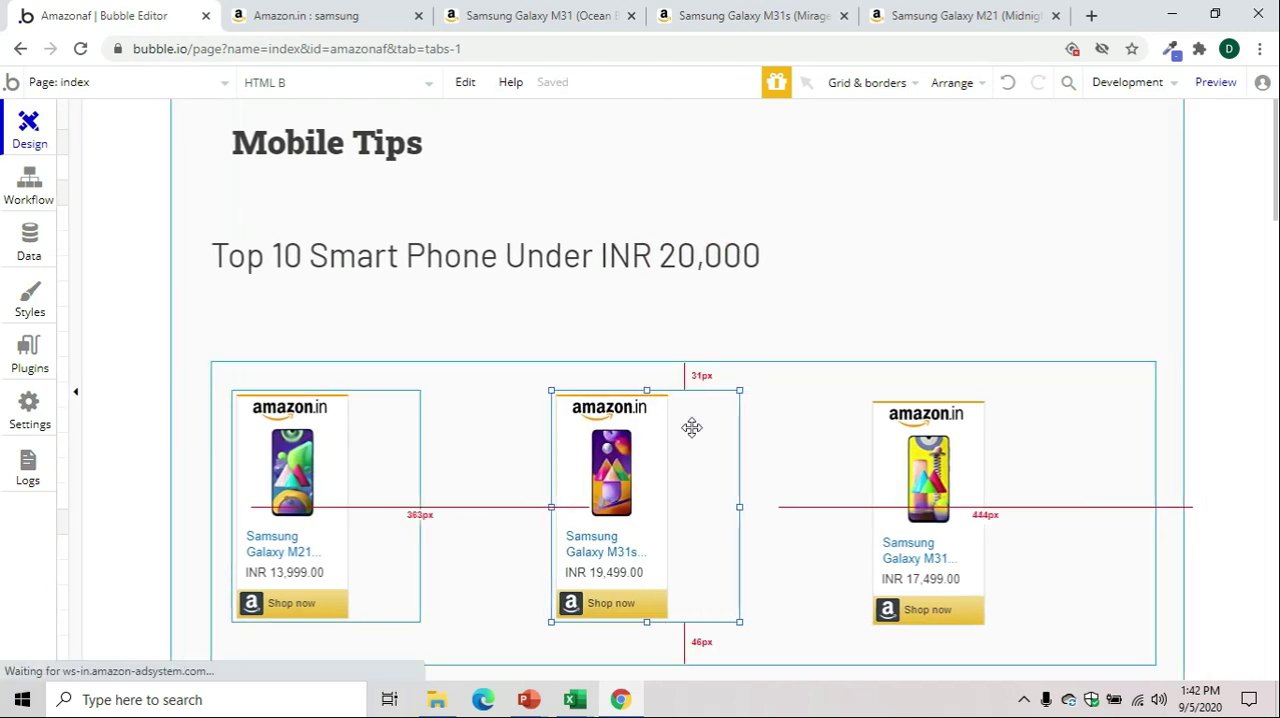
{"action": "scroll", "scroll_direction": "down", "scroll_amount": 3}
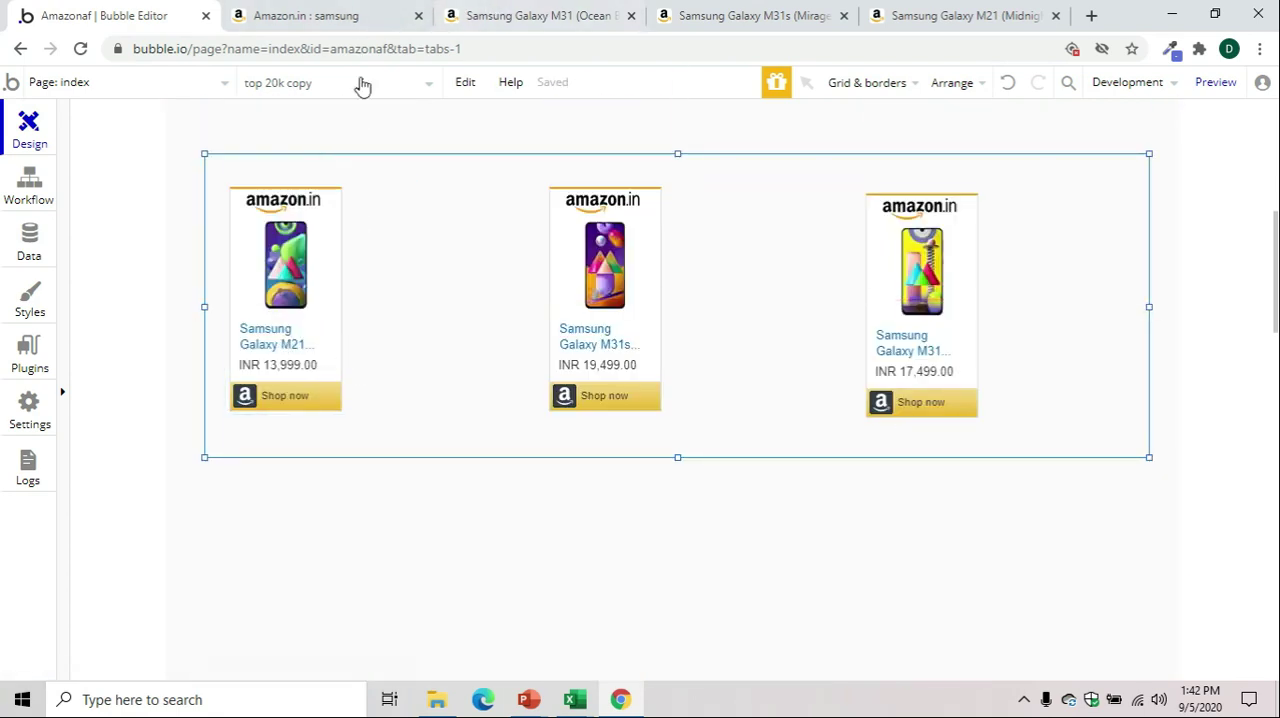
Search Amazon.in for 'oppo' and put the OPPO A5 2020 widget code into Bubble
{"action": "left_click", "coordinate": [320, 16]}
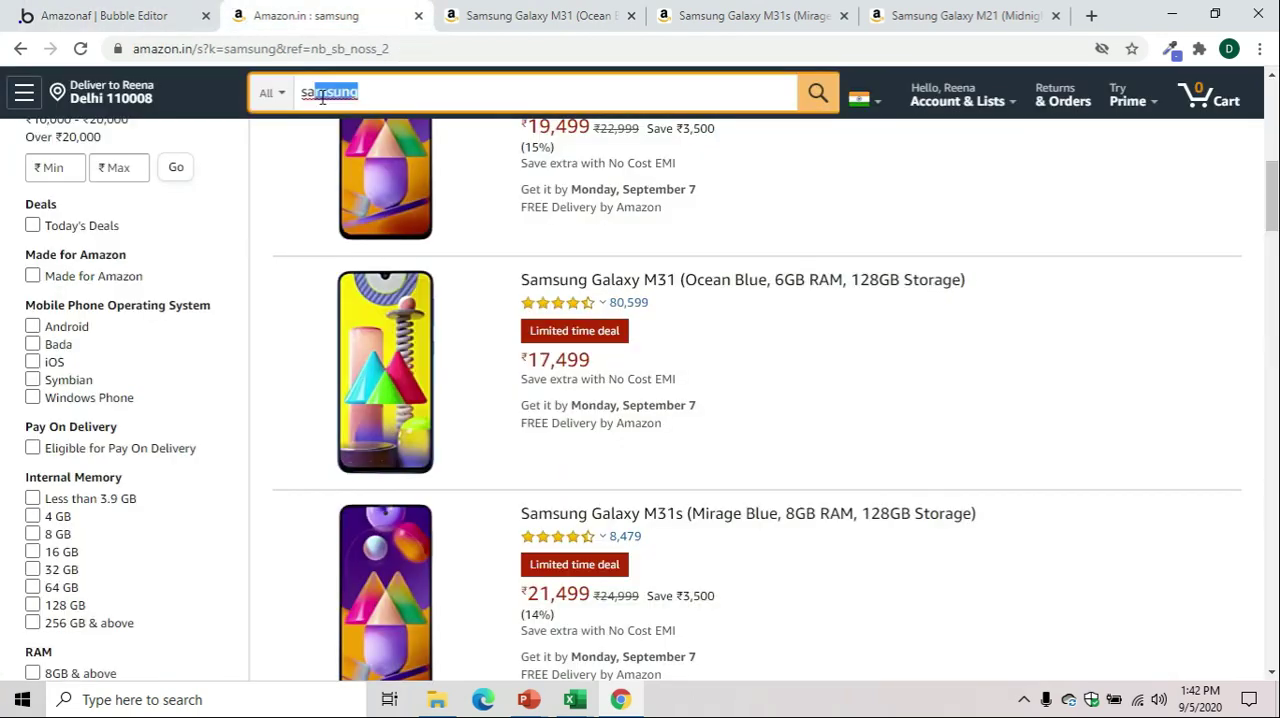
{"action": "double_click", "coordinate": [330, 92]}
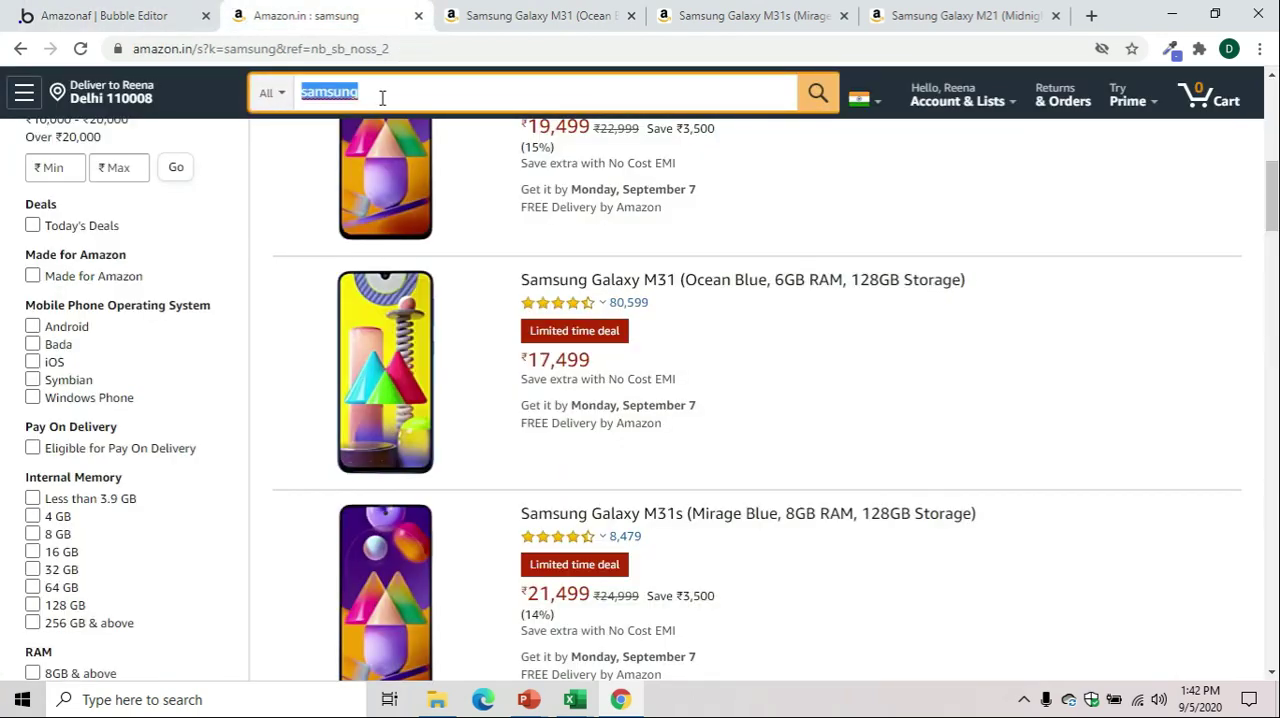
{"action": "type", "text": "oppo"}
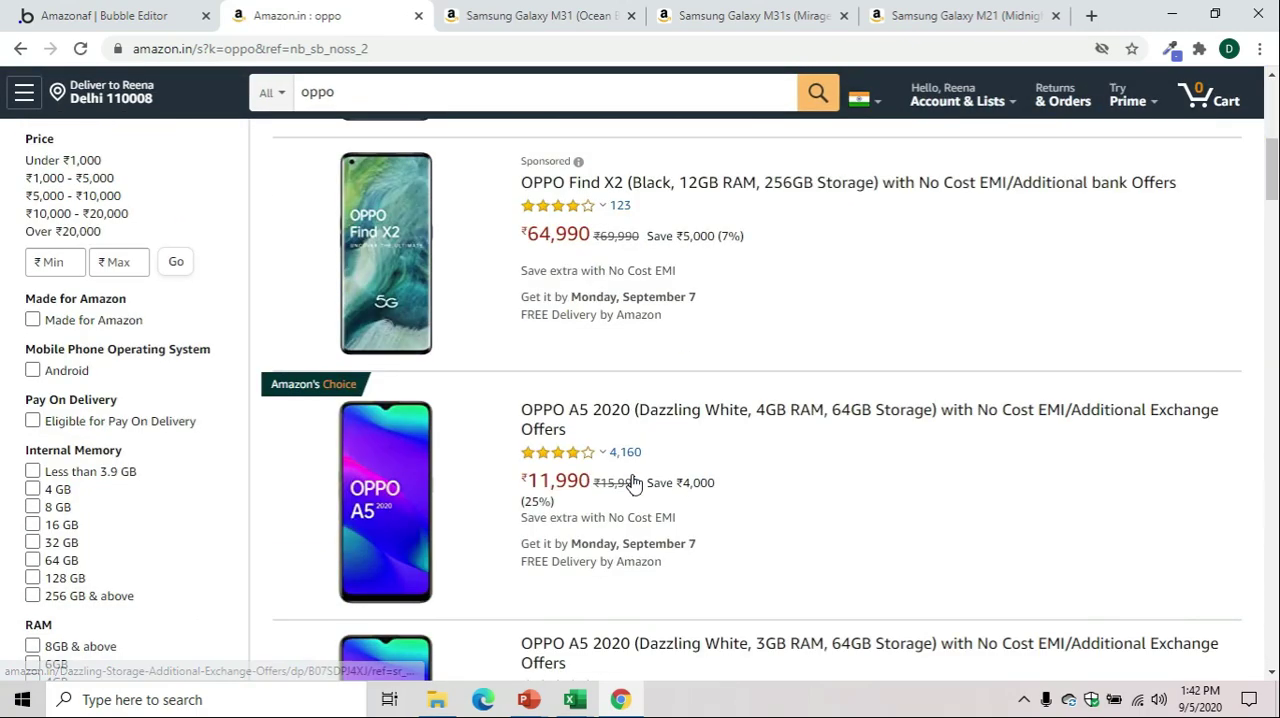
{"action": "scroll", "scroll_direction": "down", "scroll_amount": 3}
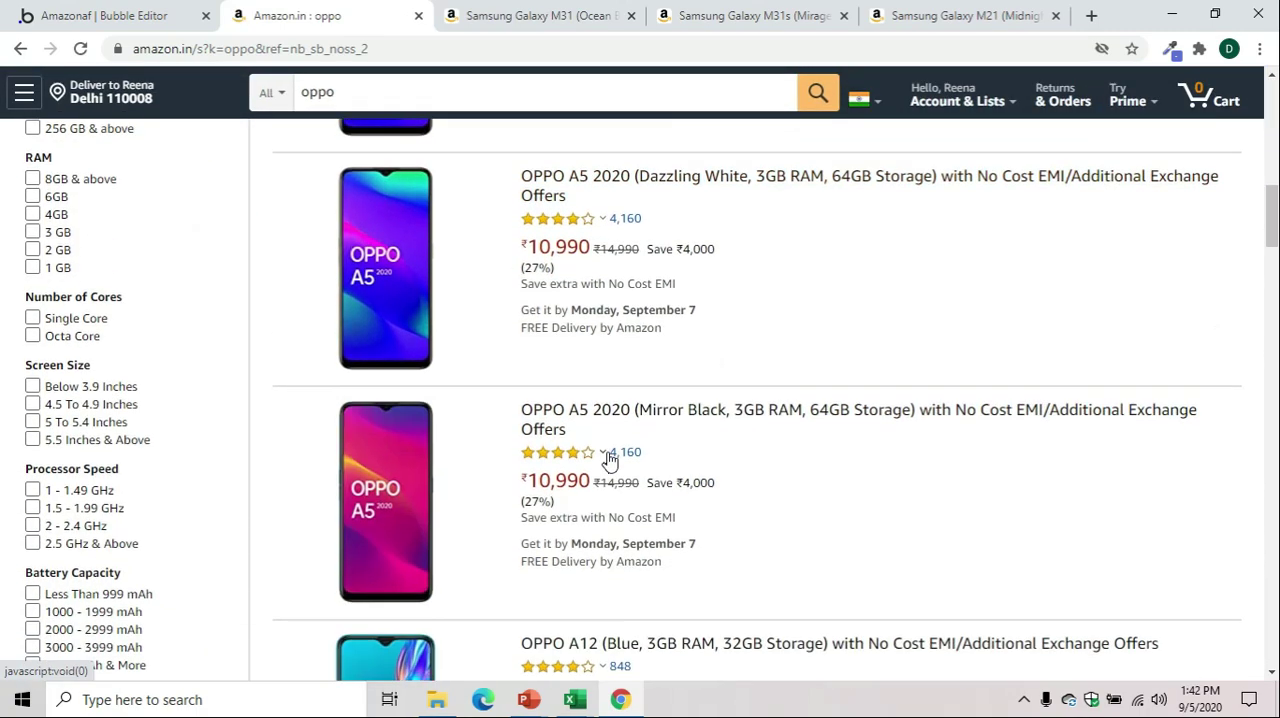
{"action": "scroll", "scroll_direction": "down", "scroll_amount": 3}
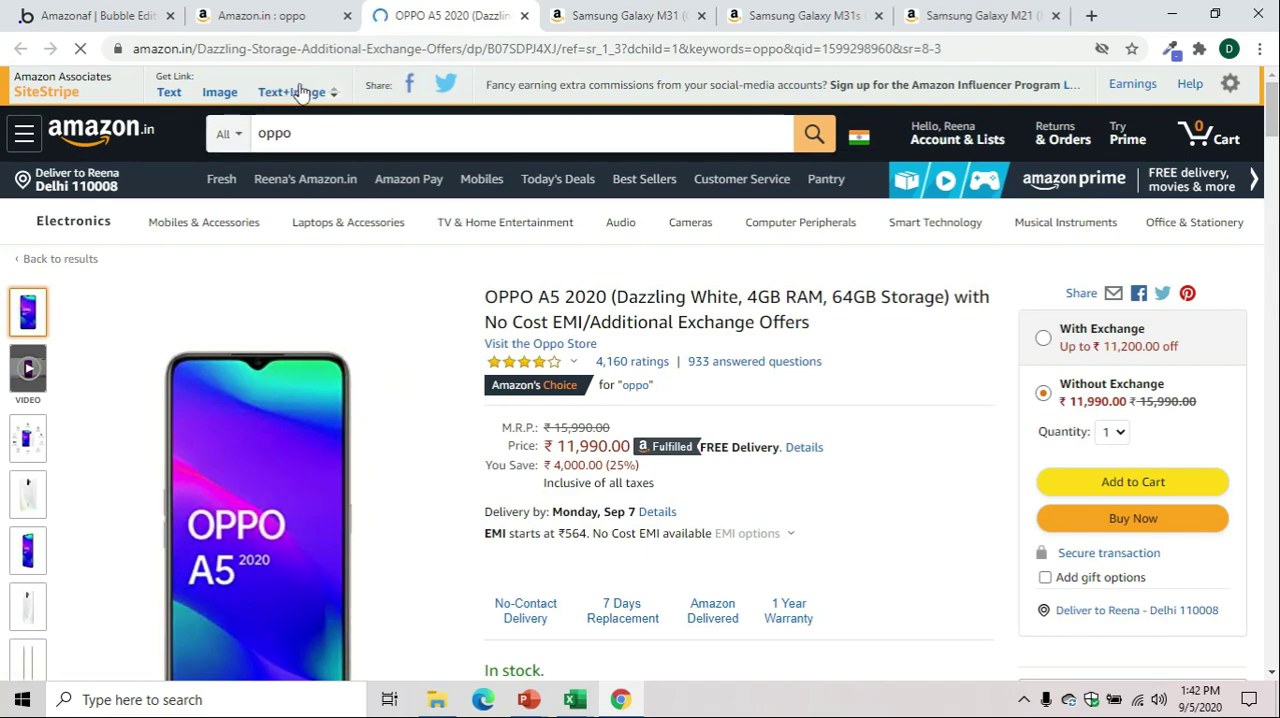
{"action": "left_click", "coordinate": [292, 92]}
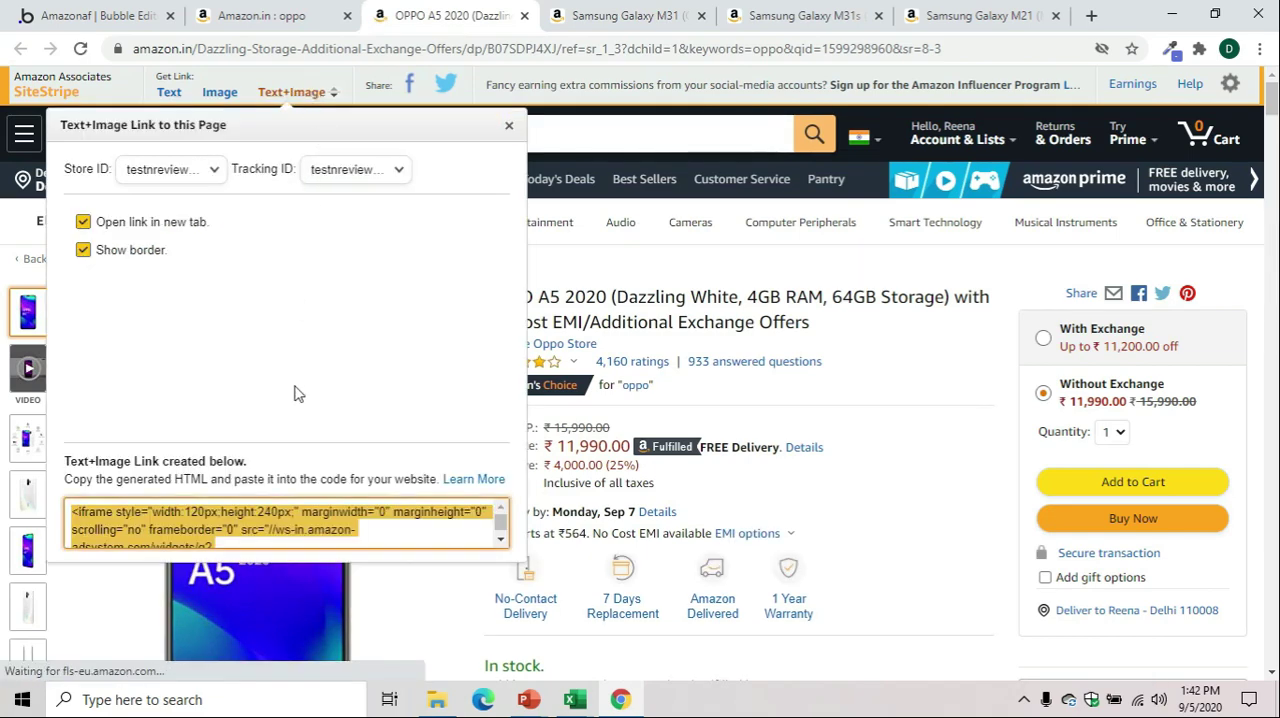
{"action": "left_click", "coordinate": [270, 16]}
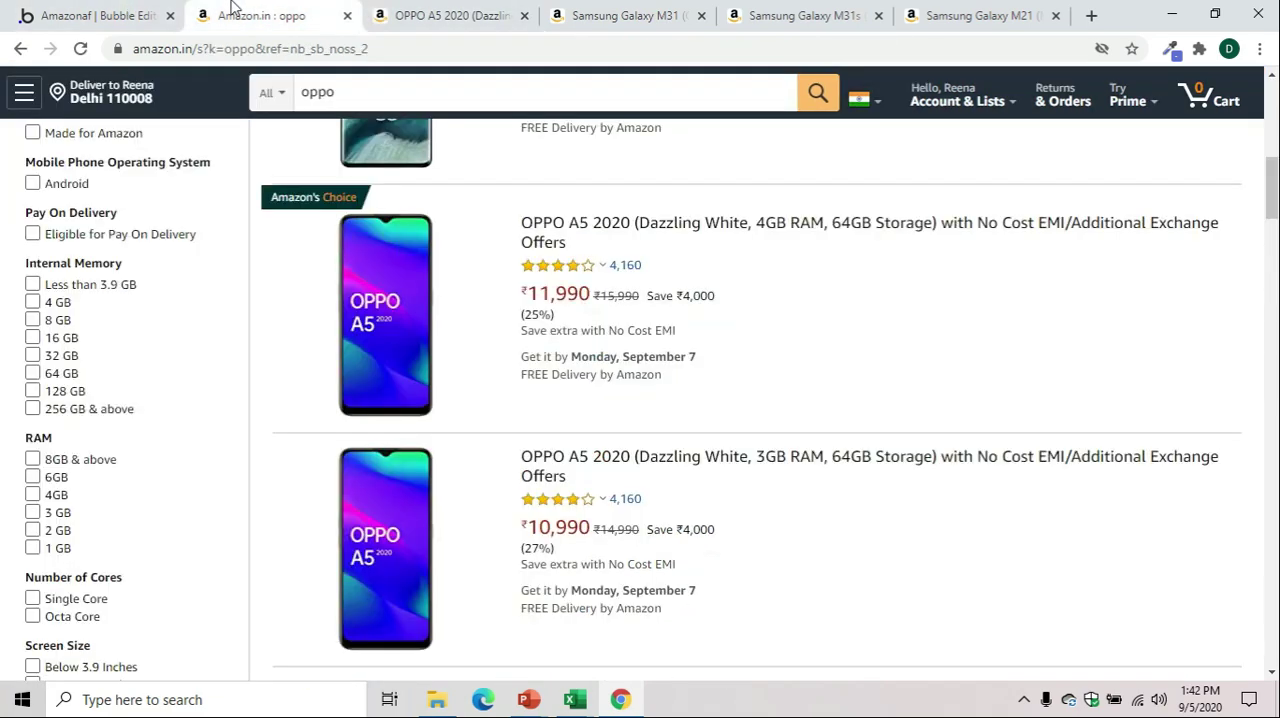
{"action": "left_click", "coordinate": [96, 18]}
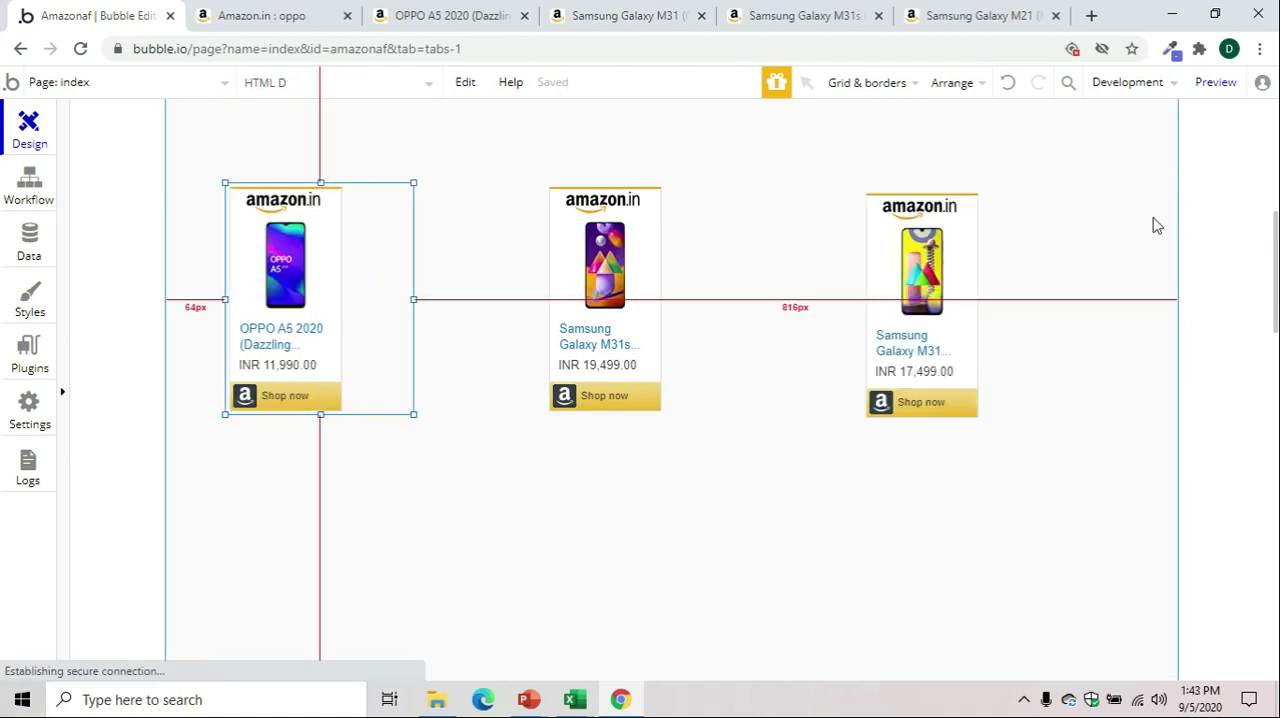
Fill the remaining row elements with the OPPO A5 2020 3GB and OPPO A12 widgets
{"action": "left_click", "coordinate": [258, 16]}
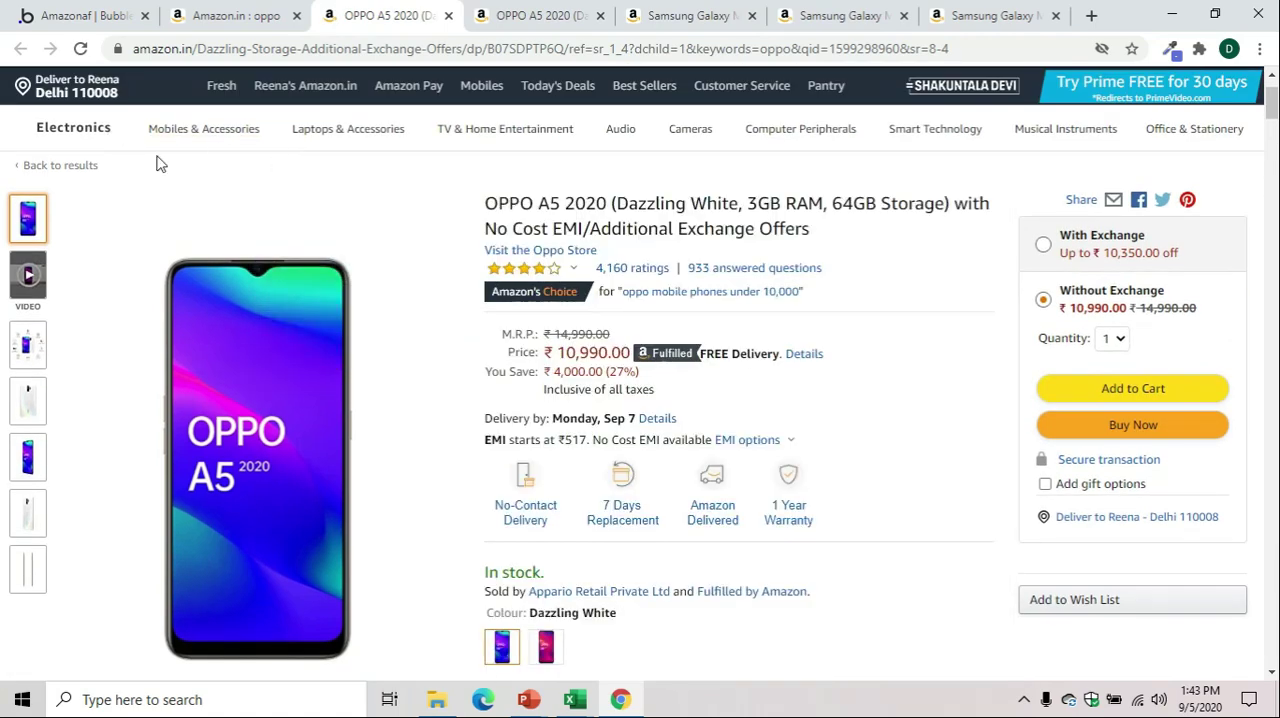
{"action": "left_click", "coordinate": [292, 92]}
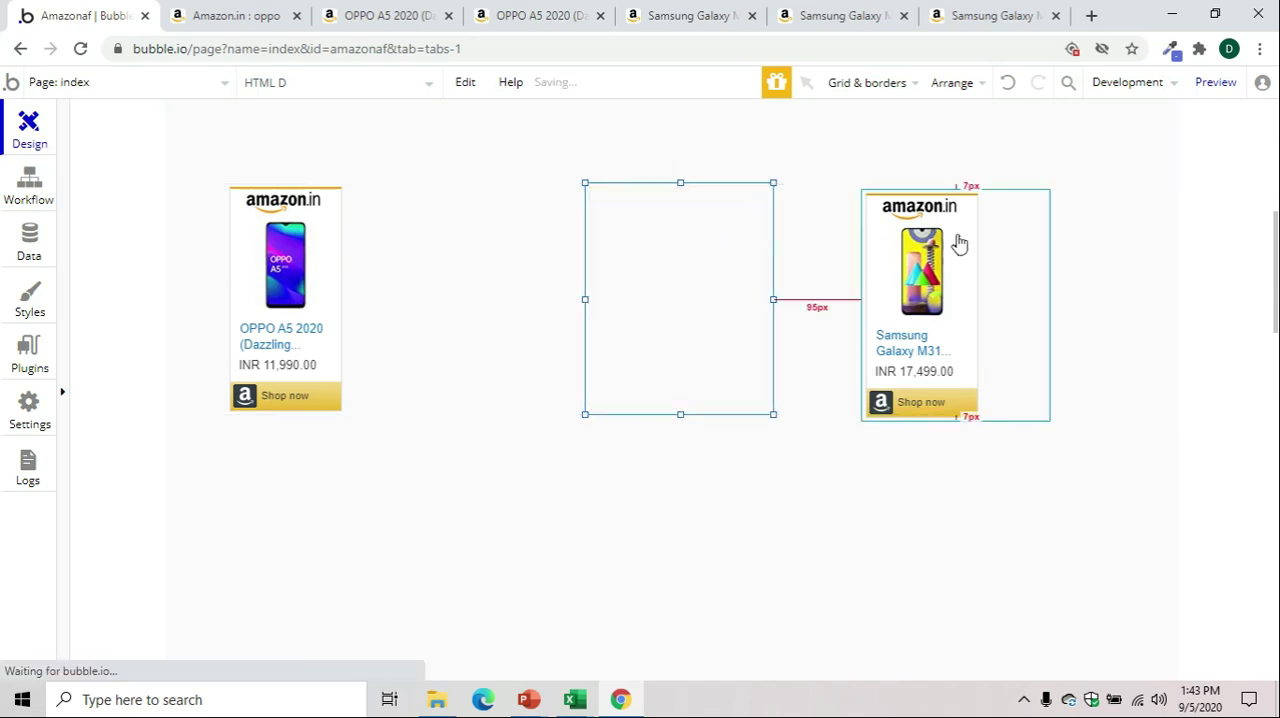
{"action": "double_click", "coordinate": [680, 298]}
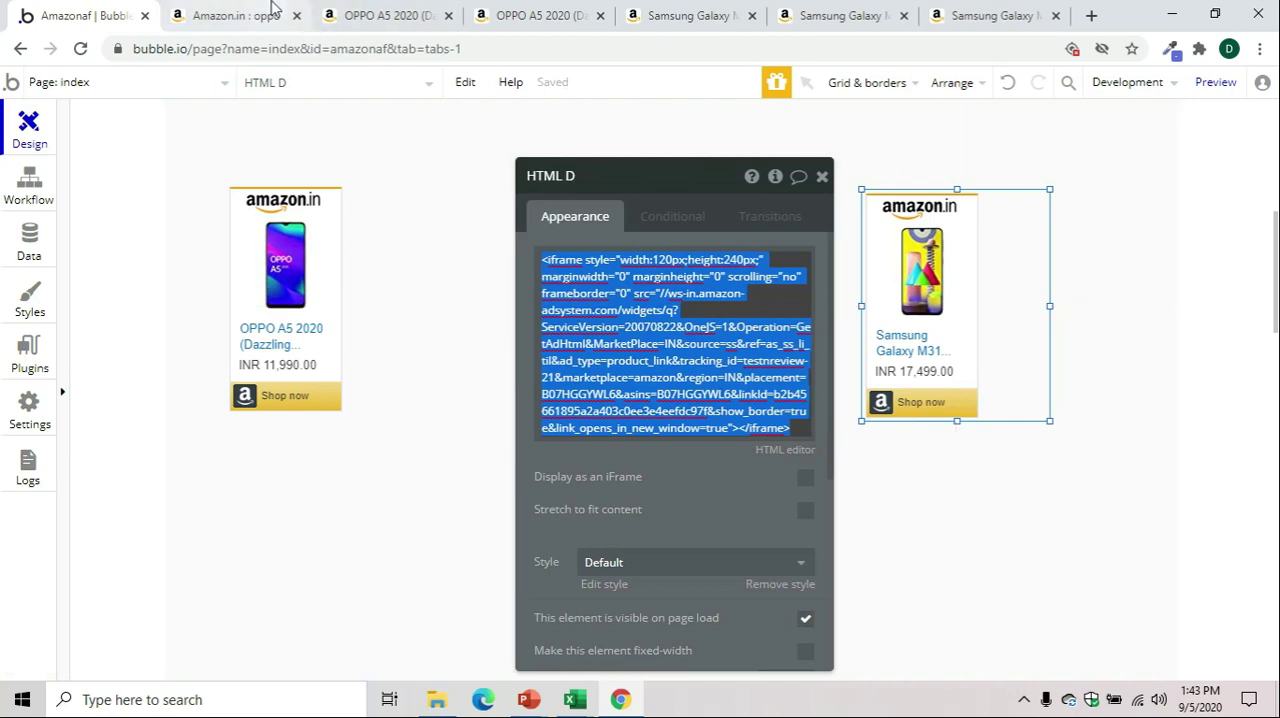
{"action": "left_click", "coordinate": [224, 16]}
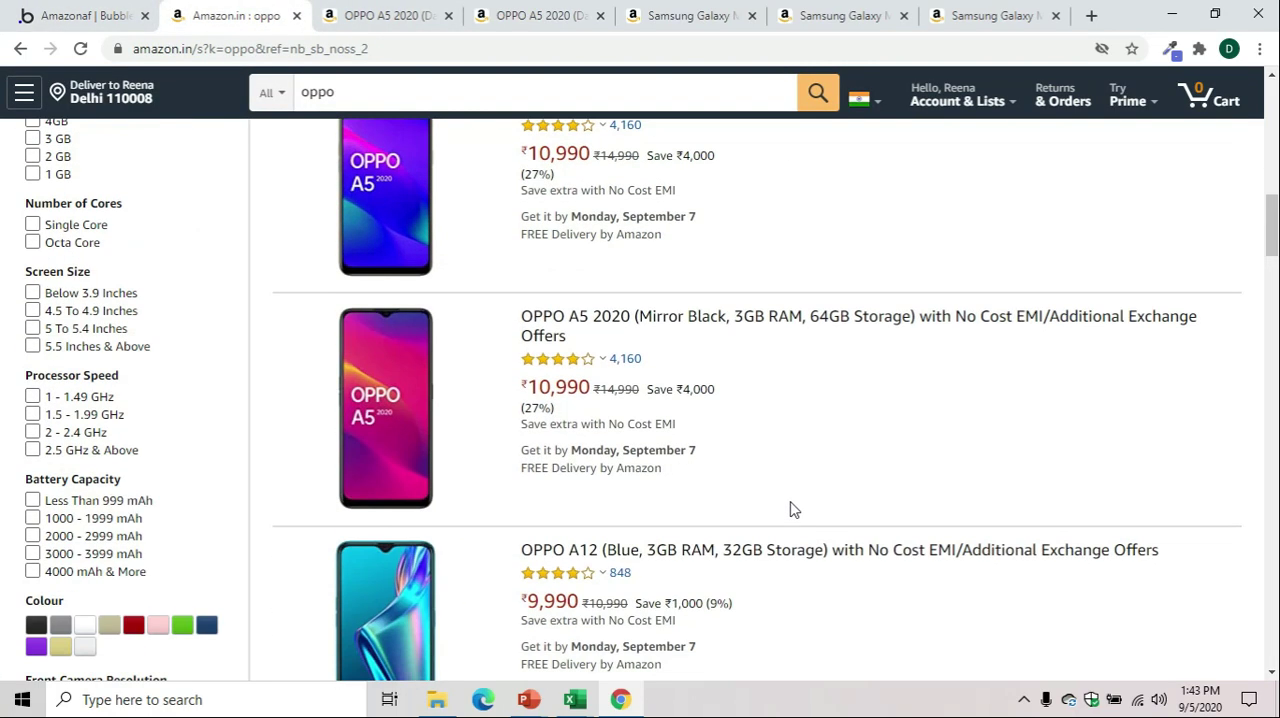
{"action": "mouse_move", "coordinate": [744, 318]}
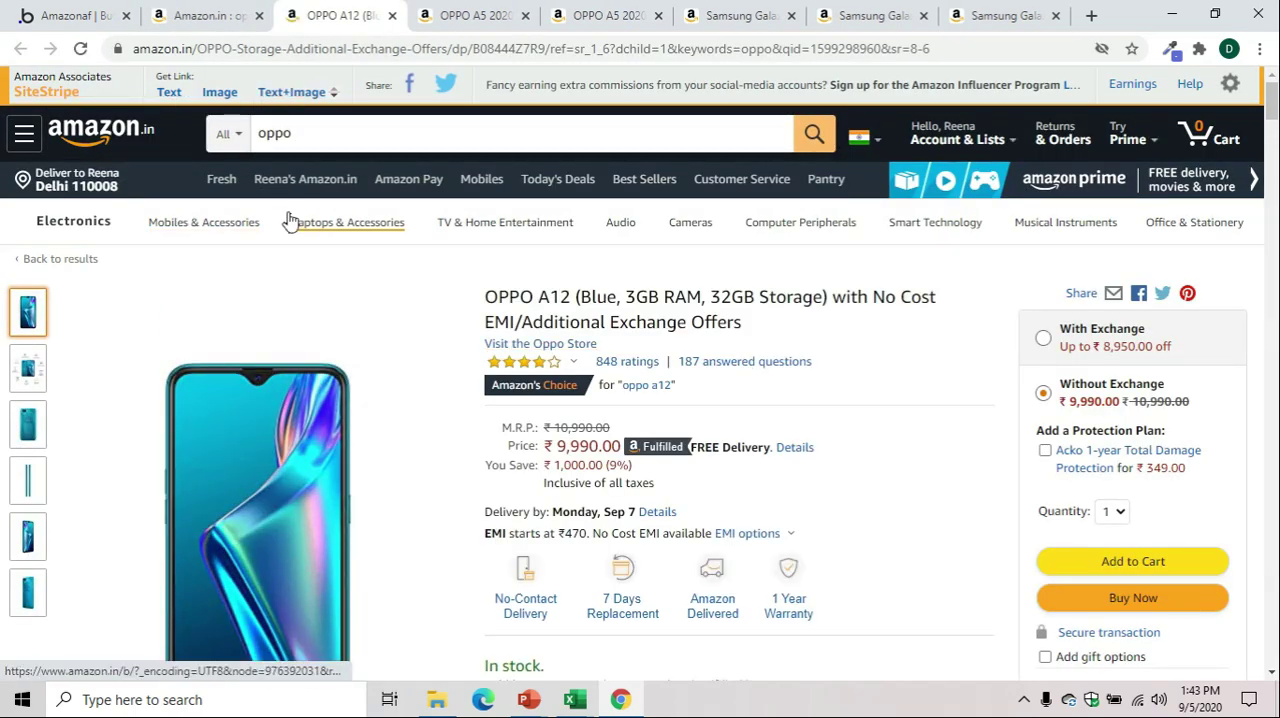
{"action": "left_click", "coordinate": [292, 92]}
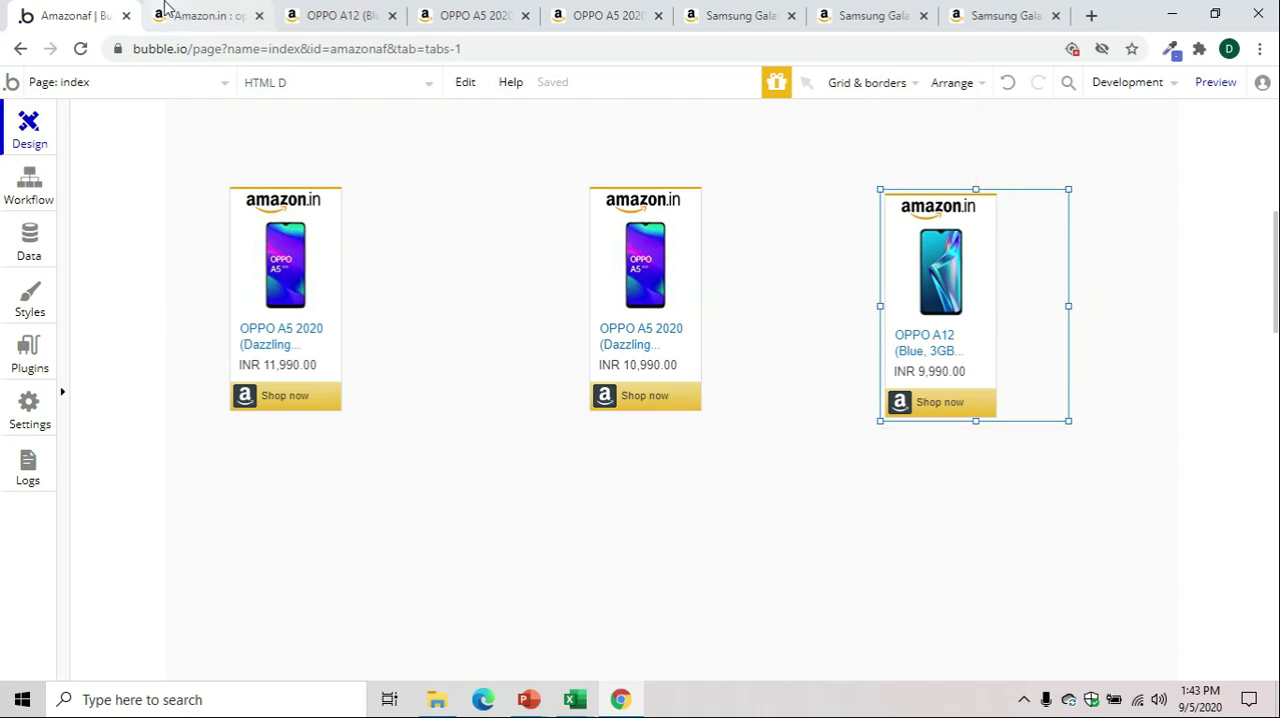
Open the OPPO A31 product page and bring up its widget code
{"action": "left_click", "coordinate": [200, 16]}
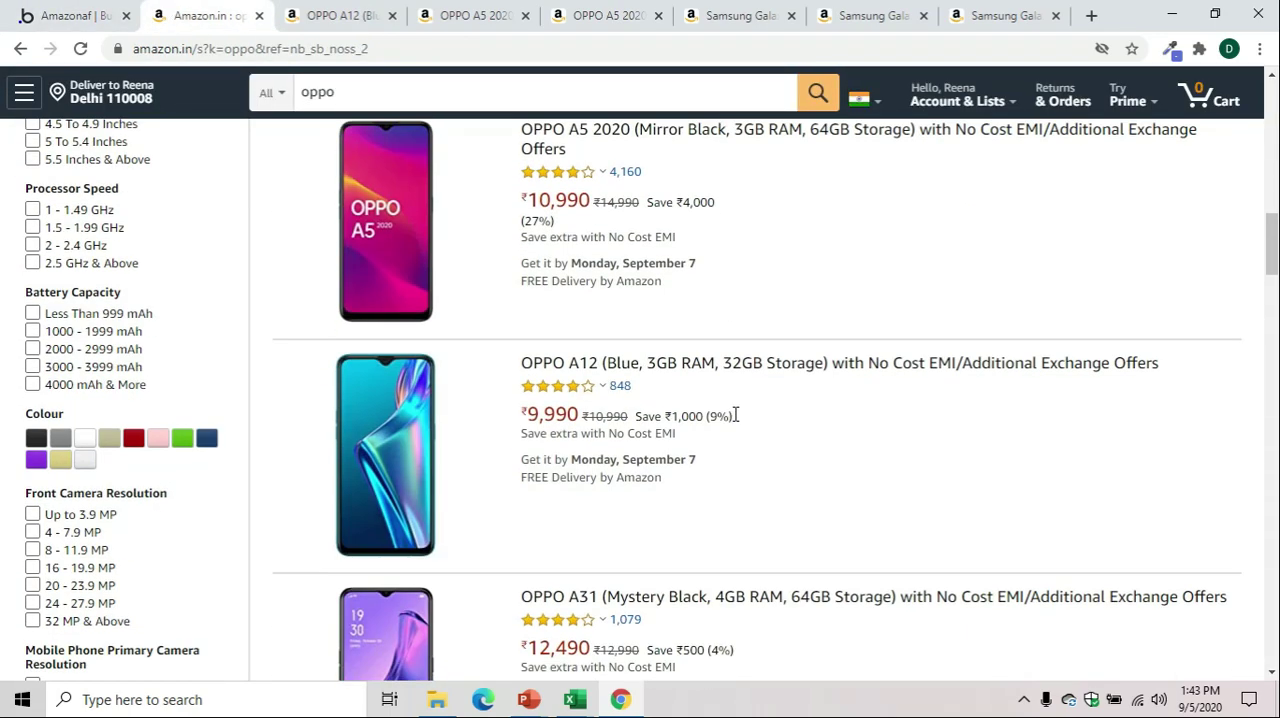
{"action": "scroll", "scroll_direction": "down", "scroll_amount": 3}
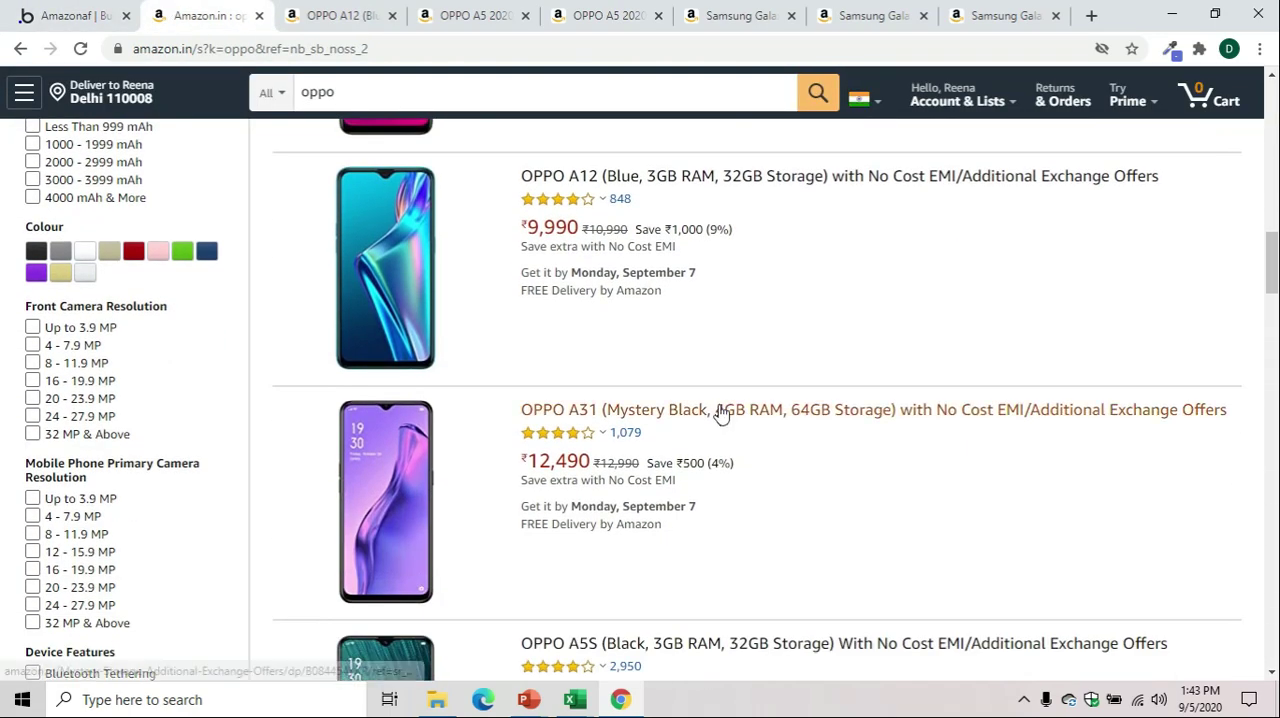
{"action": "left_click", "coordinate": [724, 408]}
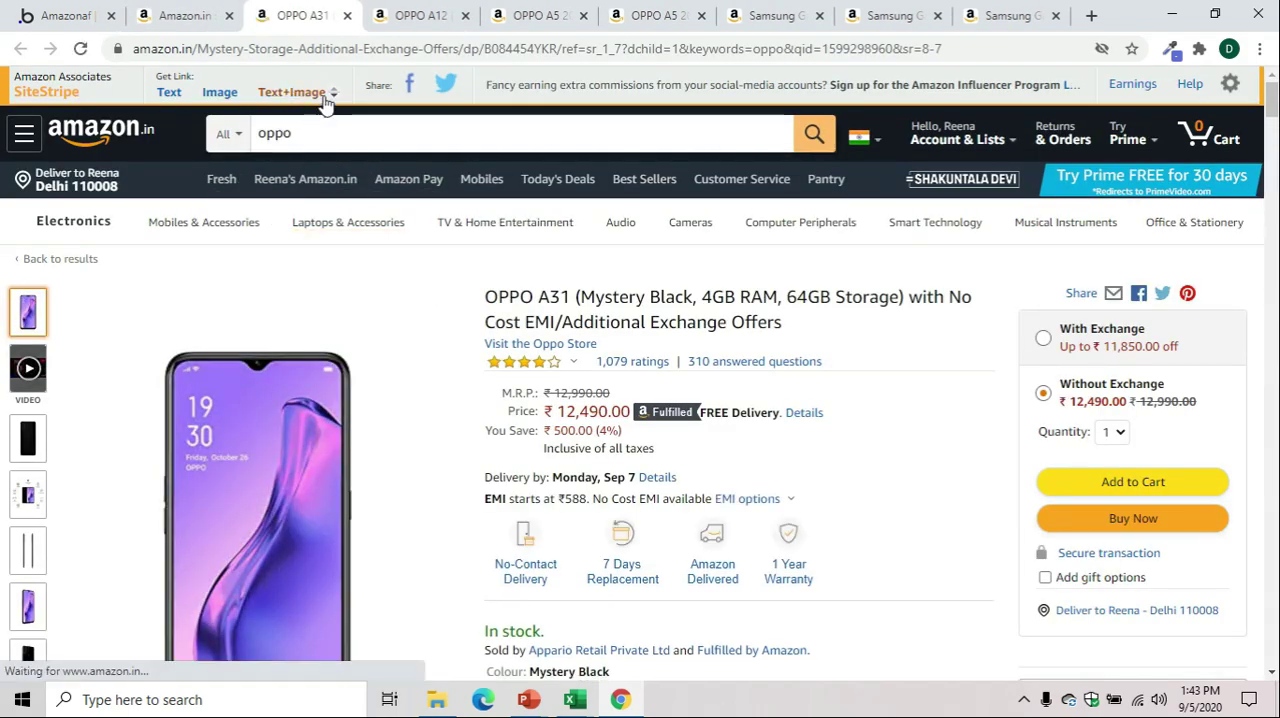
{"action": "left_click", "coordinate": [292, 92]}
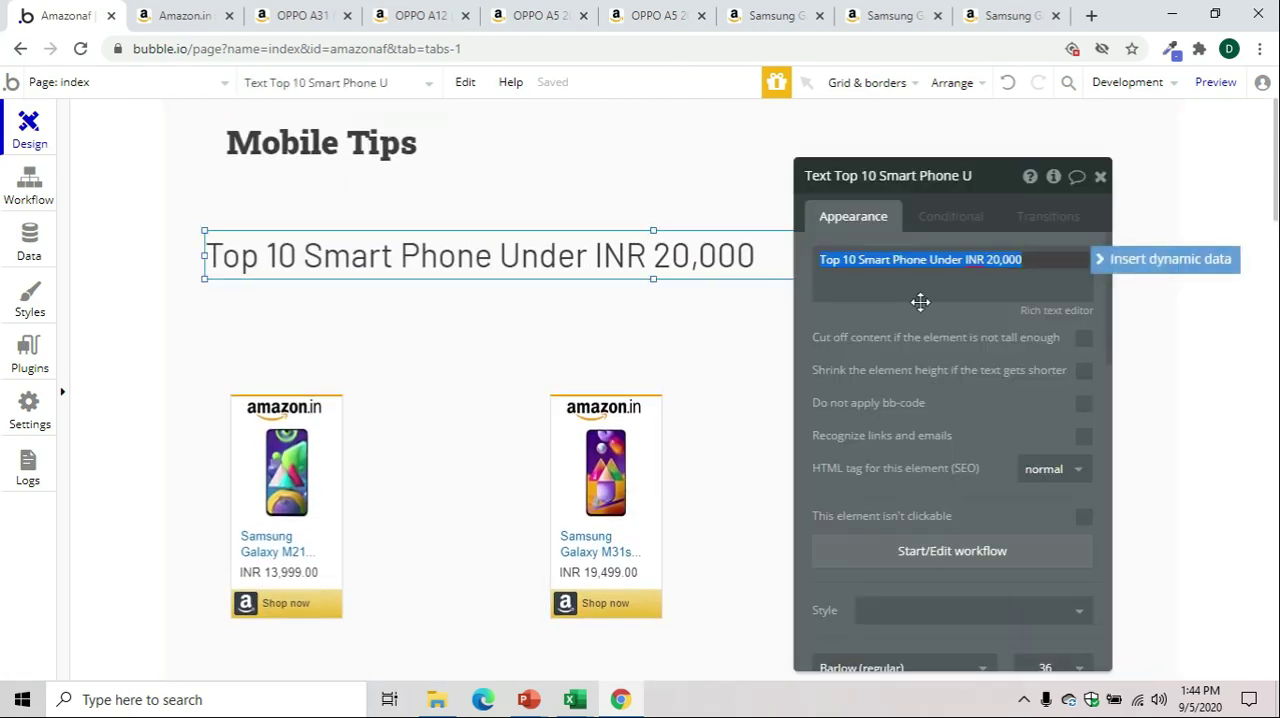
Change the heading to 'Top 6 Smart Phone Under INR 20,000' and append 'Samsung & Oppo'
{"action": "double_click", "coordinate": [840, 260]}
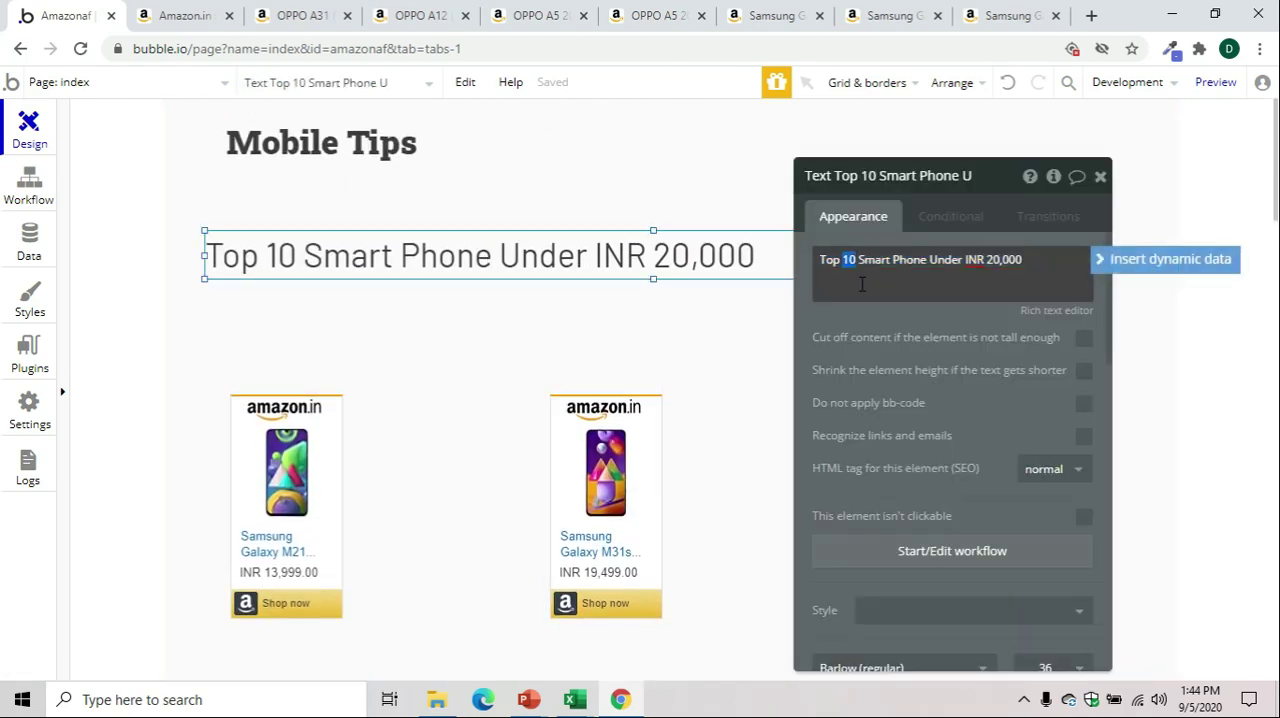
{"action": "type", "text": "6"}
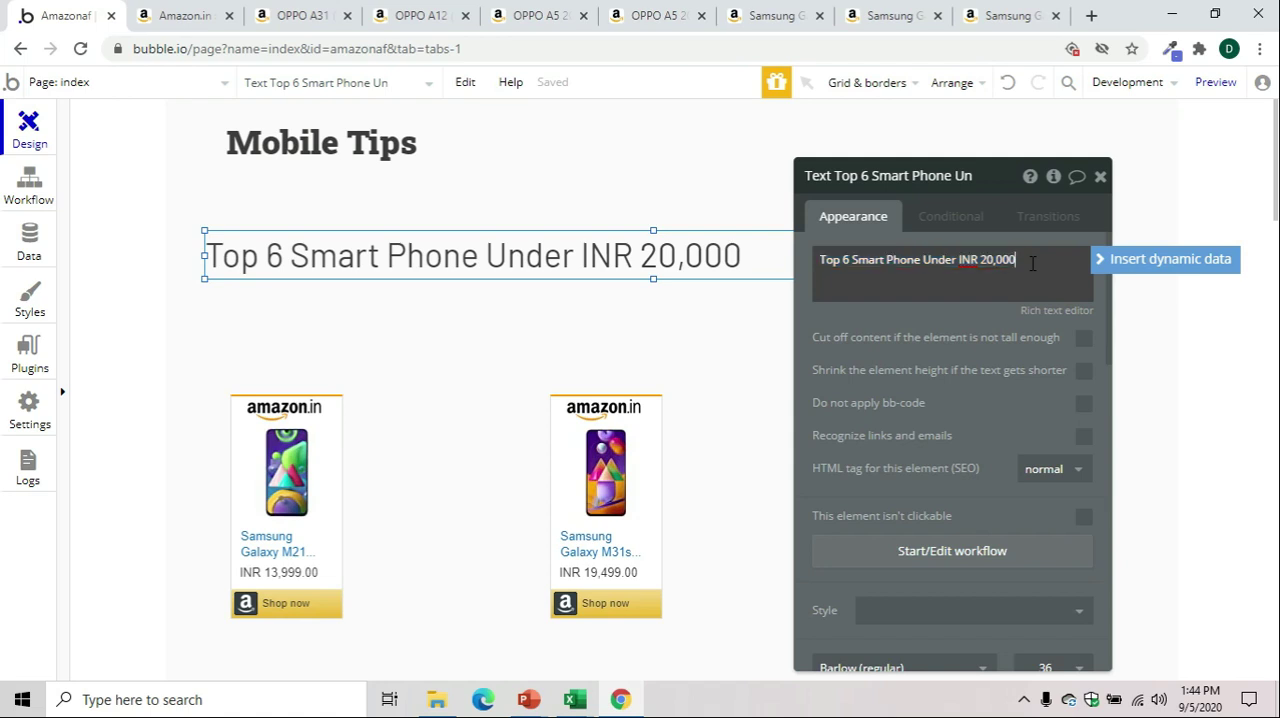
{"action": "type", "text": "Samsn"}
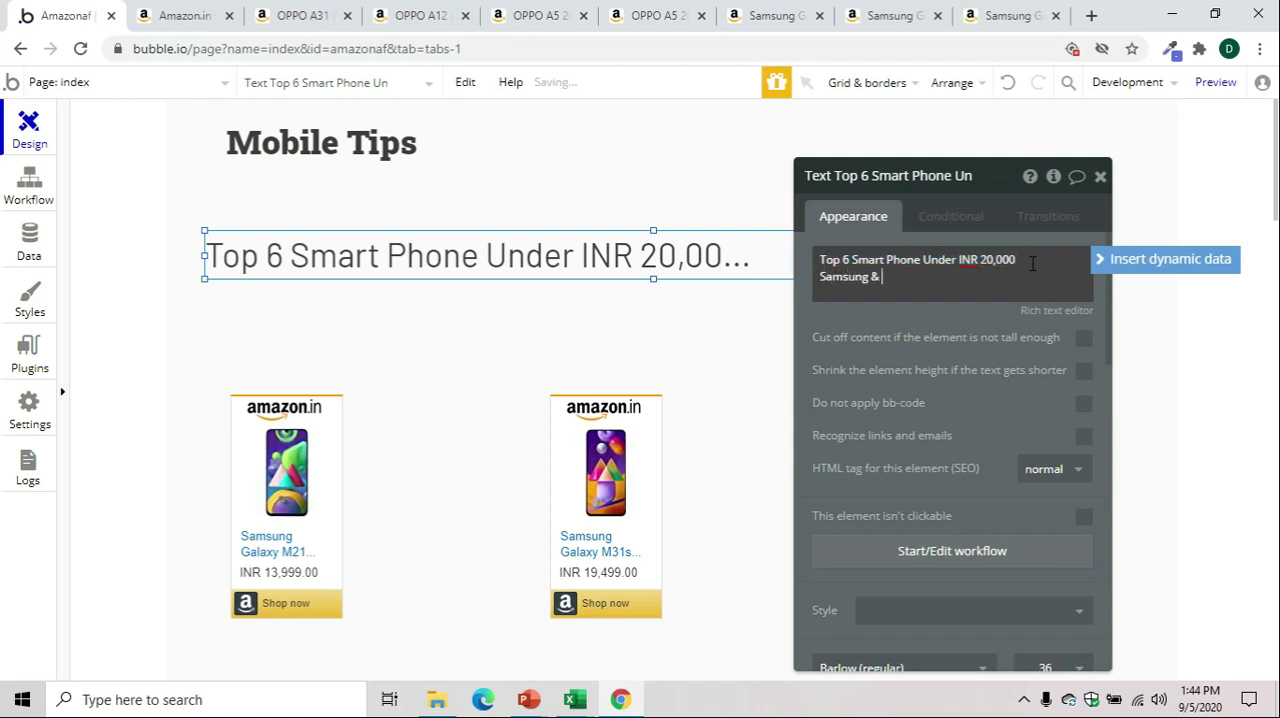
{"action": "type", "text": "Oppo"}
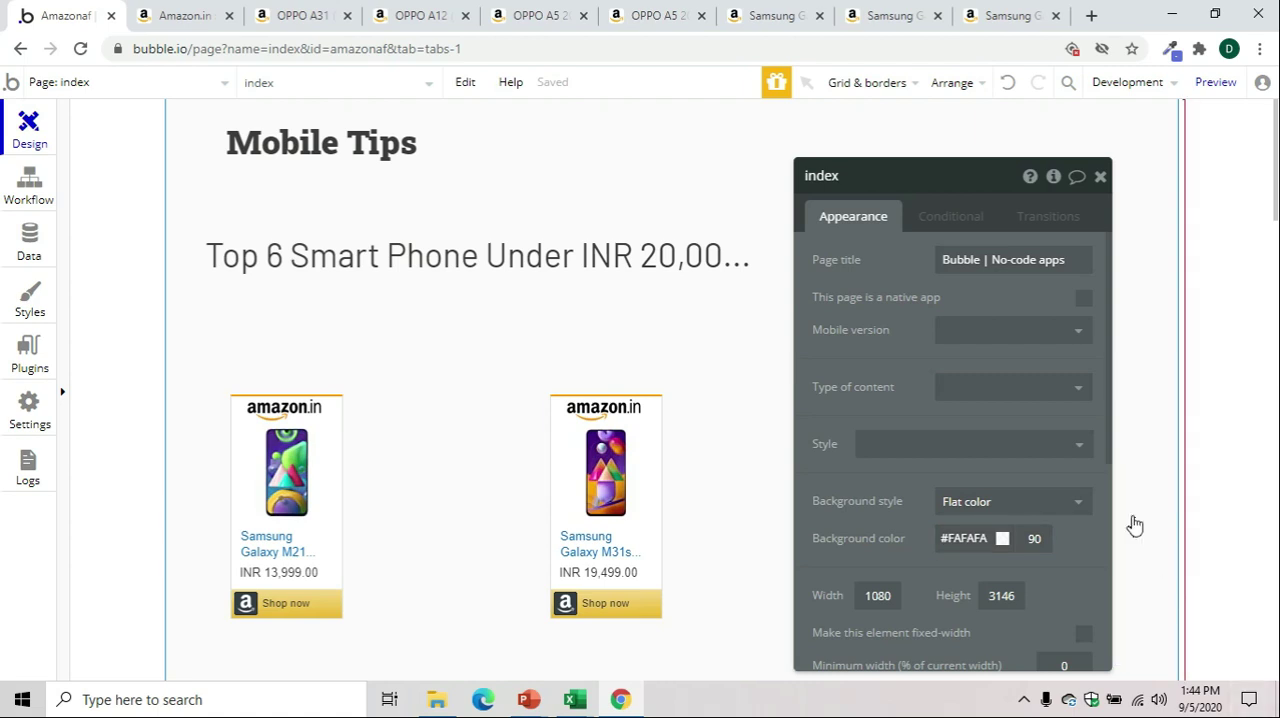
Retitle the index page 'Mobile Tips | Phone Under 20k…' and set Preset page width to Full width
{"action": "left_click", "coordinate": [1012, 260]}
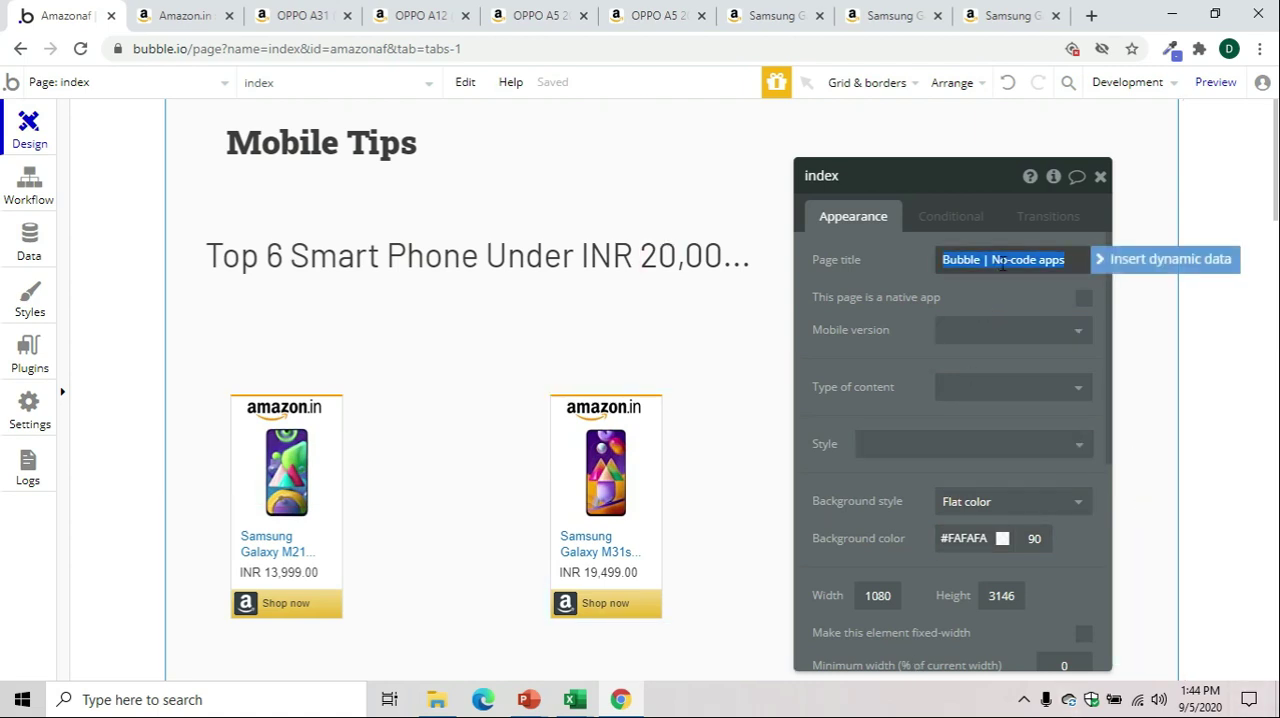
{"action": "type", "text": "Mobile Tips |"}
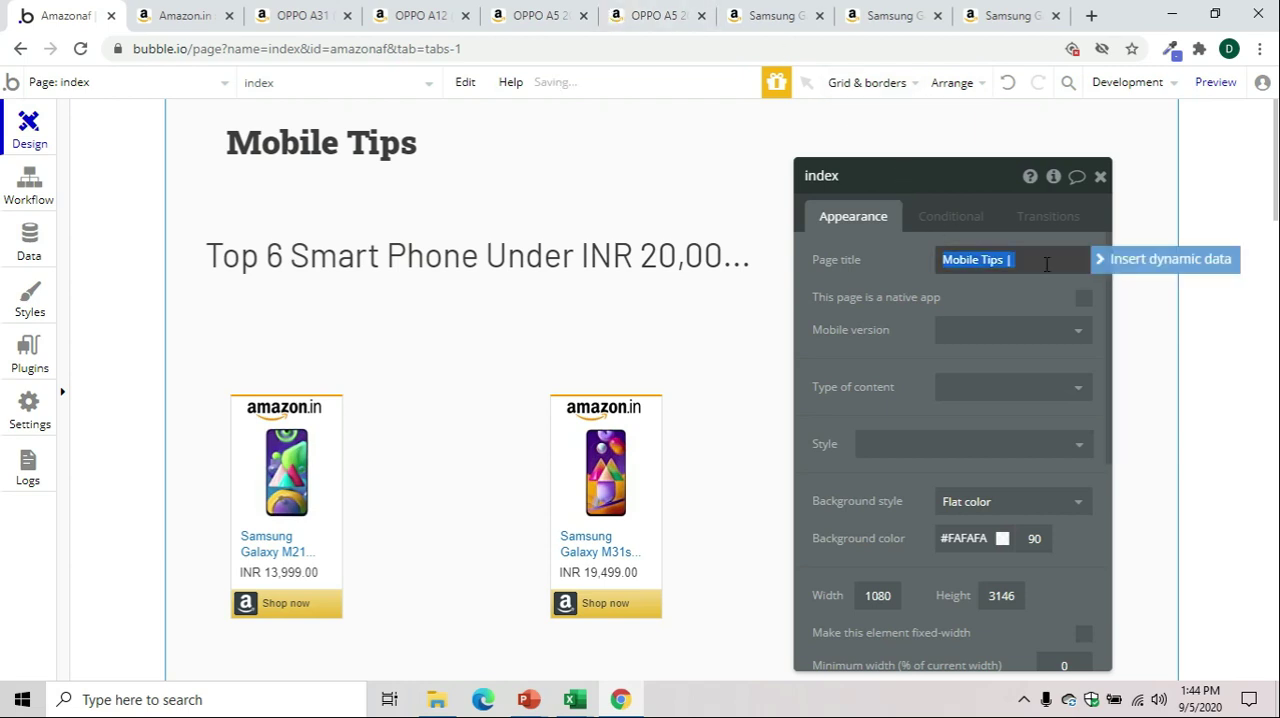
{"action": "type", "text": "Phone Under 20k"}
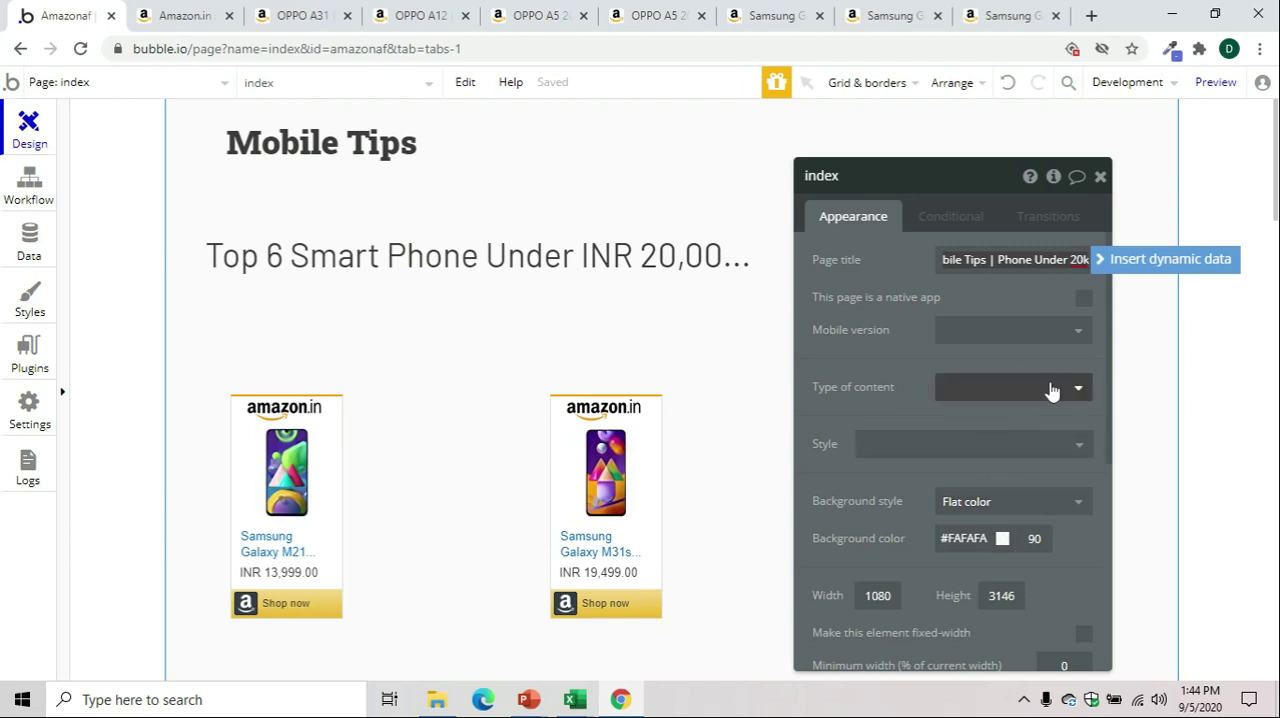
{"action": "scroll", "scroll_direction": "down", "scroll_amount": 3}
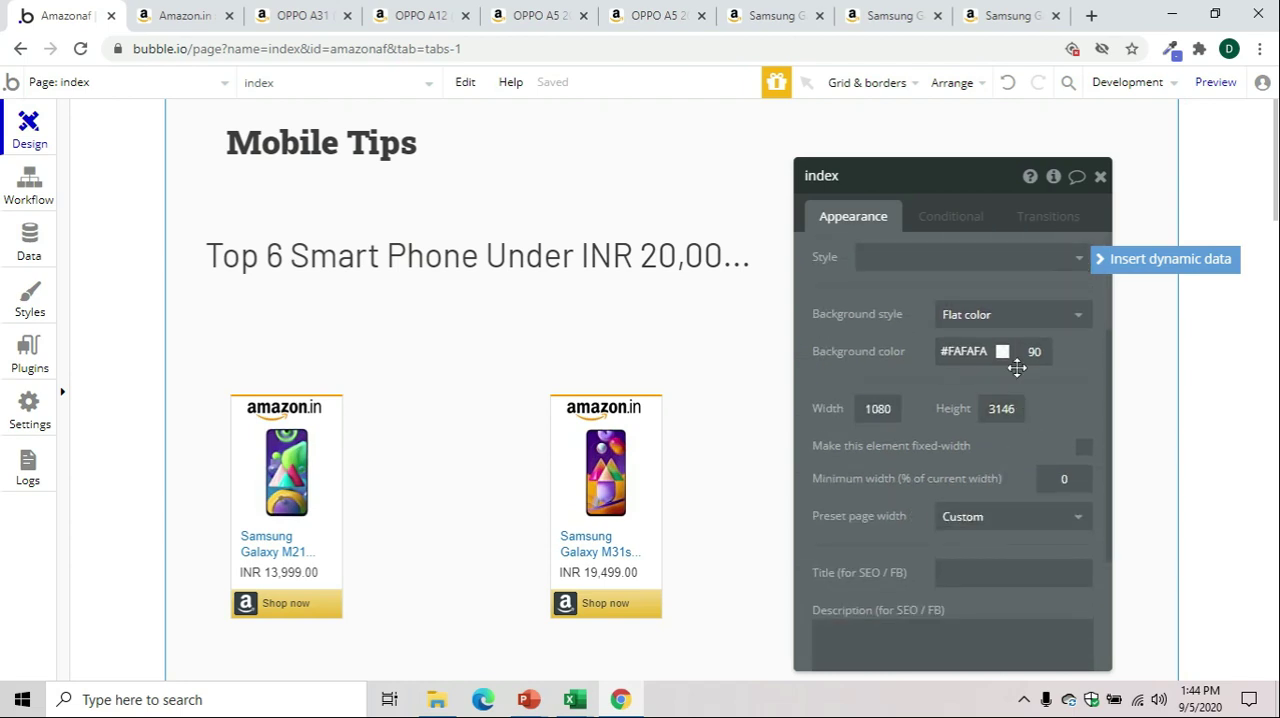
{"action": "scroll", "scroll_direction": "down", "scroll_amount": 3}
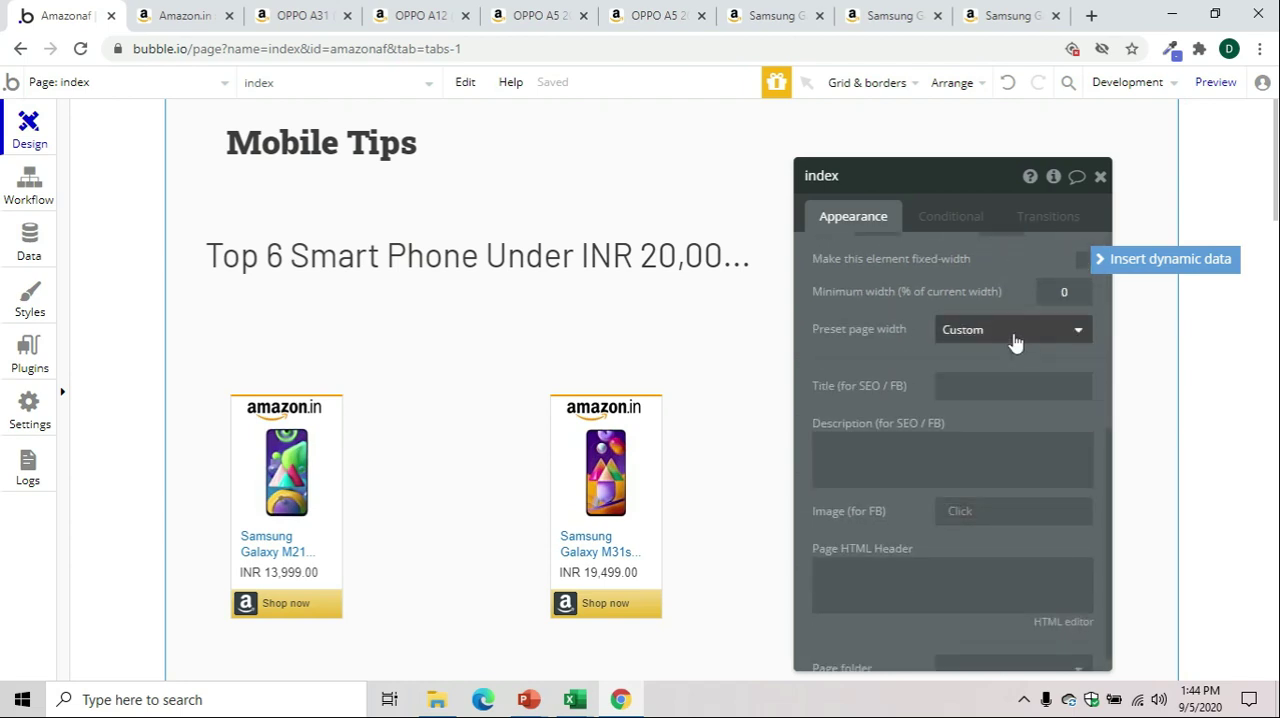
{"action": "left_click", "coordinate": [1012, 328]}
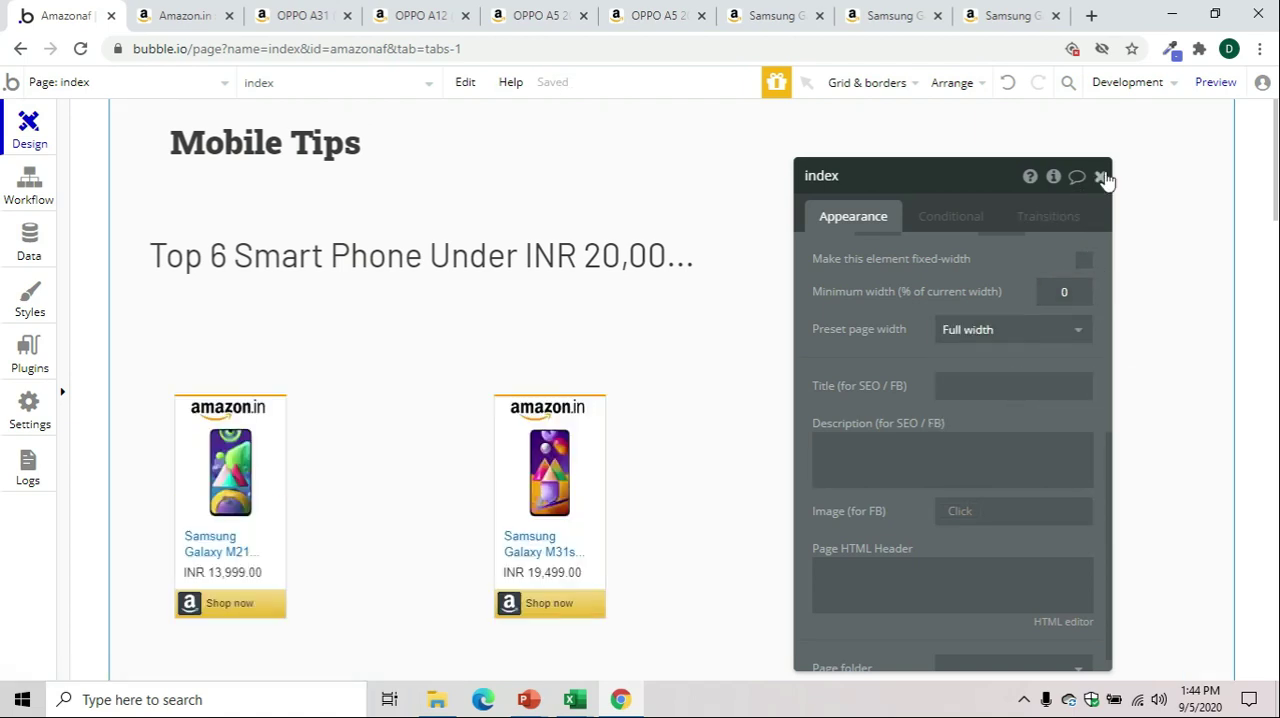
{"action": "left_click", "coordinate": [1100, 176]}
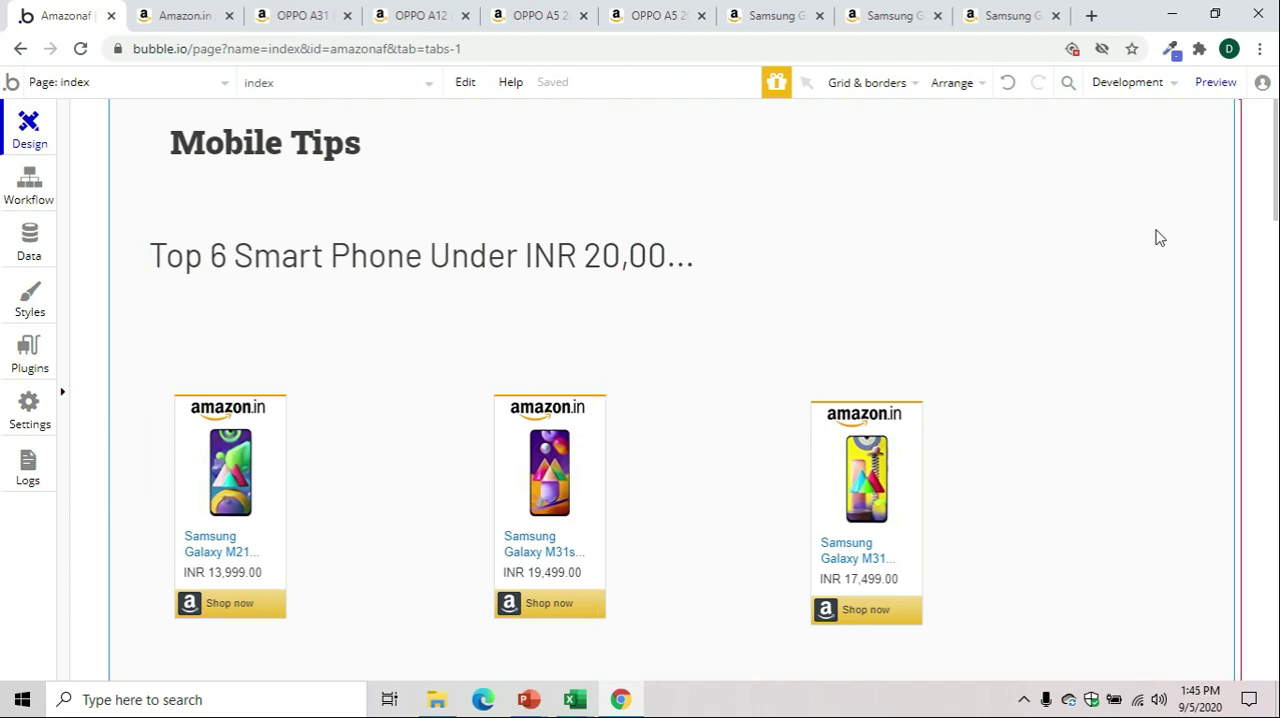
Preview the page to check the heading, then close the preview and Amazon product tabs
{"action": "left_click", "coordinate": [1232, 80]}
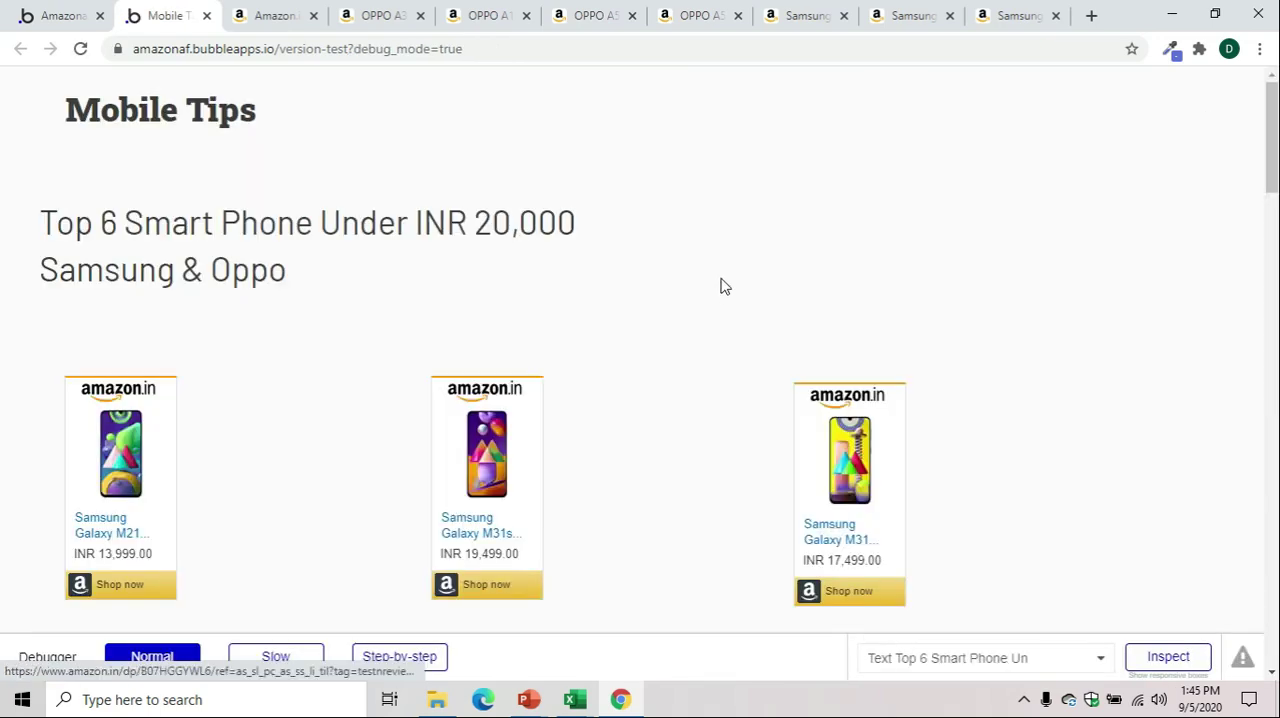
{"action": "scroll", "scroll_direction": "down", "scroll_amount": 3}
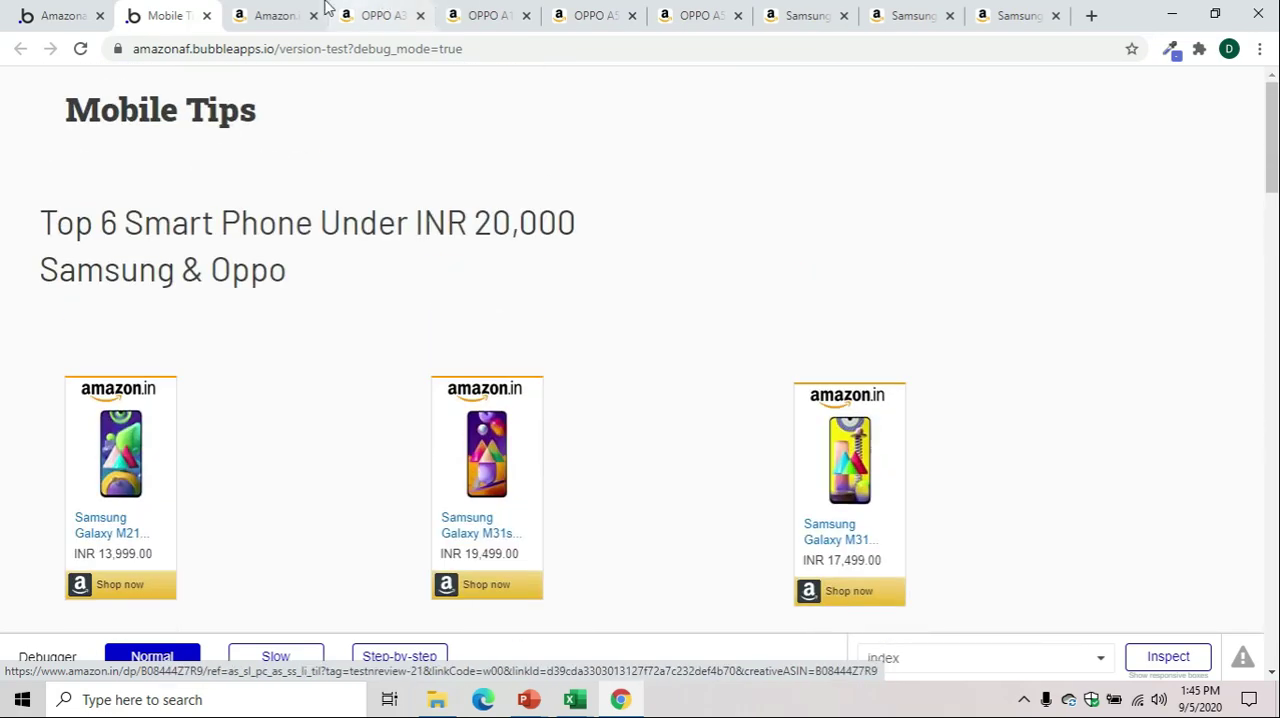
{"action": "left_click", "coordinate": [280, 16]}
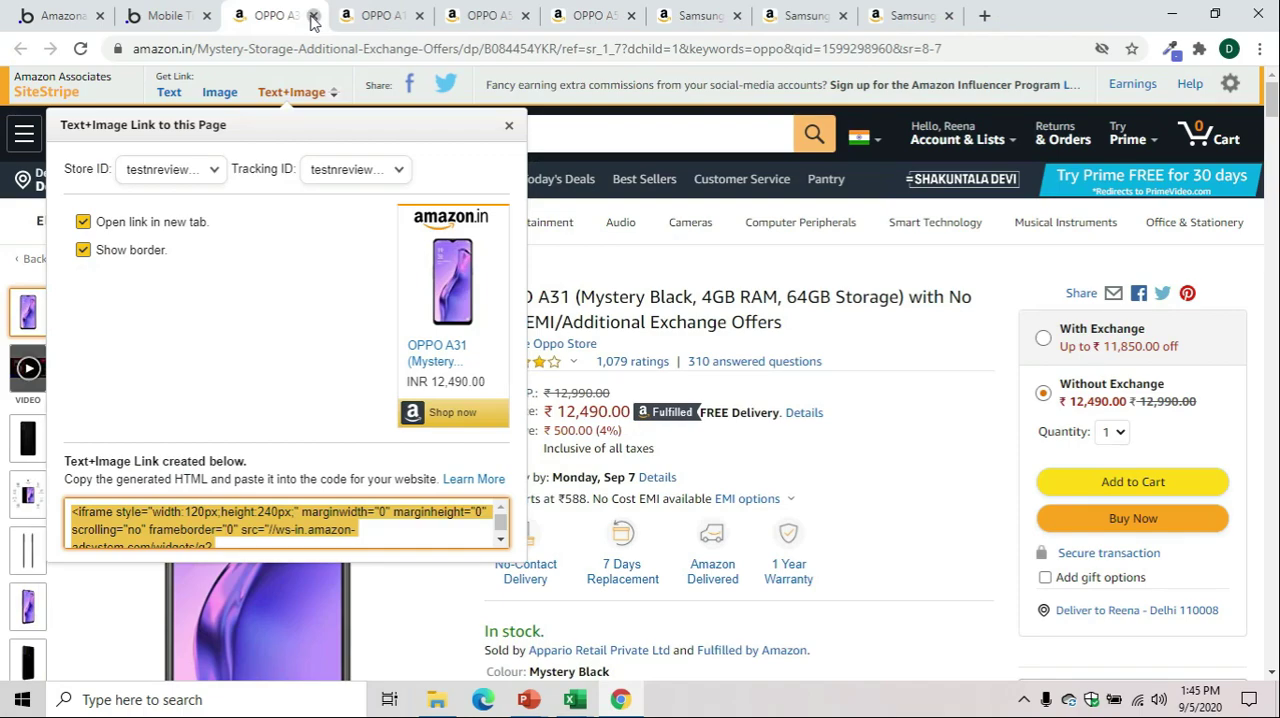
{"action": "left_click", "coordinate": [328, 16]}
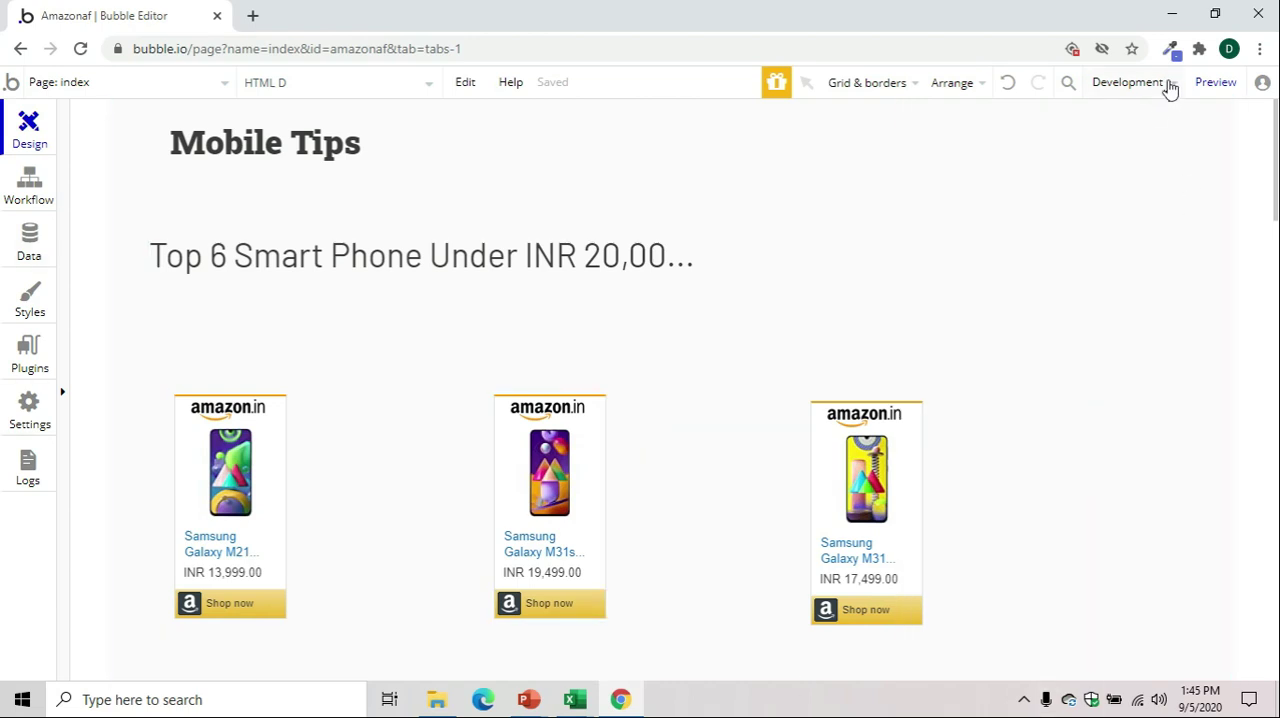
{"action": "mouse_move", "coordinate": [1088, 194]}
{"action": "type", "text": "vers"}
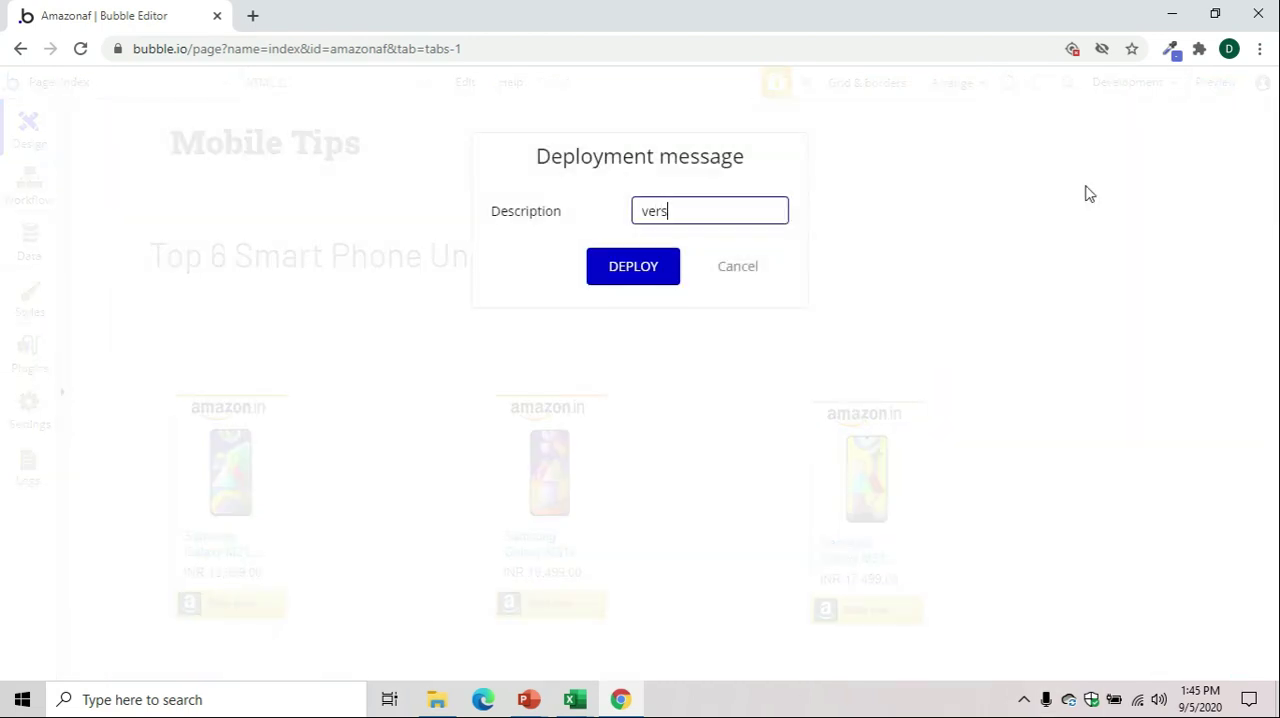
Deploy the current version to Live and open the live site at amazonaf.bubbleapps.io
{"action": "left_click", "coordinate": [632, 266]}
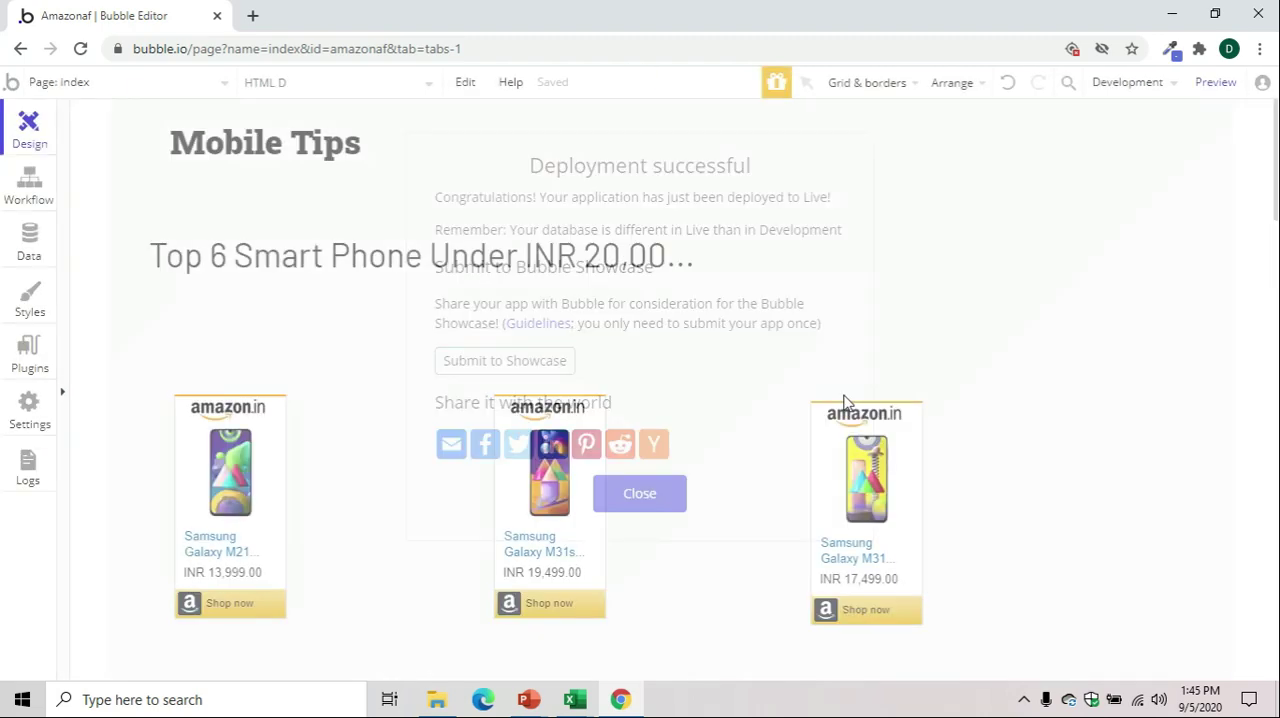
{"action": "left_click", "coordinate": [1216, 82]}
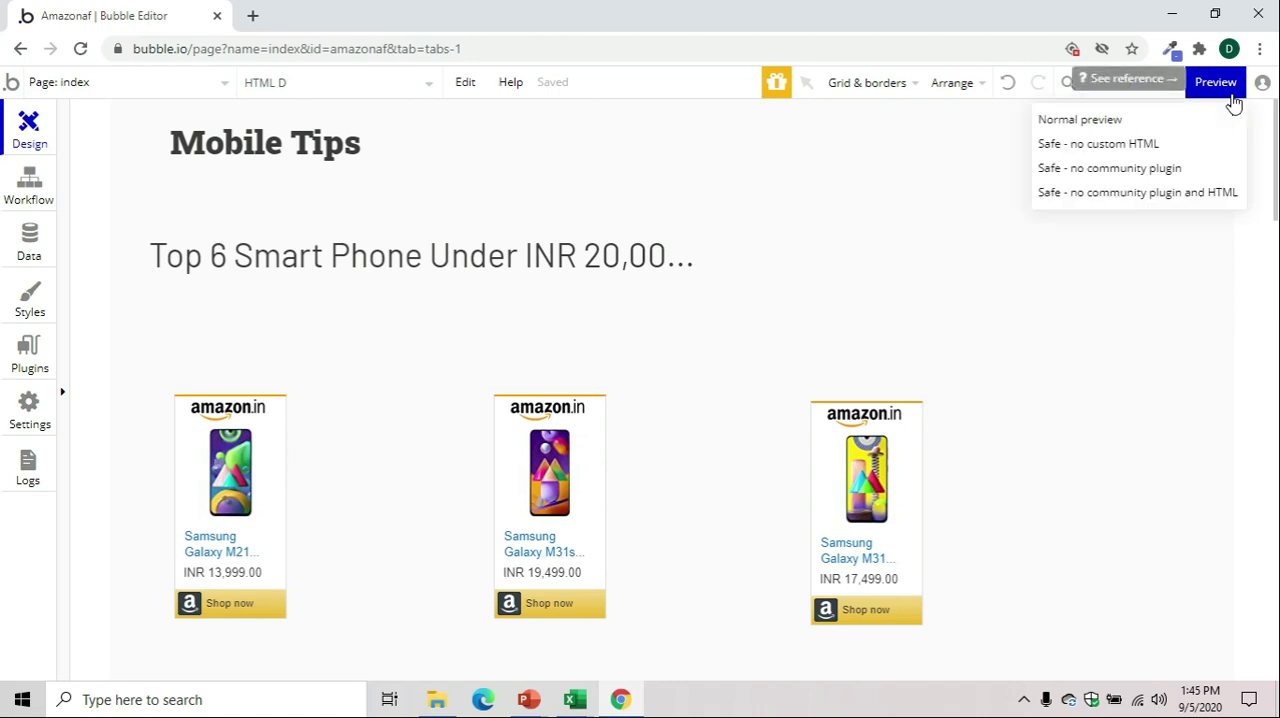
{"action": "left_click", "coordinate": [1080, 120]}
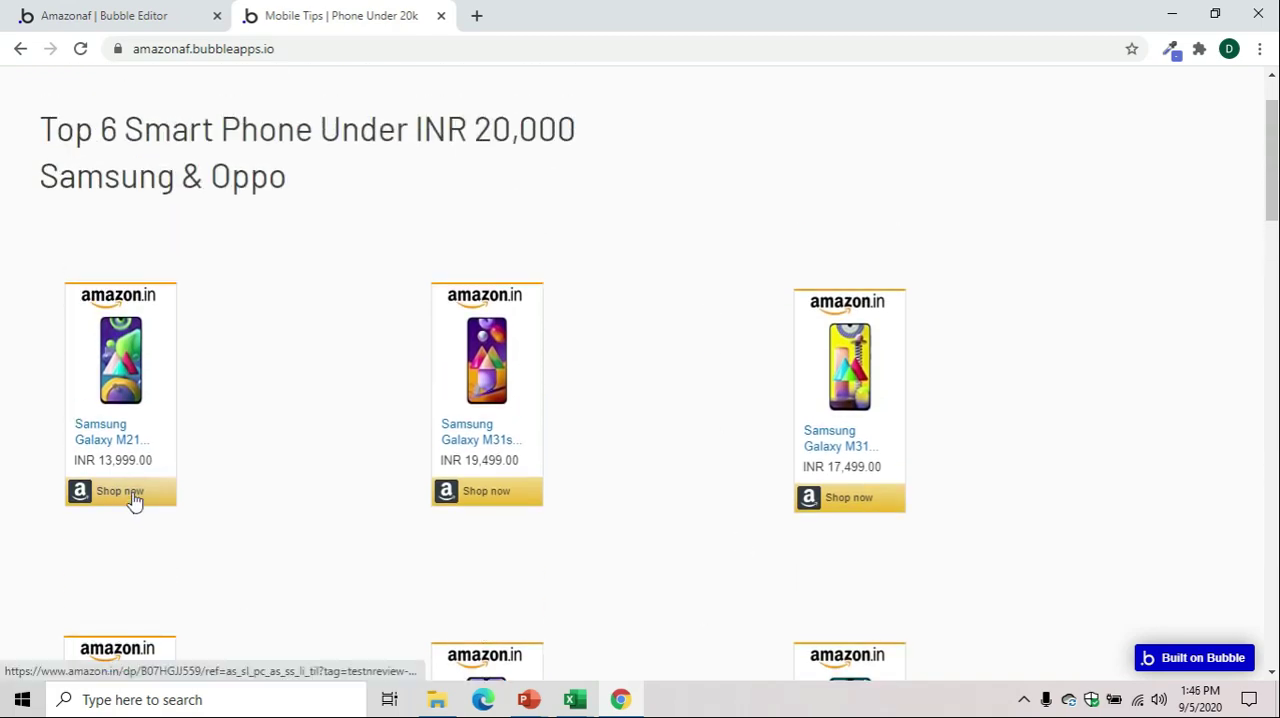
Test the Samsung Galaxy M21 widget's Amazon link on the live page and close its tab
{"action": "left_click", "coordinate": [118, 492]}
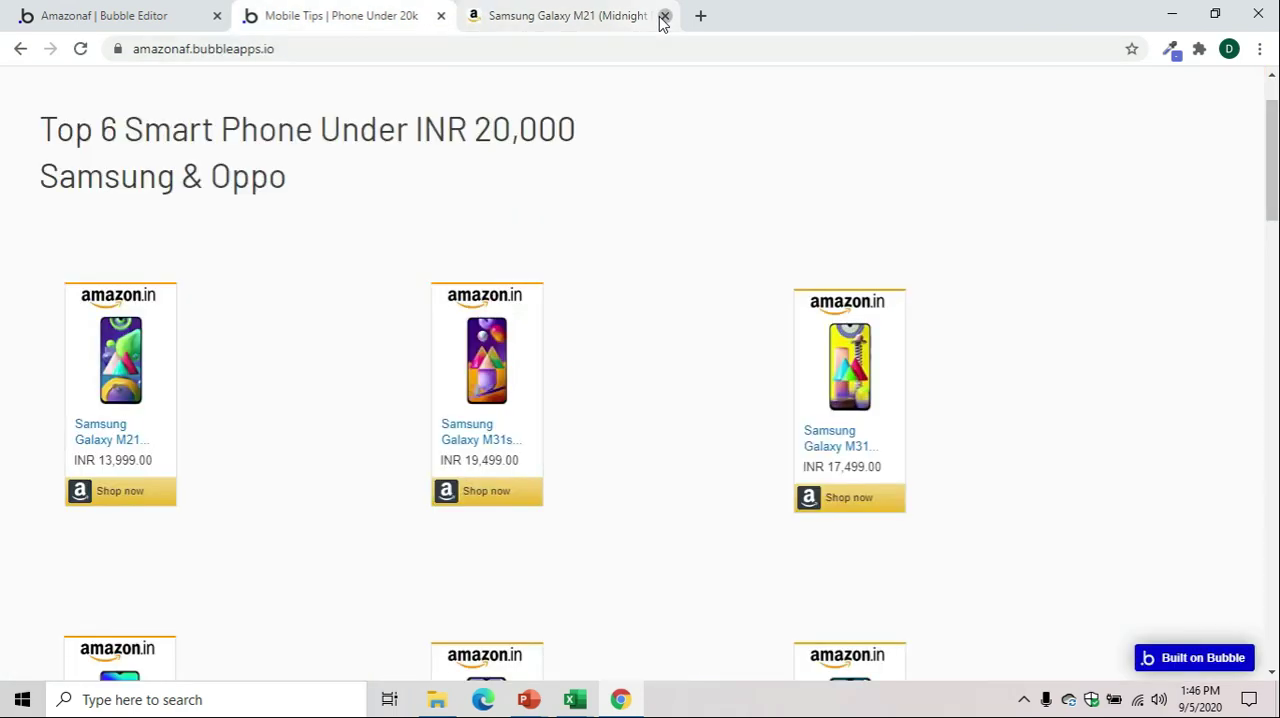
{"action": "left_click", "coordinate": [664, 16]}
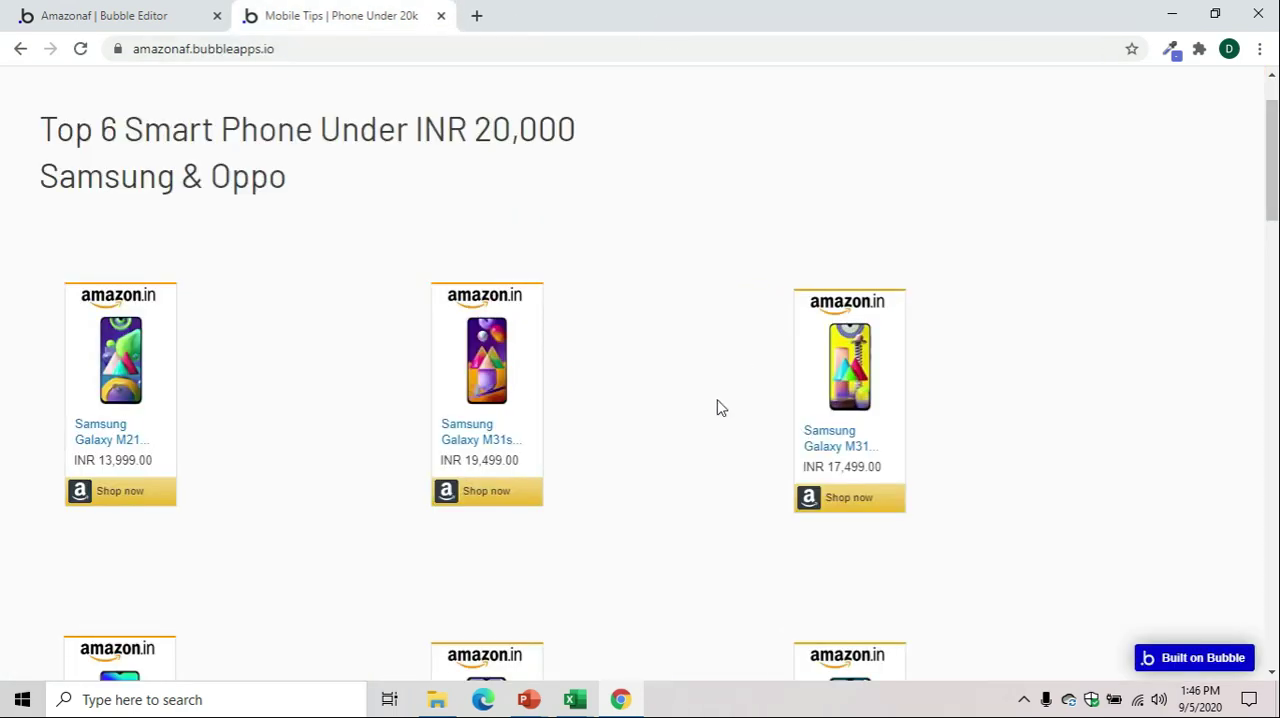
{"action": "scroll", "scroll_direction": "down", "scroll_amount": 3}
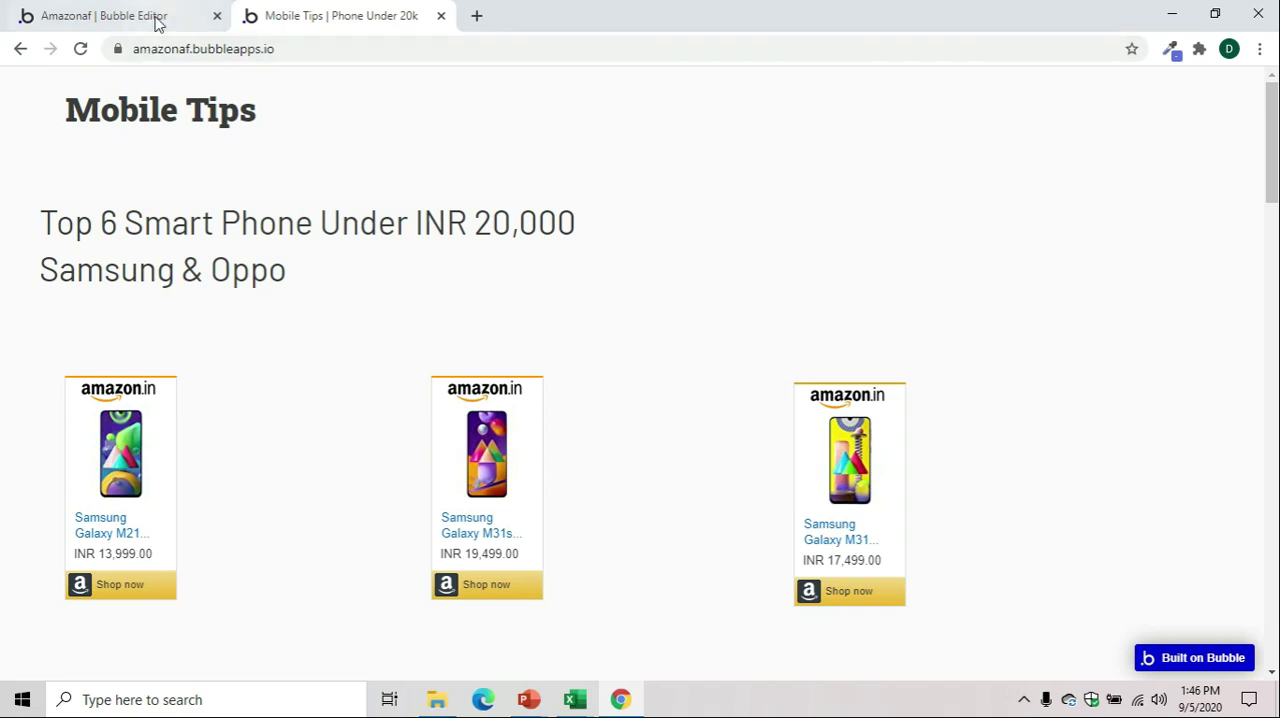
Return to the Bubble editor with the OPPO A5 2020, A31 and A12 widgets in view
{"action": "left_click", "coordinate": [110, 16]}
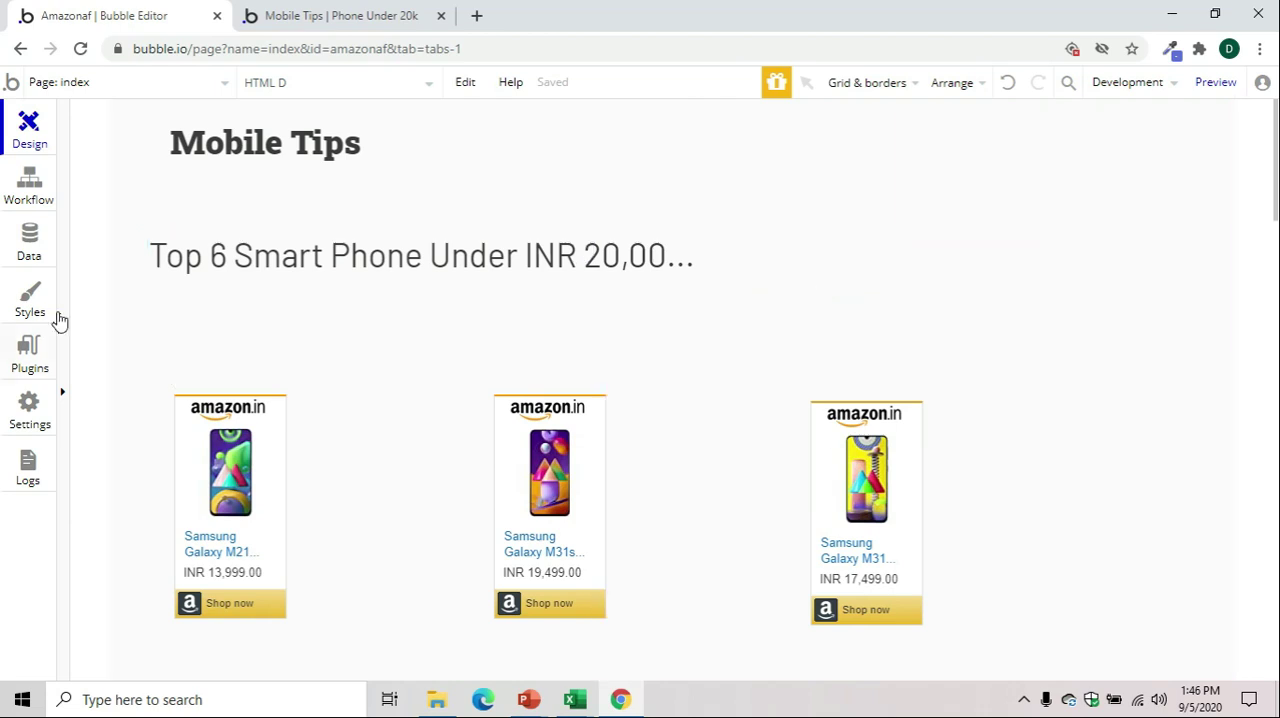
{"action": "left_click", "coordinate": [28, 124]}
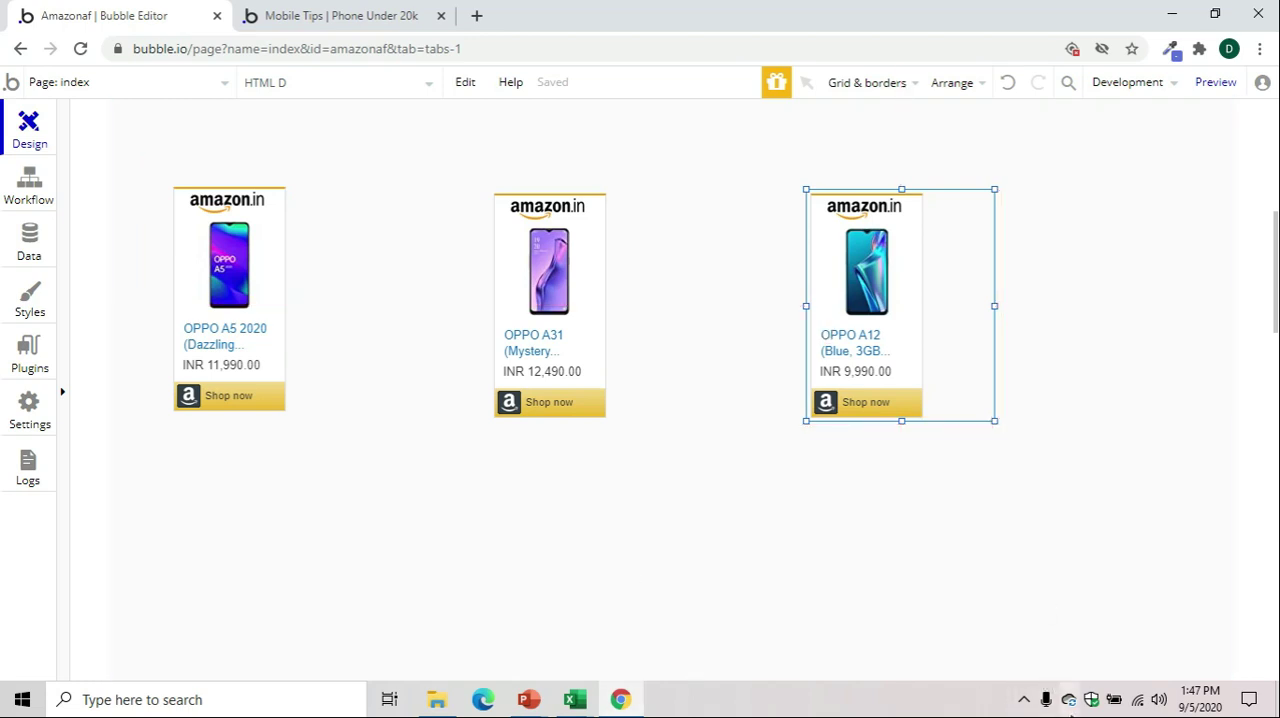
{"action": "mouse_move", "coordinate": [1264, 530]}
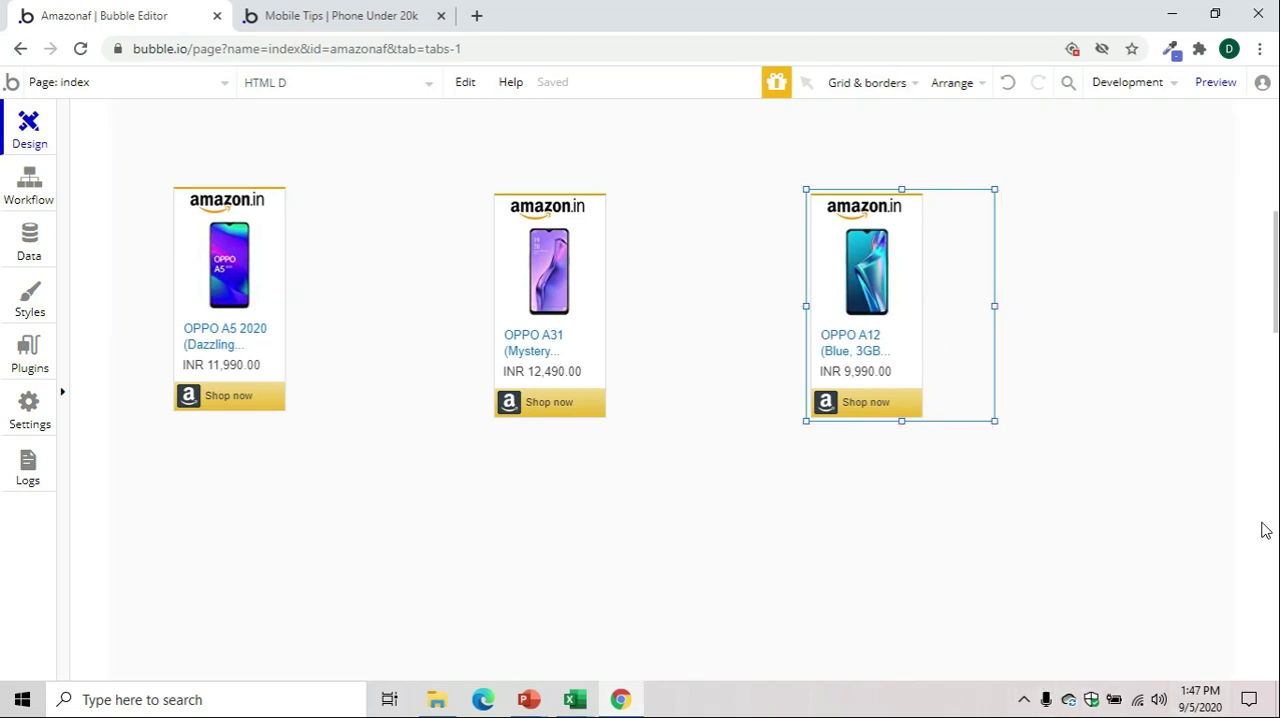